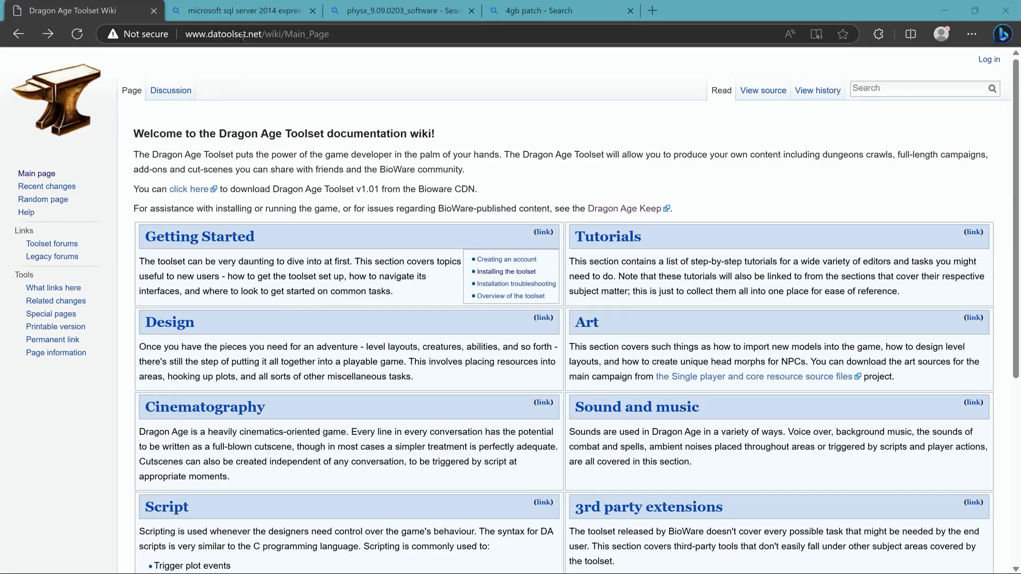
mouse_move(220, 155)
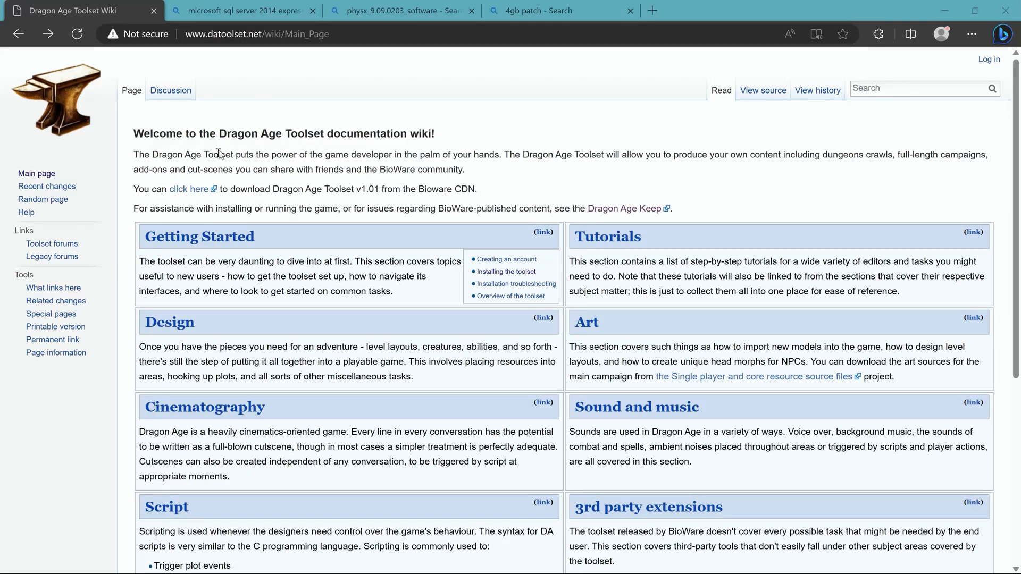
mouse_move(202, 194)
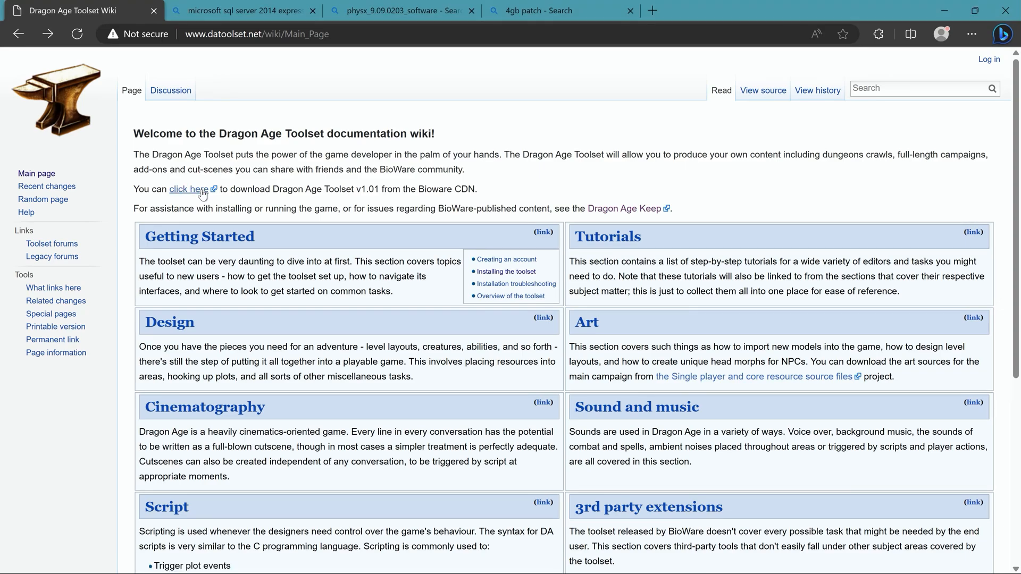
Step: Download the Dragon Age Toolset 1.01 installer and open the 'Installing the toolset' article
left_click(188, 189)
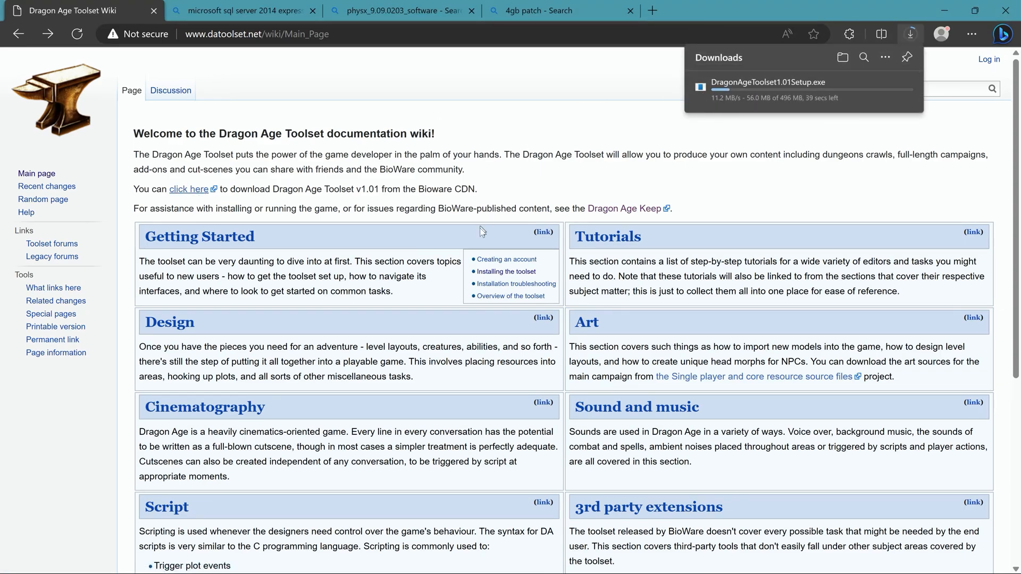
left_click(505, 271)
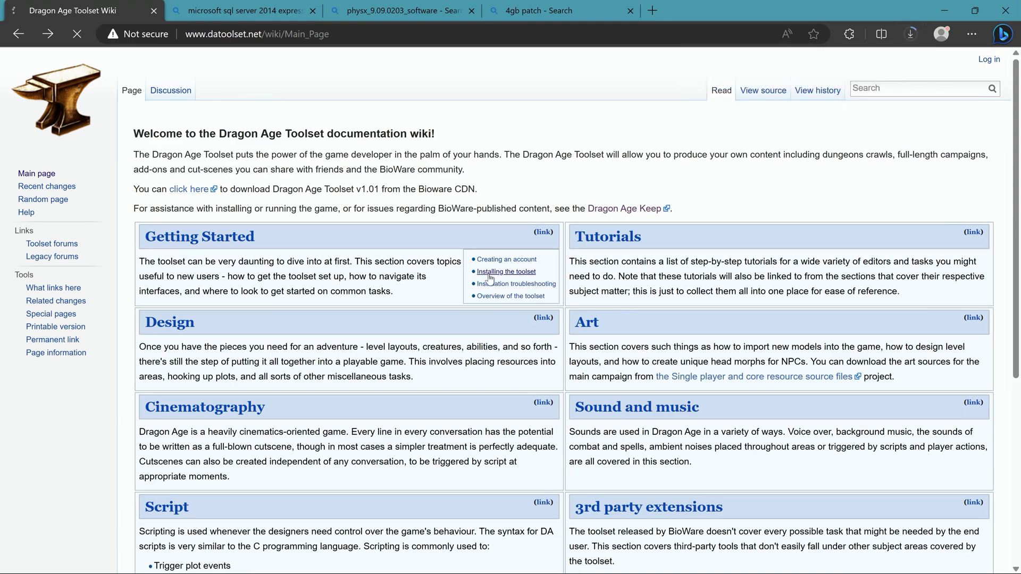
Step: From the Lightmapper section, download Python 2.5.4 and the pywin32 extensions for Python 2.5
left_click(506, 272)
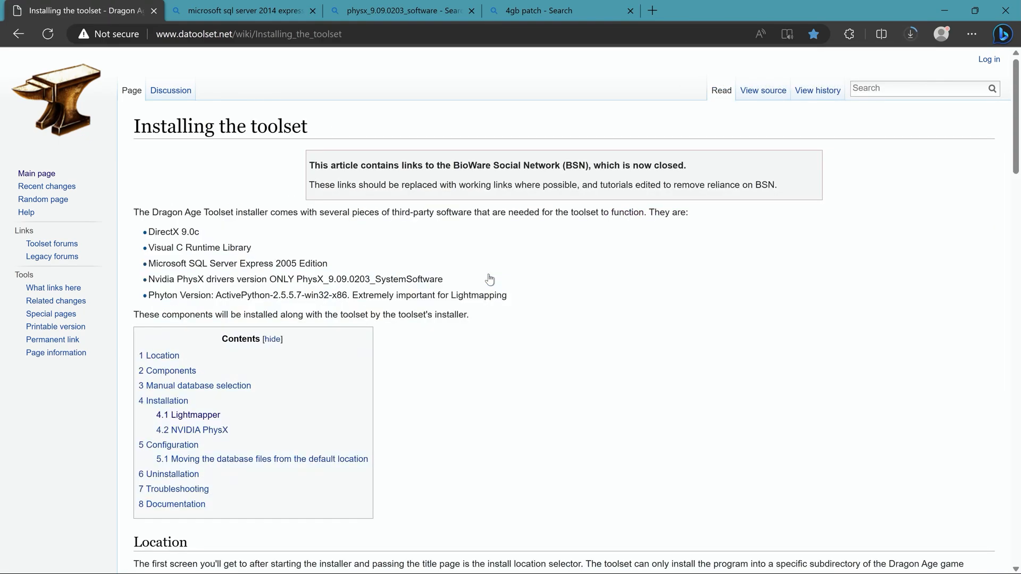
mouse_move(391, 343)
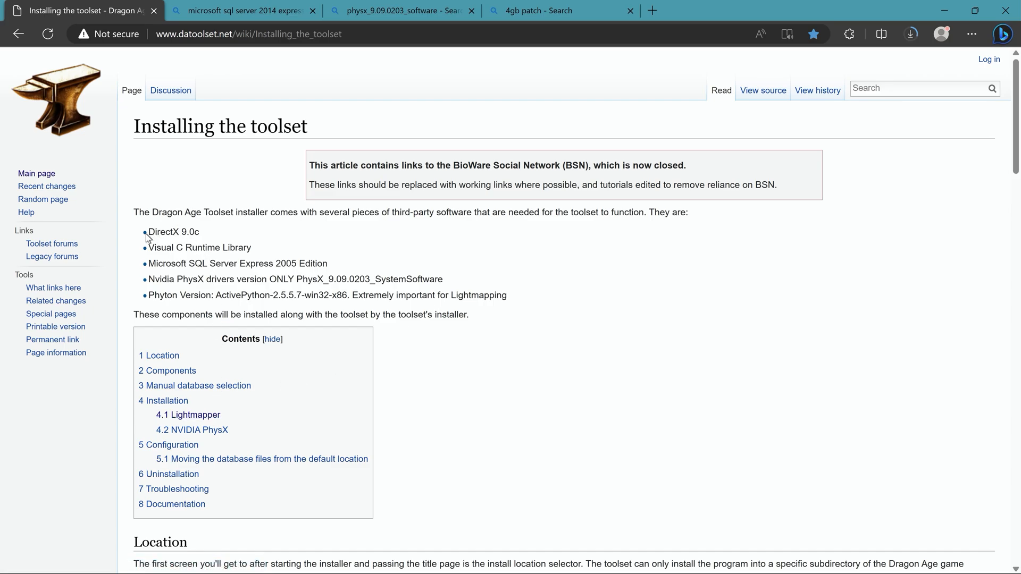
left_click_drag(148, 232, 467, 315)
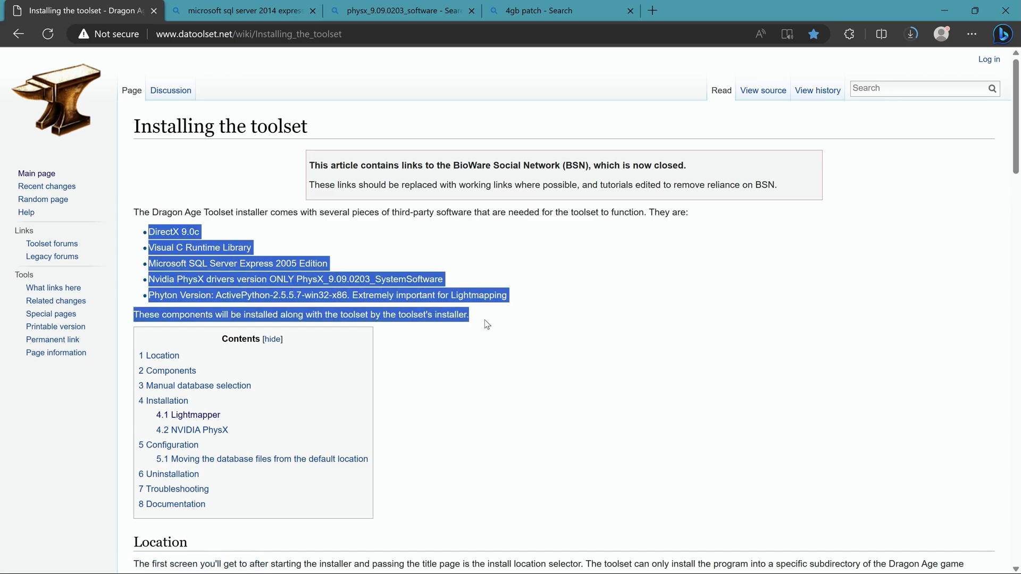
mouse_move(188, 415)
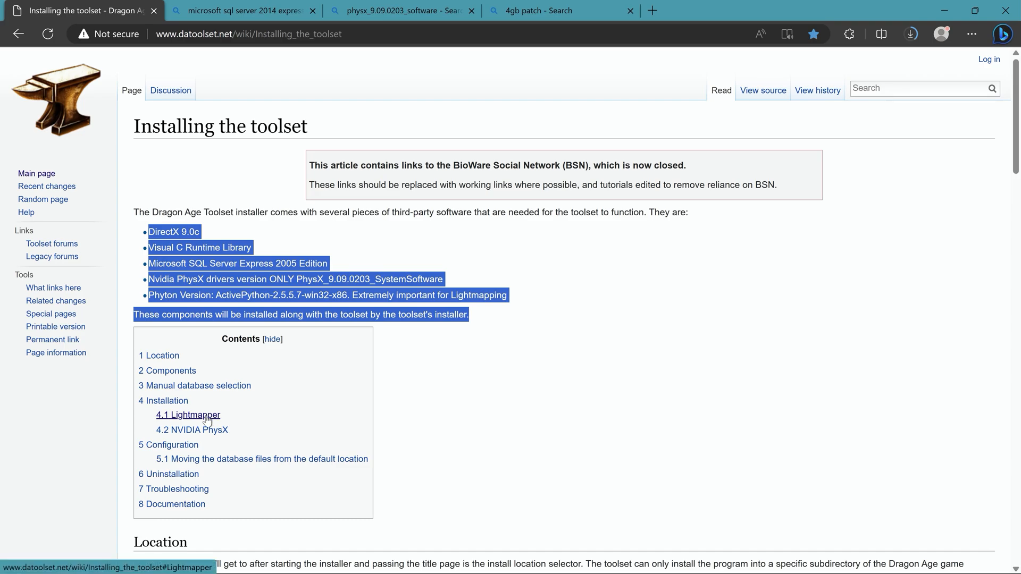
left_click(188, 415)
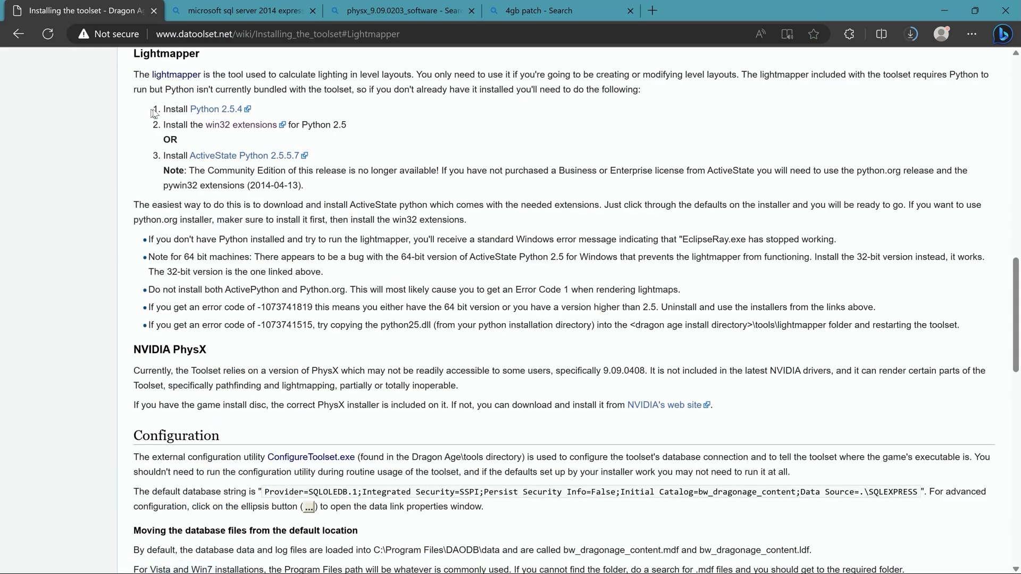
mouse_move(215, 109)
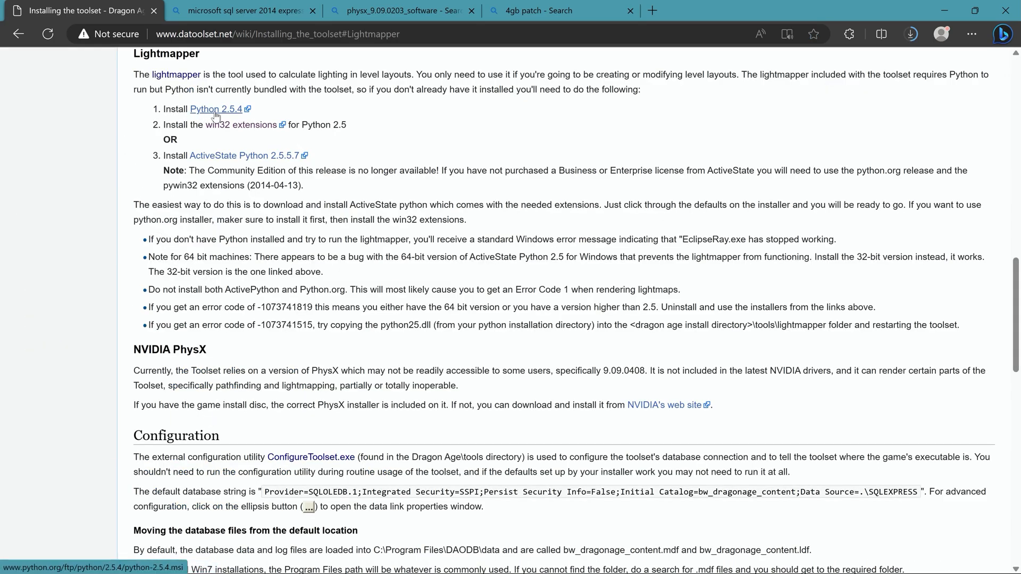
left_click(910, 34)
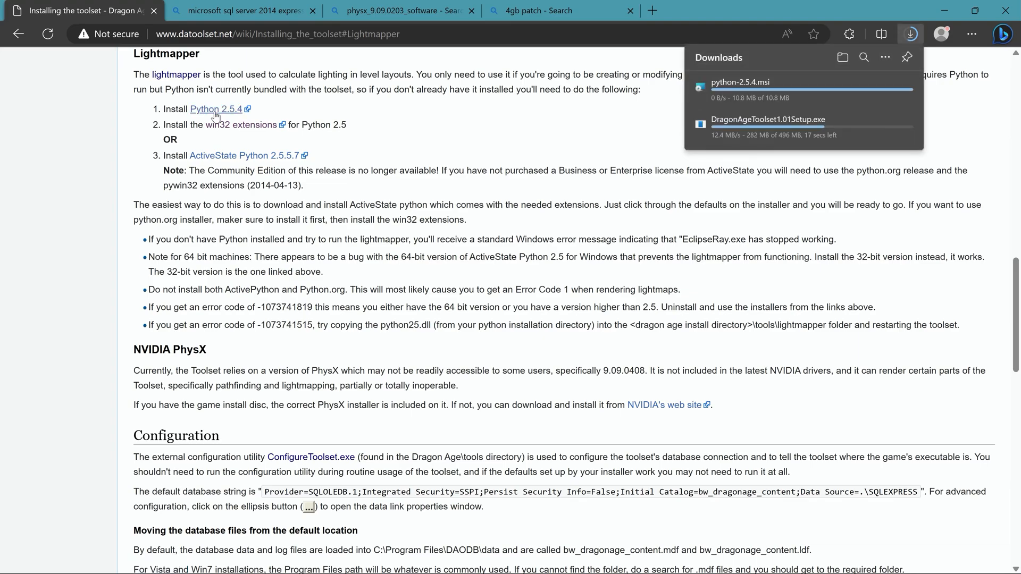
mouse_move(759, 96)
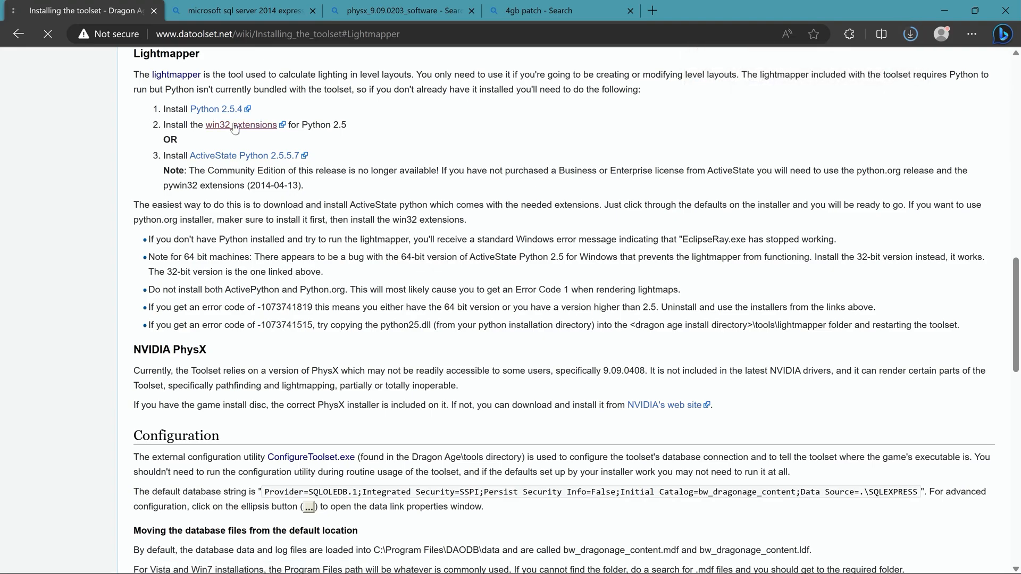
left_click(239, 124)
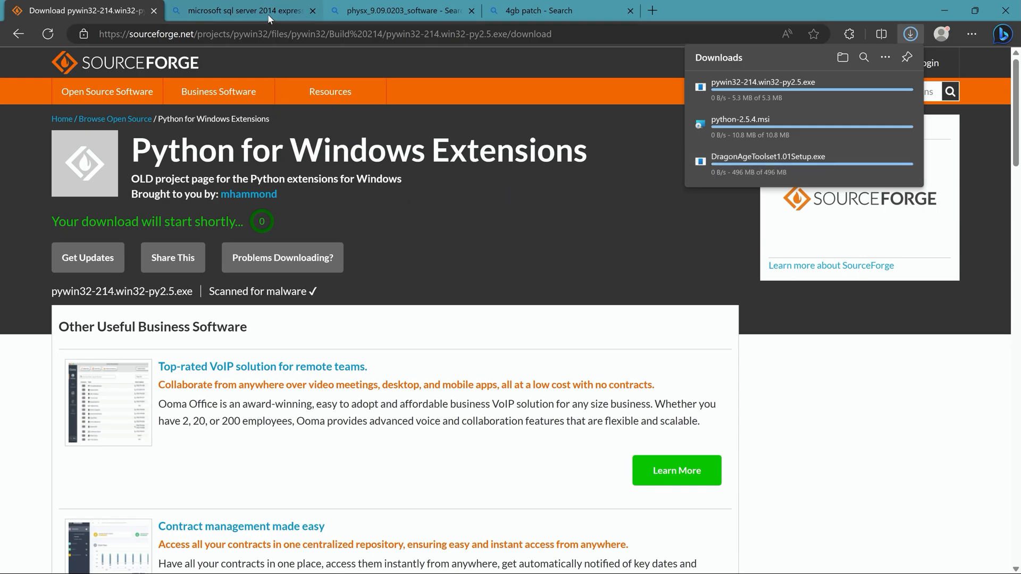
Step: Open Microsoft's SQL Server 2014 Express download page from the search results
left_click(244, 11)
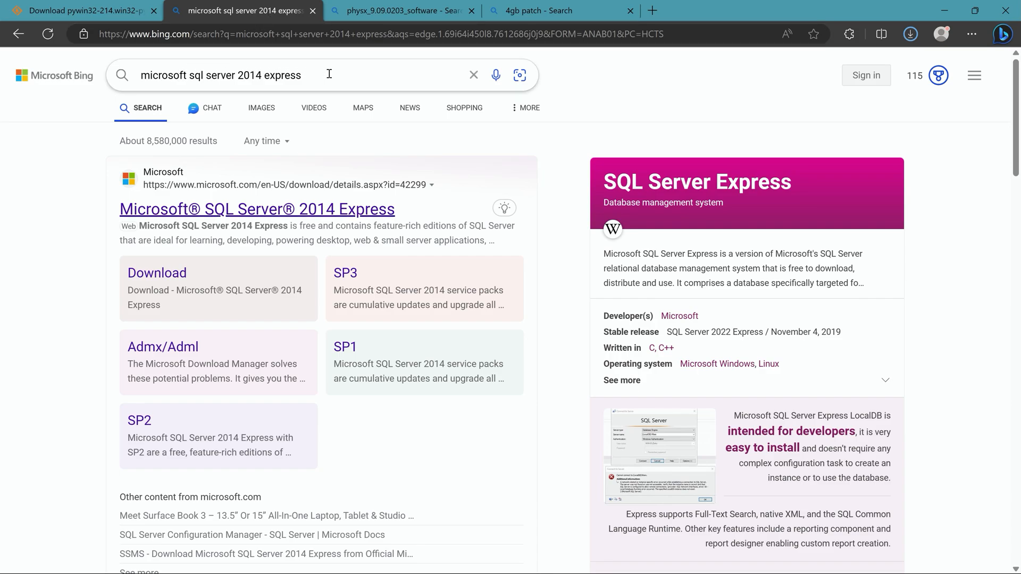
triple_click(220, 75)
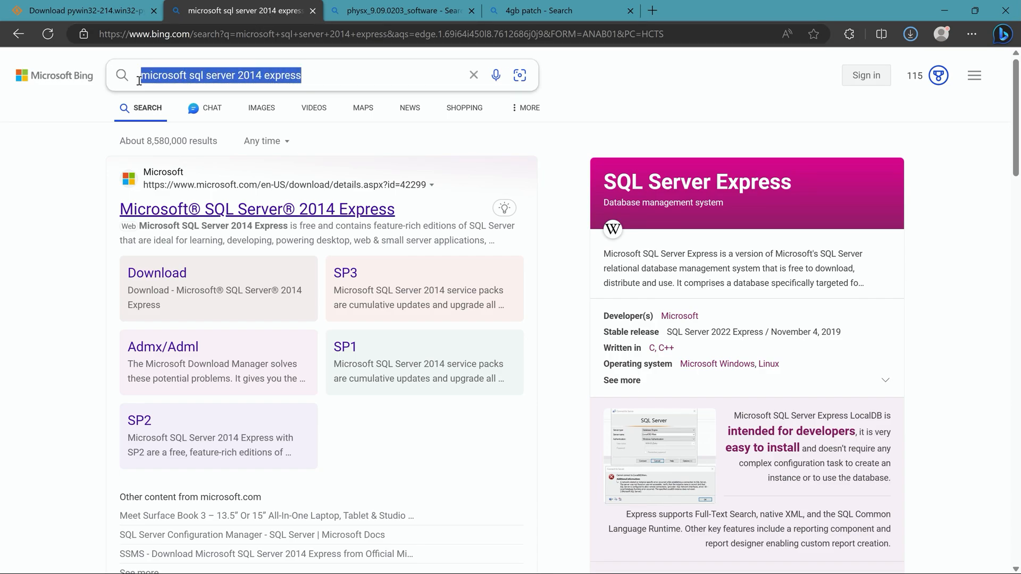
left_click(206, 75)
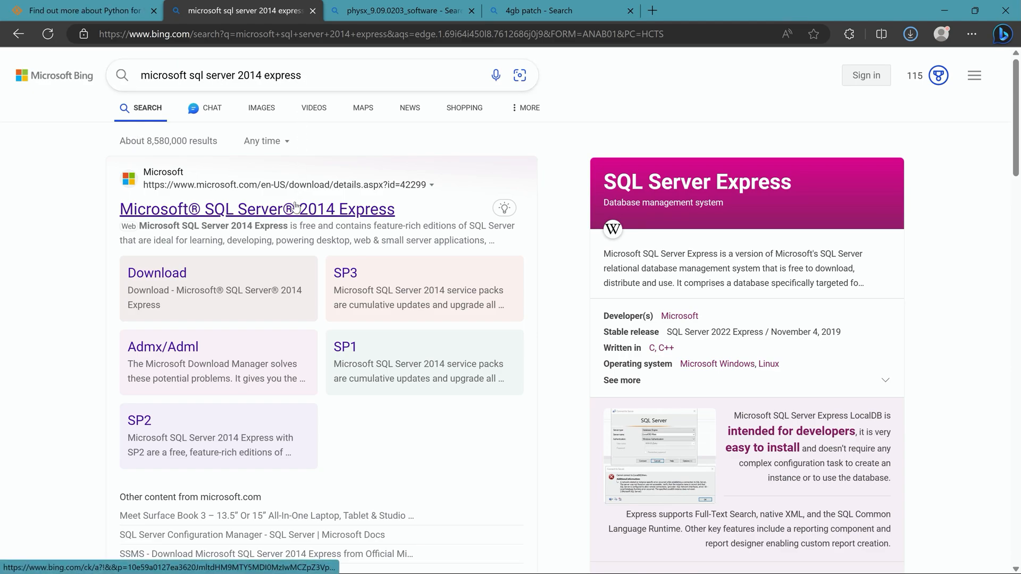
left_click(256, 209)
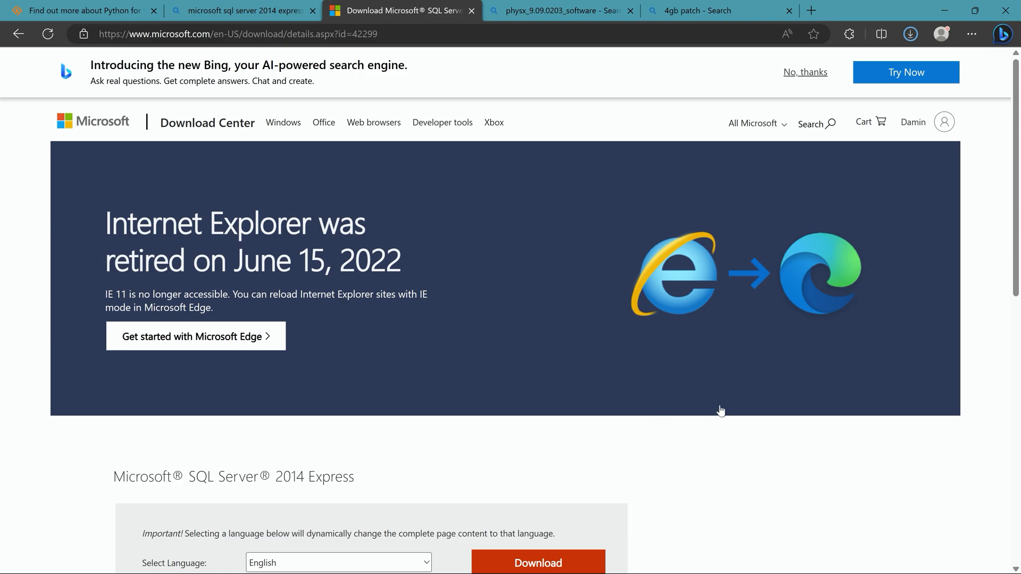
Step: Select Express 64BIT\SQLEXPR_x64_ENU.exe and start its download
left_click(537, 562)
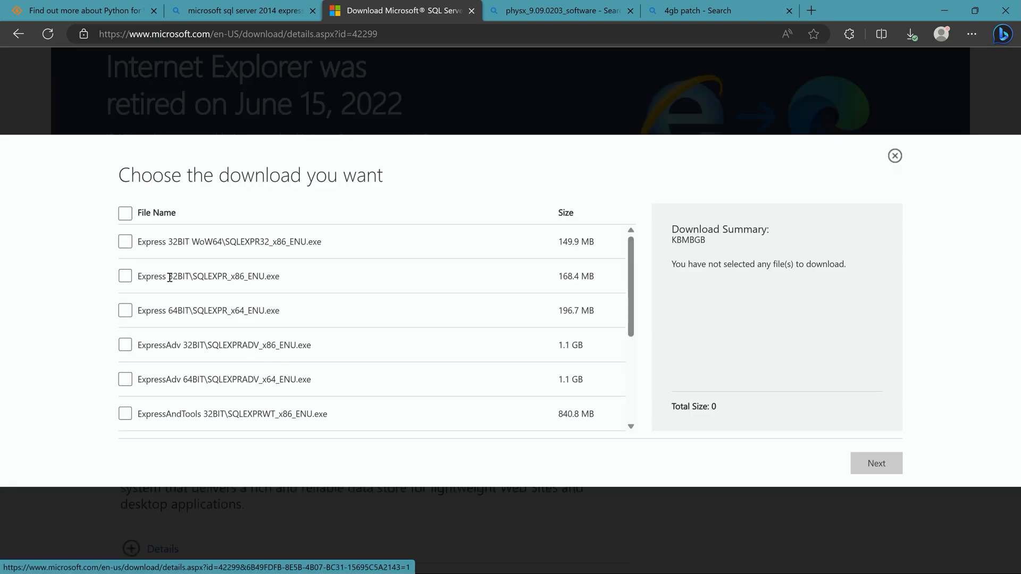
double_click(174, 310)
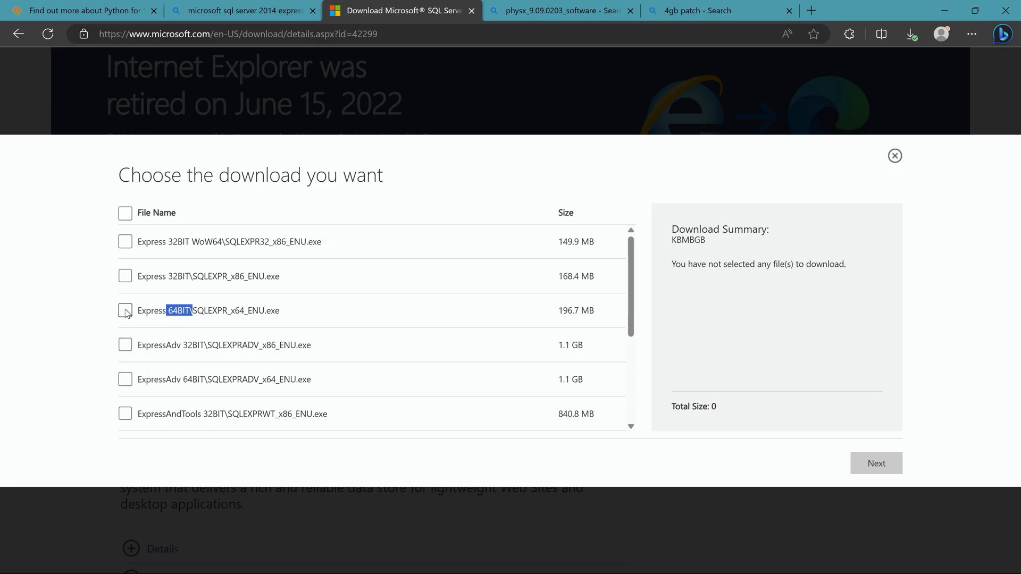
left_click(125, 311)
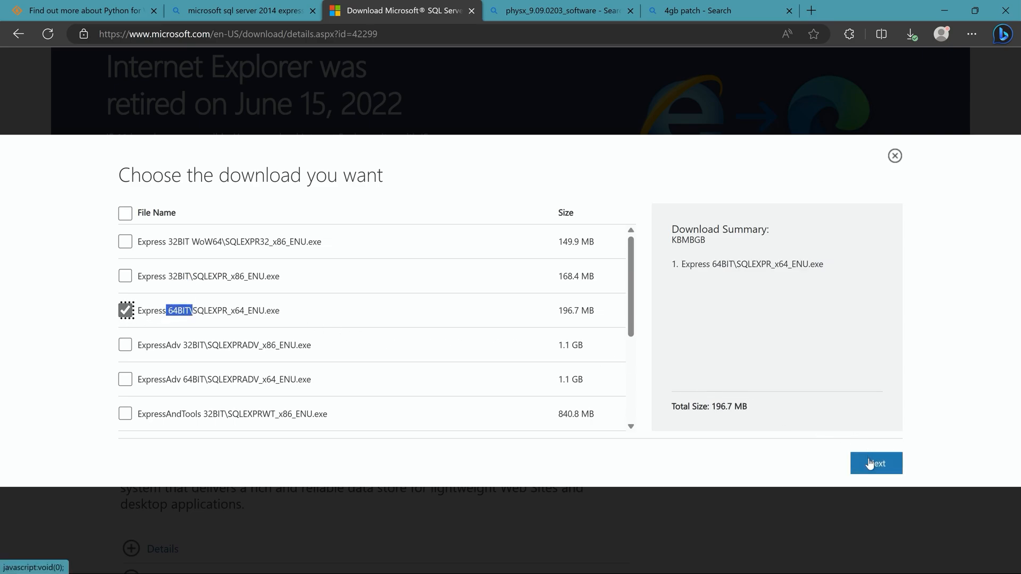
left_click(875, 463)
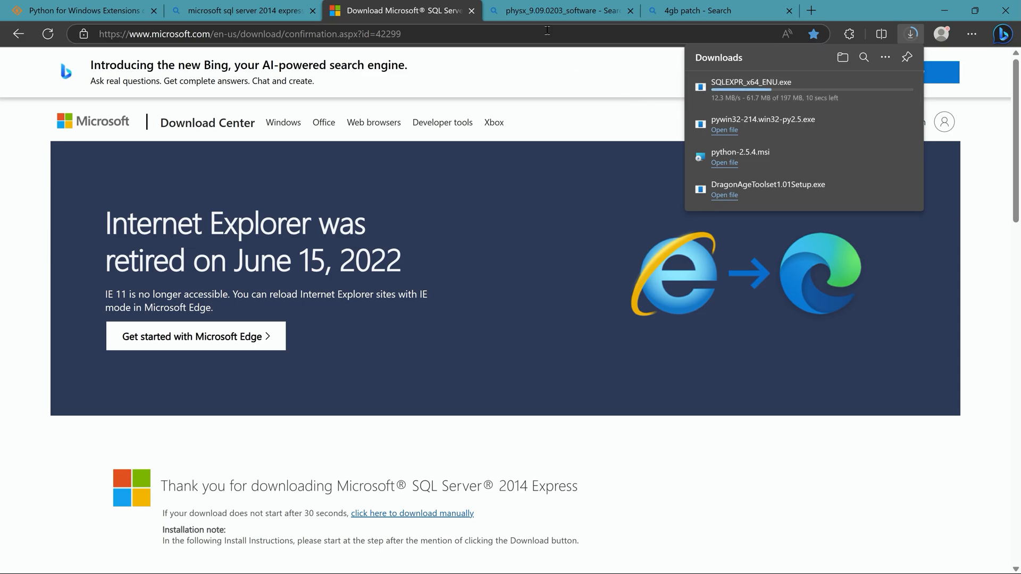
left_click(560, 11)
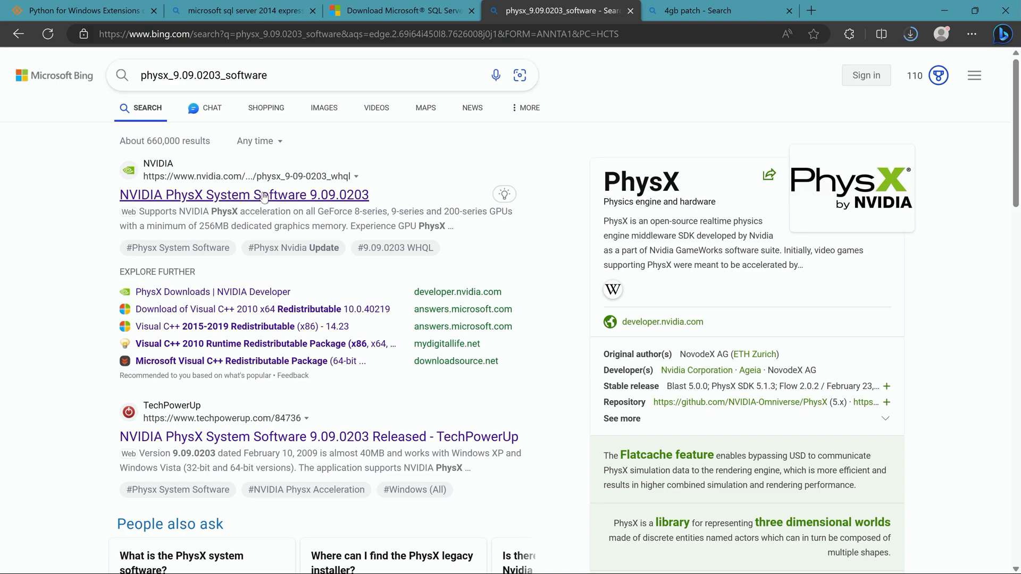
Step: Download the NVIDIA PhysX System Software 9.09.0203 installer from NVIDIA's site
left_click(244, 194)
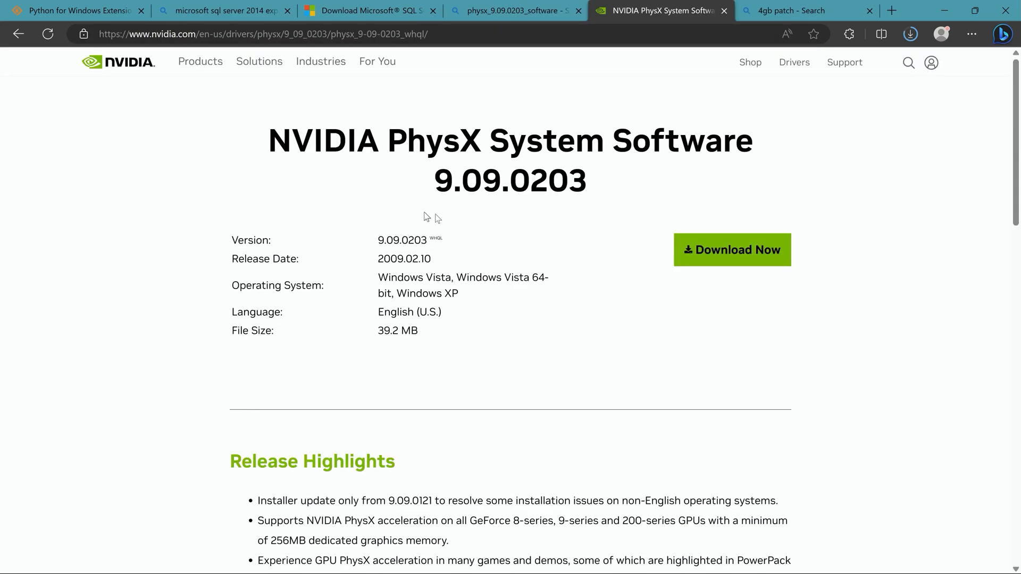
left_click(731, 250)
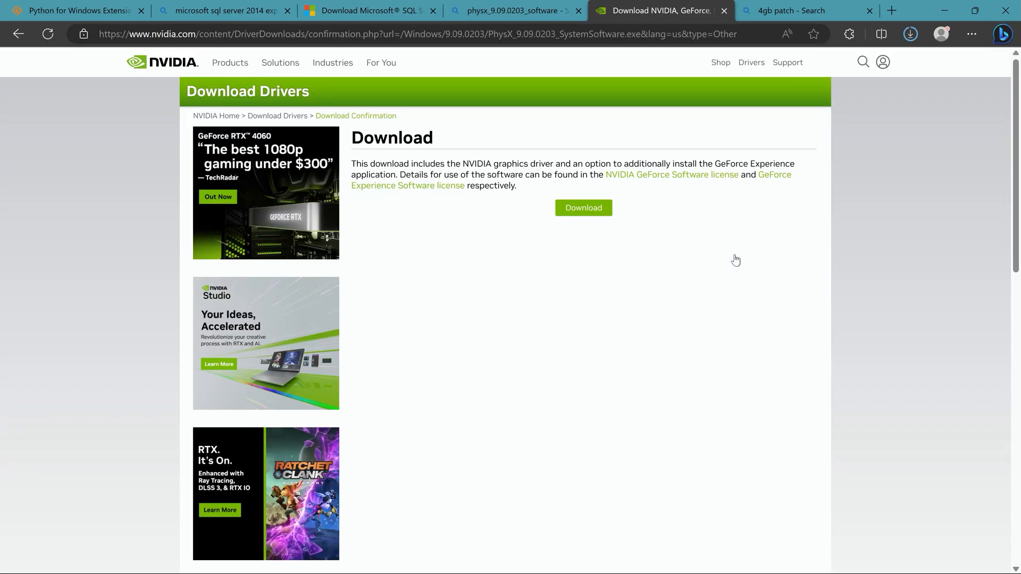
left_click(582, 208)
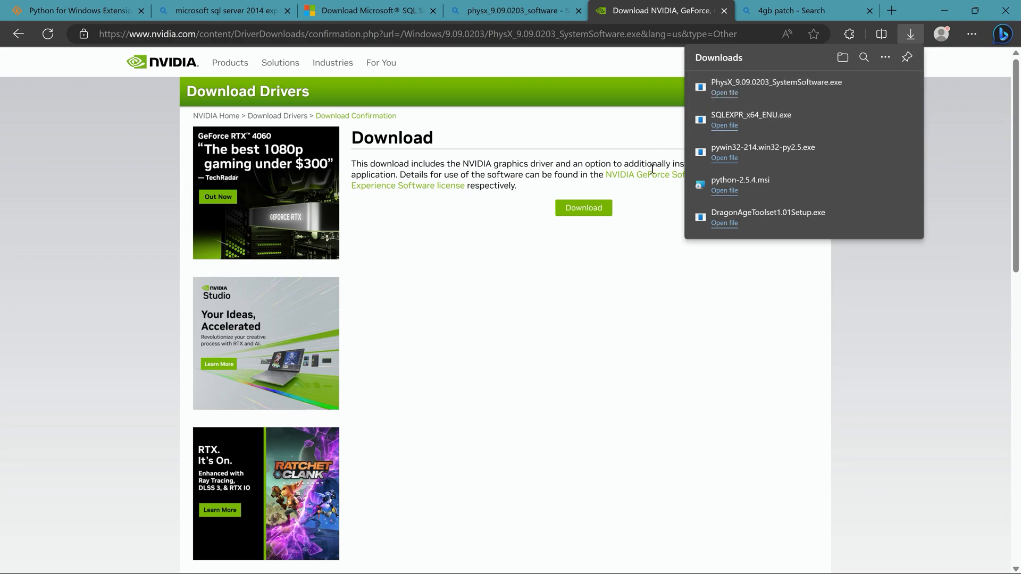
mouse_move(638, 221)
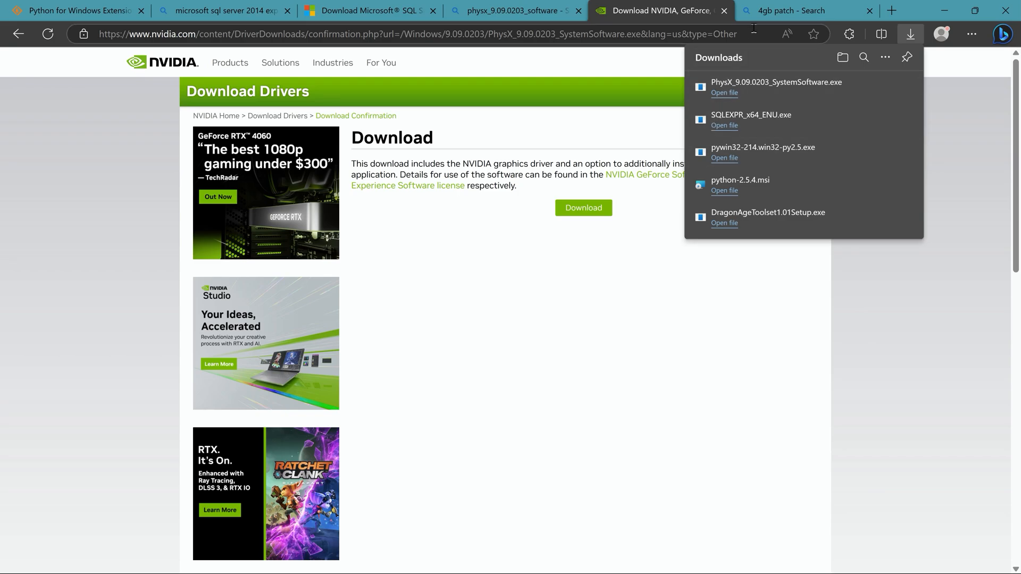
left_click(801, 11)
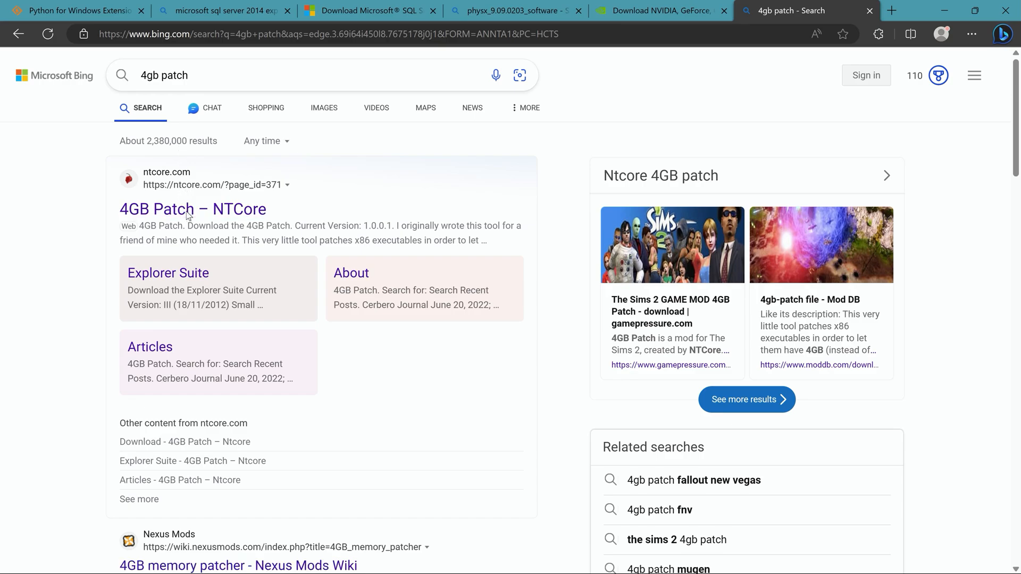
Step: Download 4gb_patch.zip from the NTCore 4GB Patch page
left_click(193, 209)
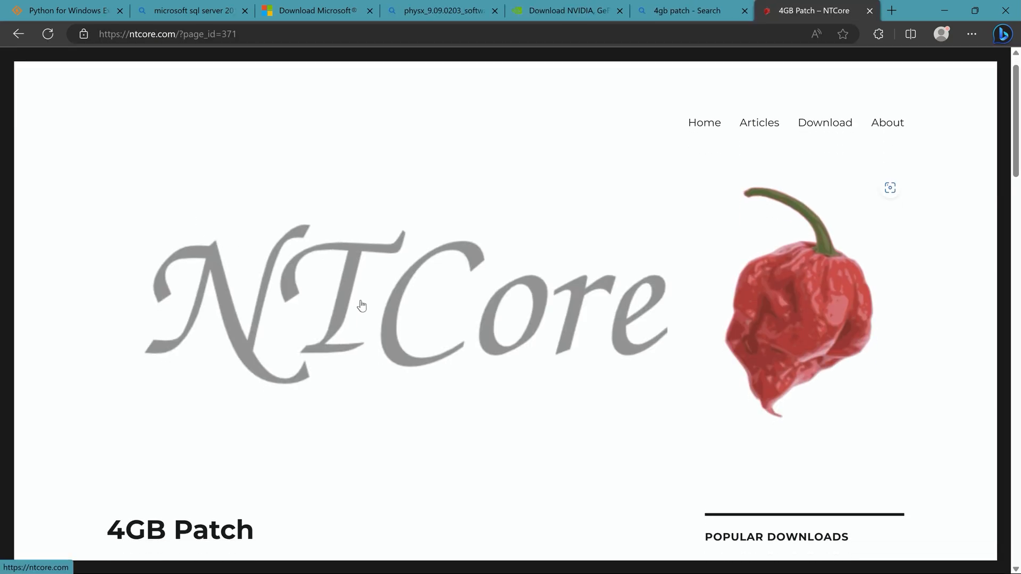
scroll("down", 3)
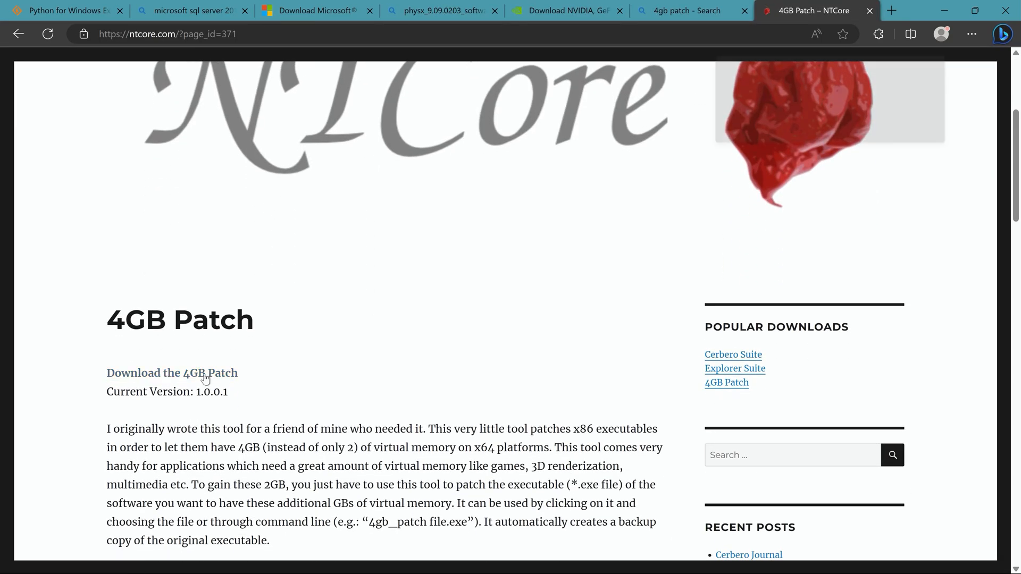
left_click(910, 34)
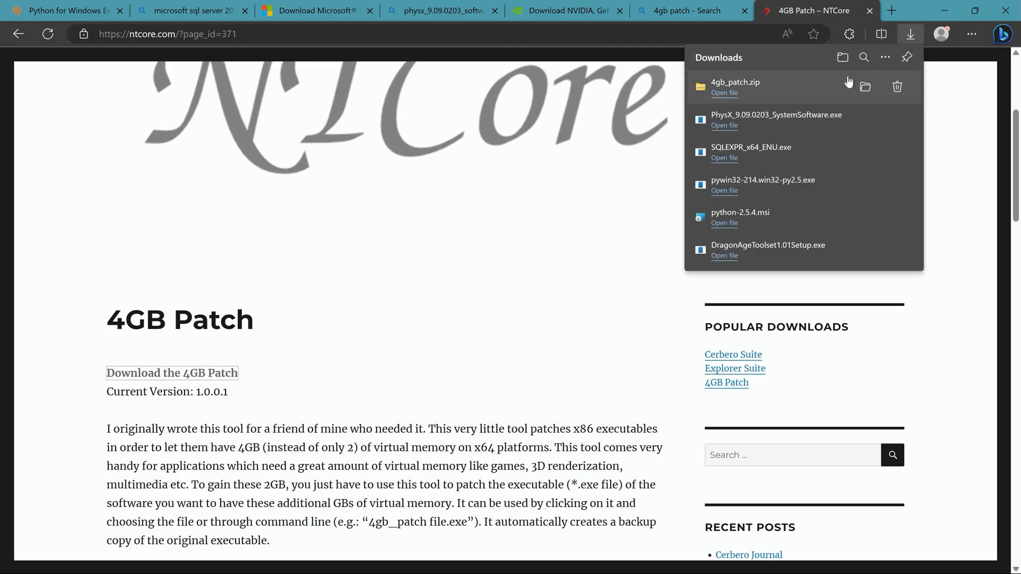
mouse_move(865, 87)
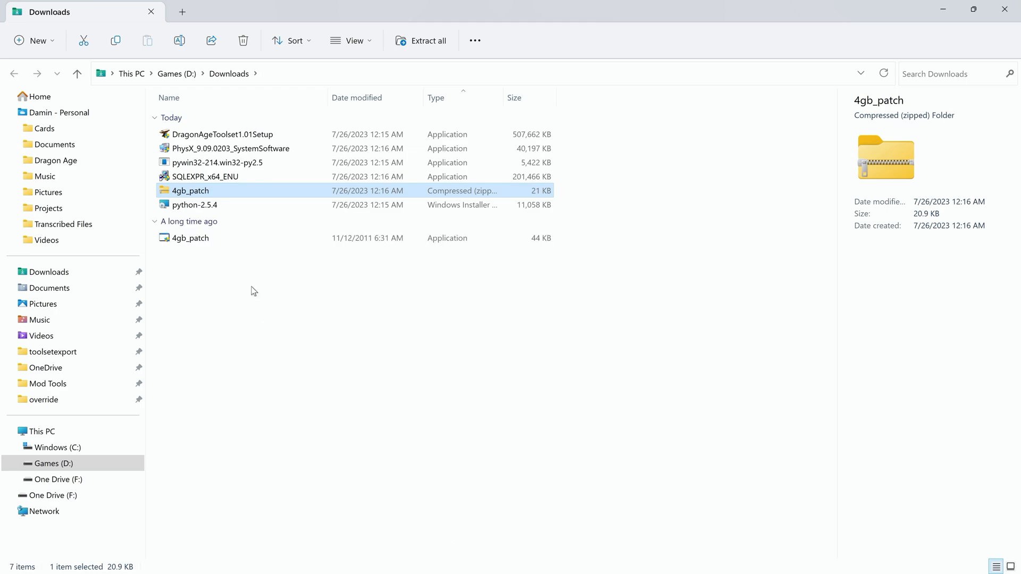
mouse_move(326, 402)
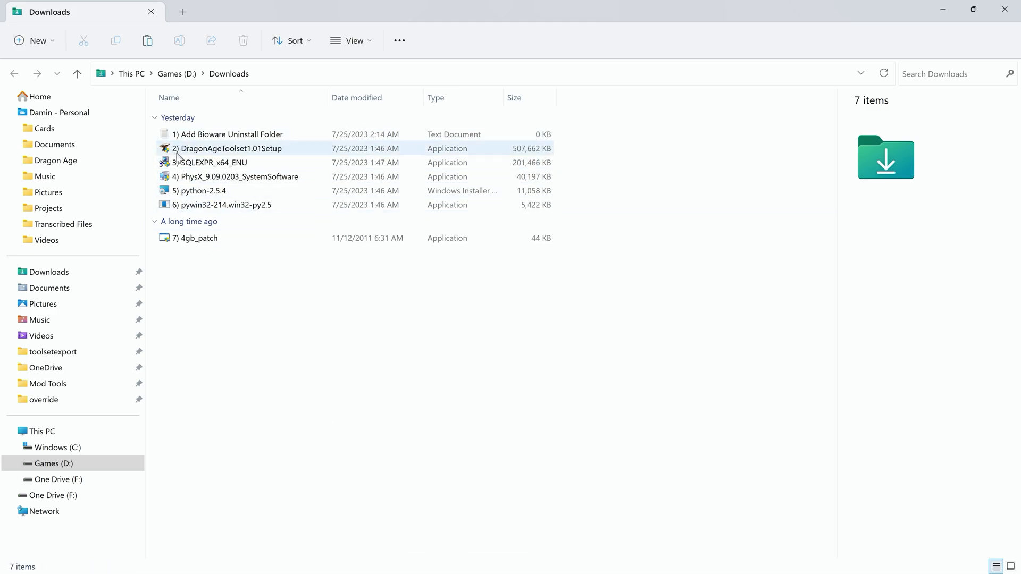
left_click(196, 238)
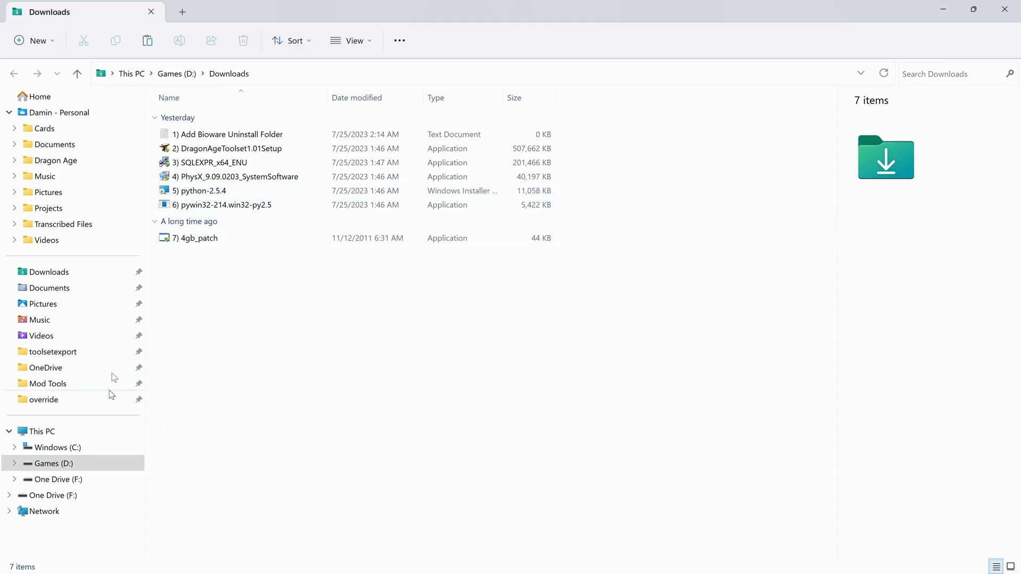
Step: In a new tab, create a folder named Bioware in C:\Program Files (x86)\Common Files
left_click(181, 12)
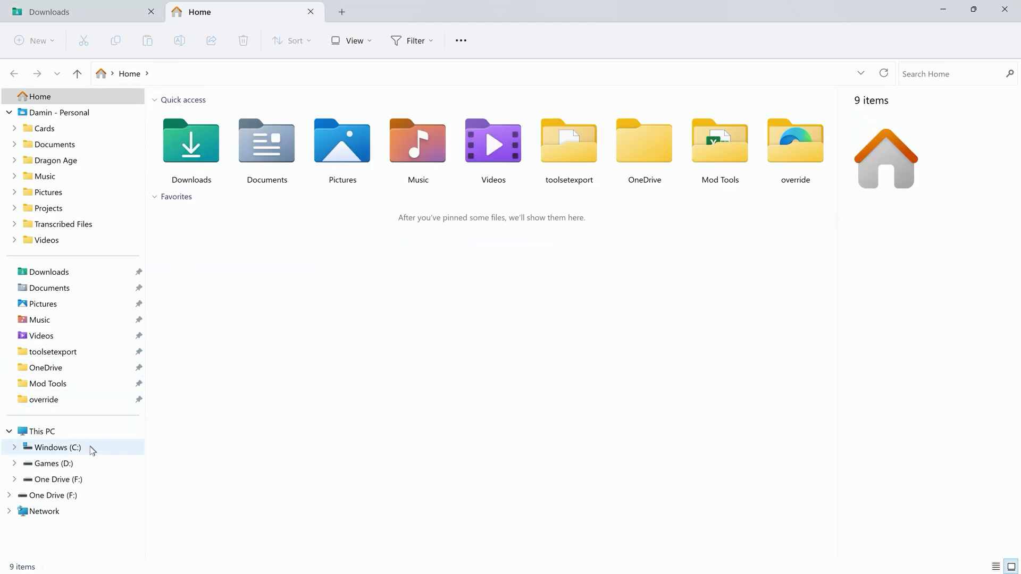
left_click(56, 448)
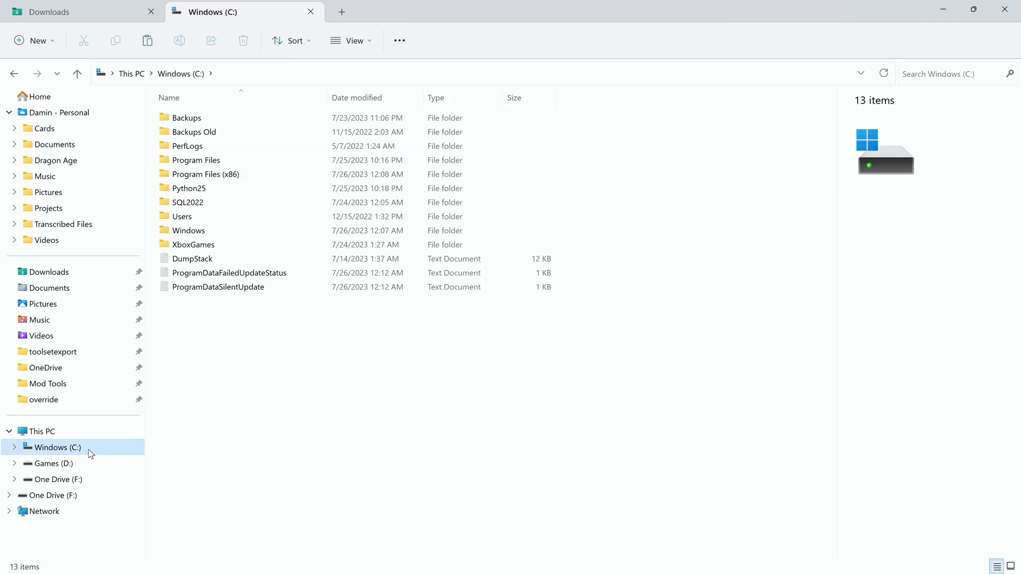
left_click(195, 159)
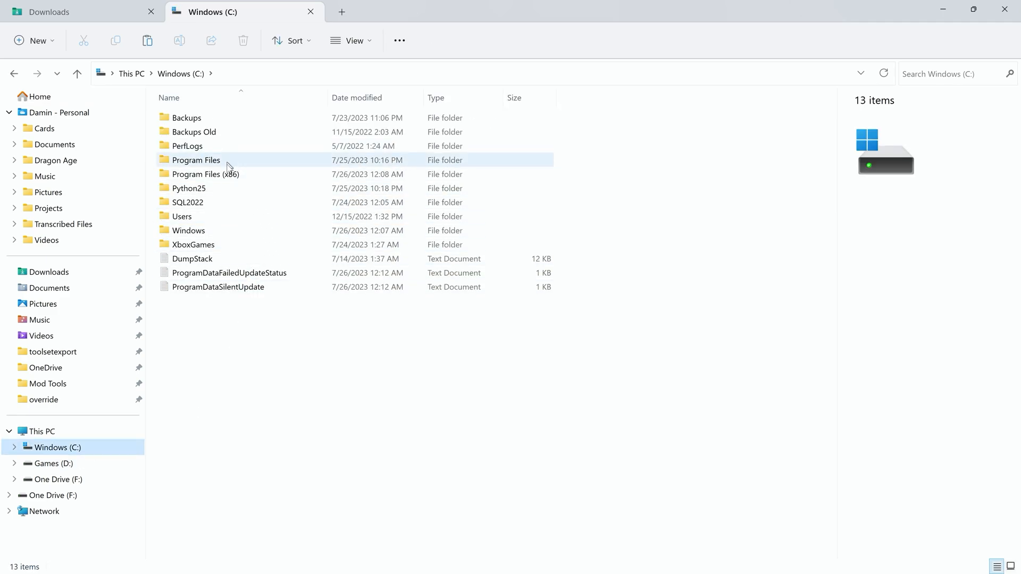
double_click(206, 174)
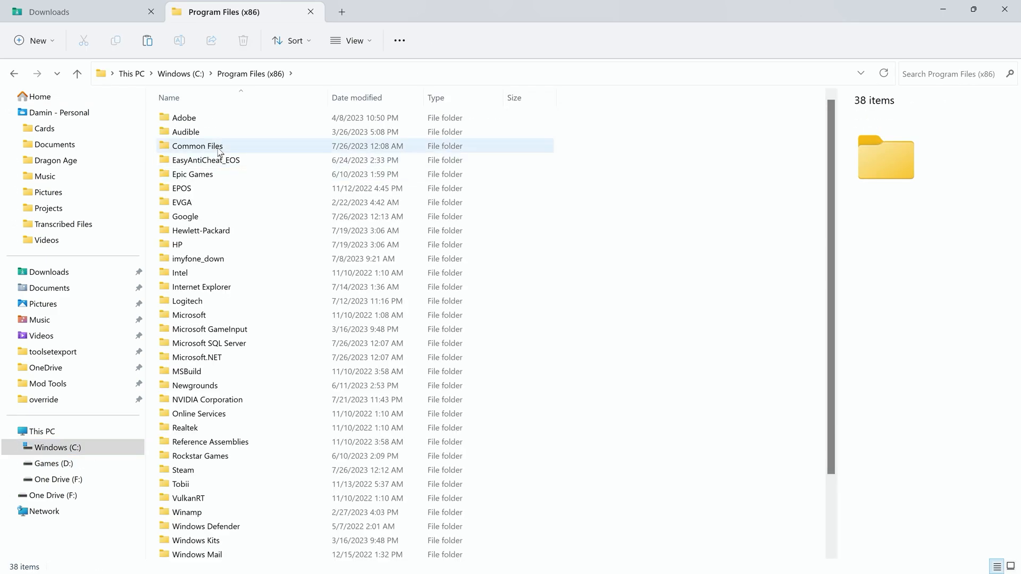
double_click(197, 145)
type("Biow")
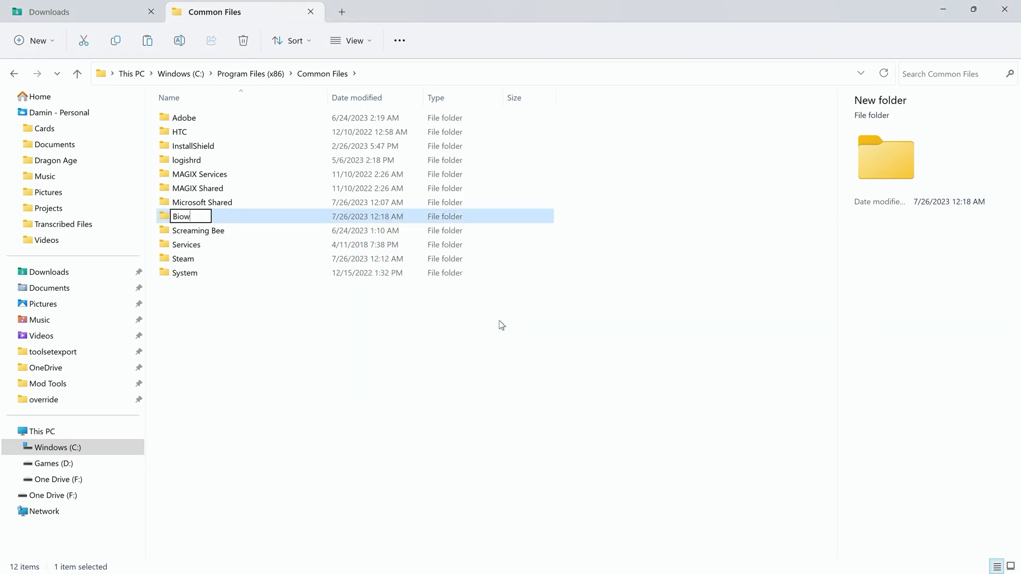
type("are")
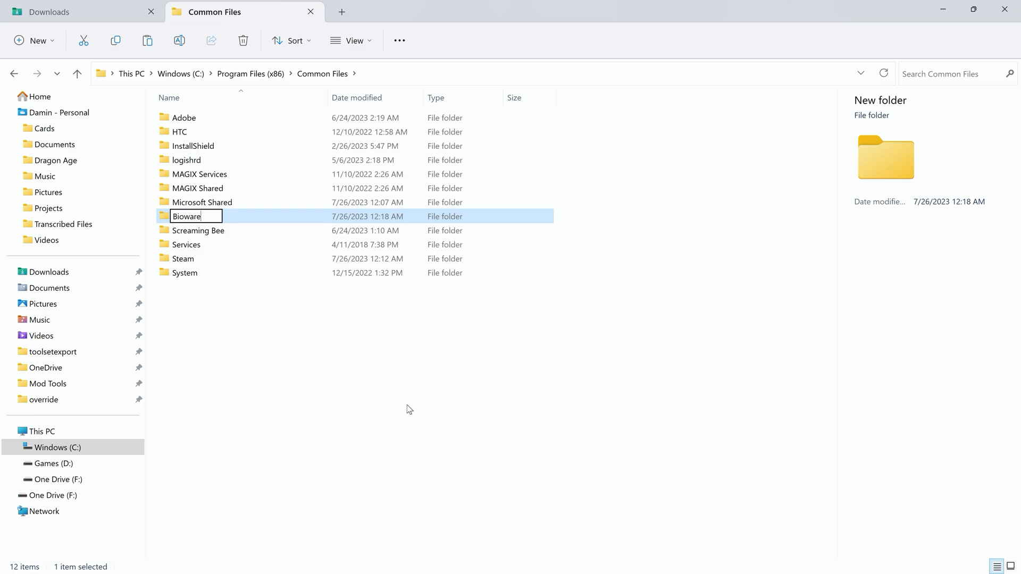
key("Return")
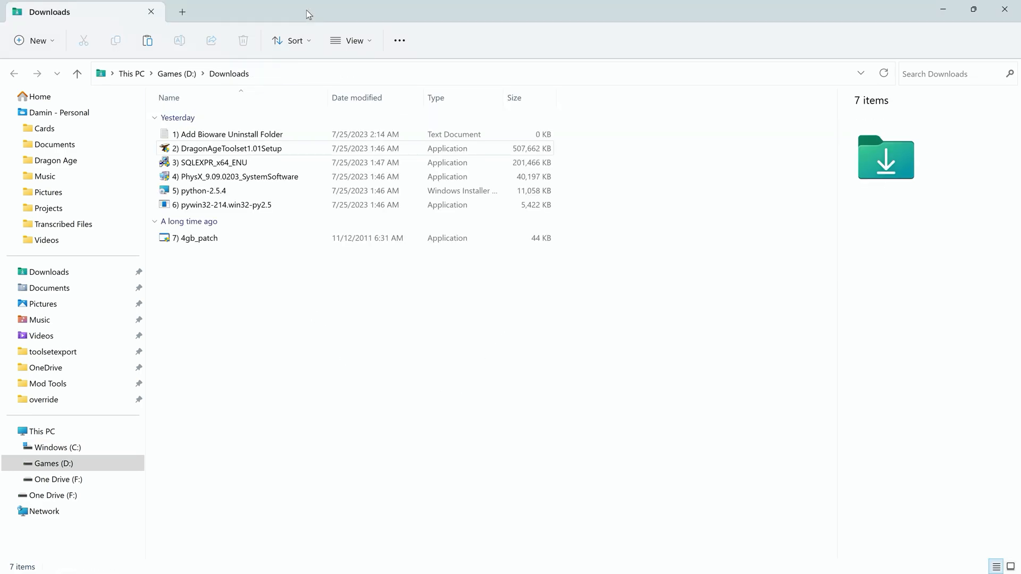
mouse_move(339, 346)
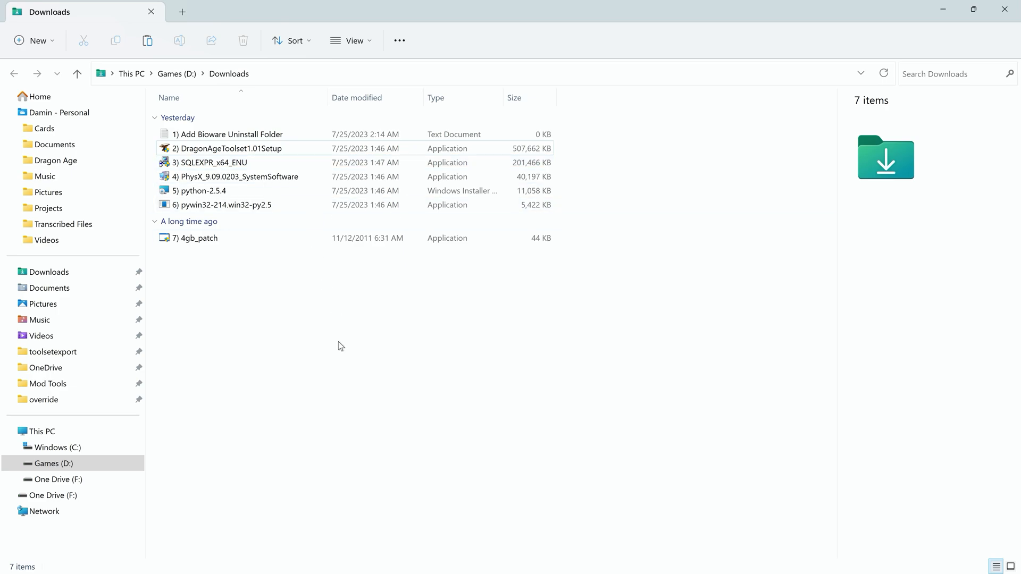
Step: Return to the Downloads folder listing the setup files
left_click(48, 272)
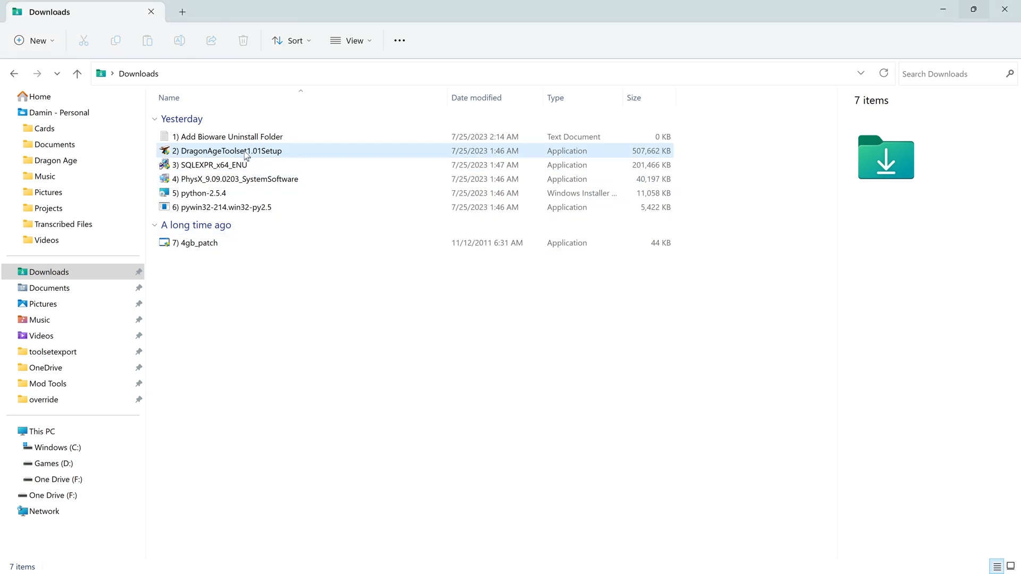
Step: Run DragonAgeToolset1.01Setup as administrator and accept the license terms
right_click(228, 150)
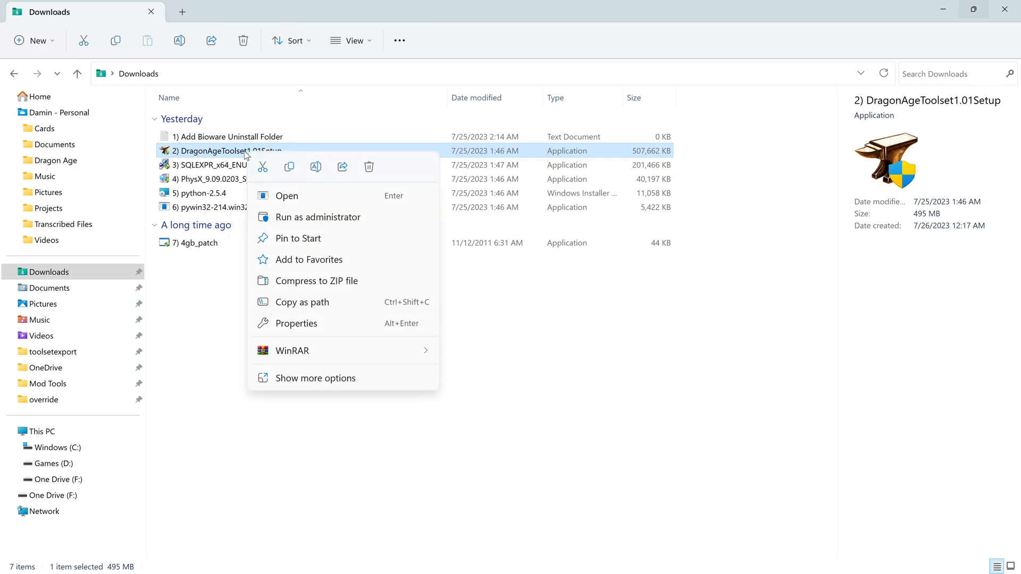
left_click(319, 217)
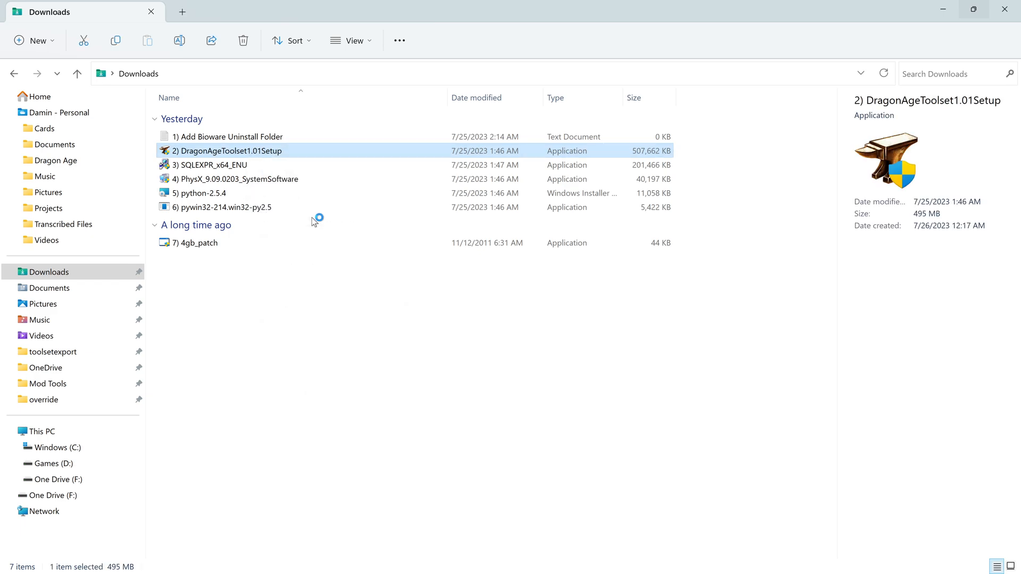
double_click(228, 150)
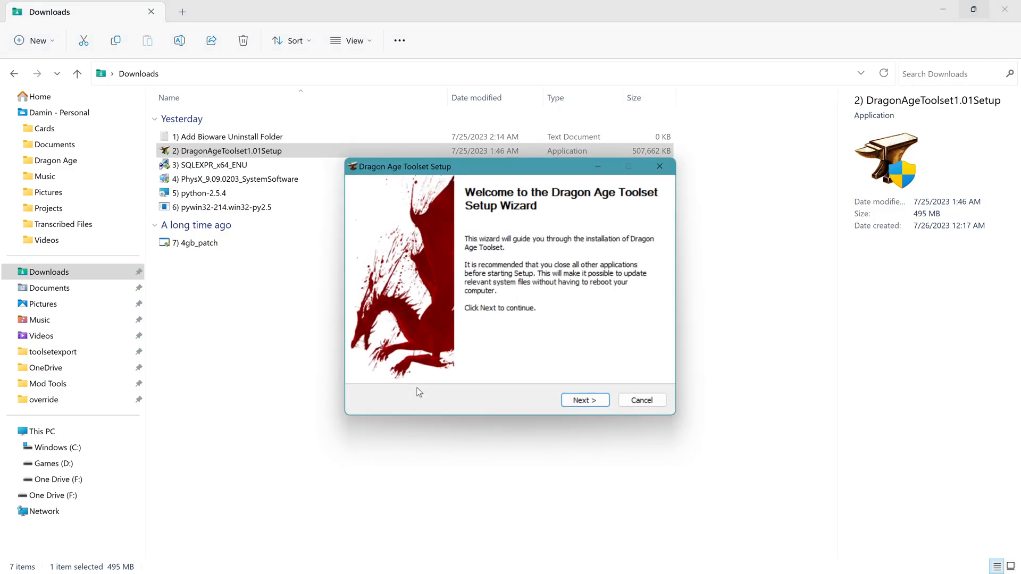
left_click(583, 400)
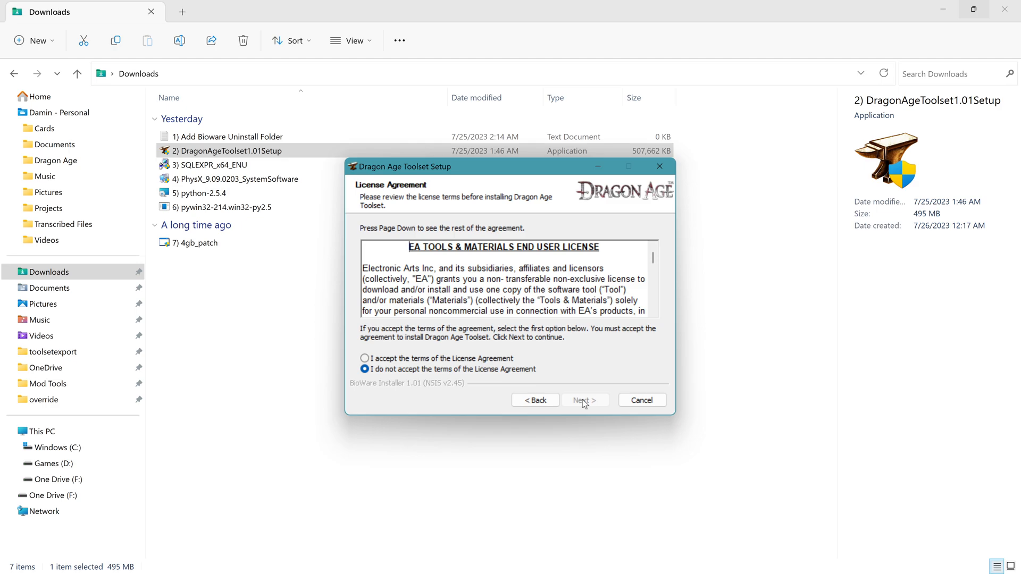
left_click(365, 358)
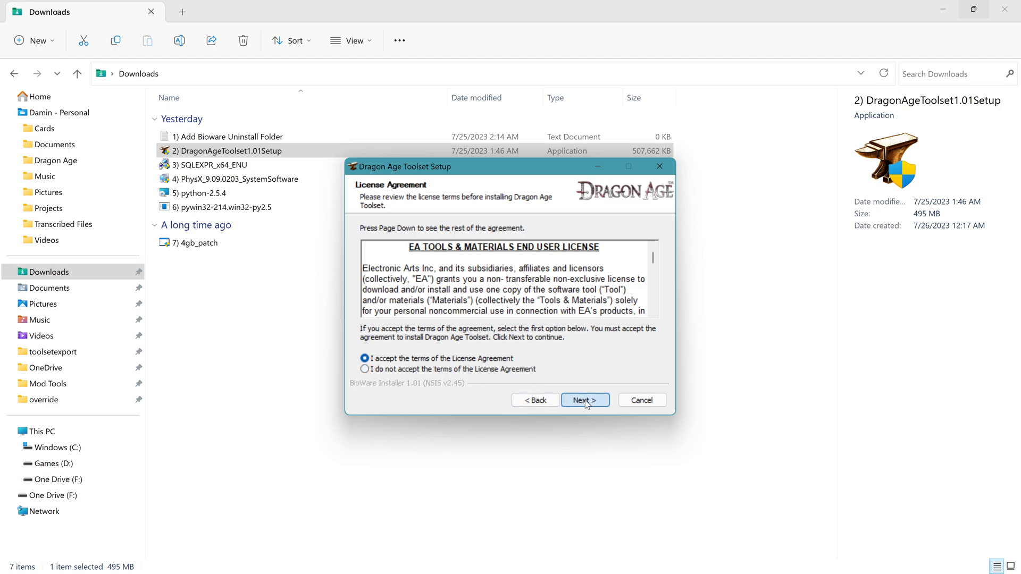
left_click(583, 400)
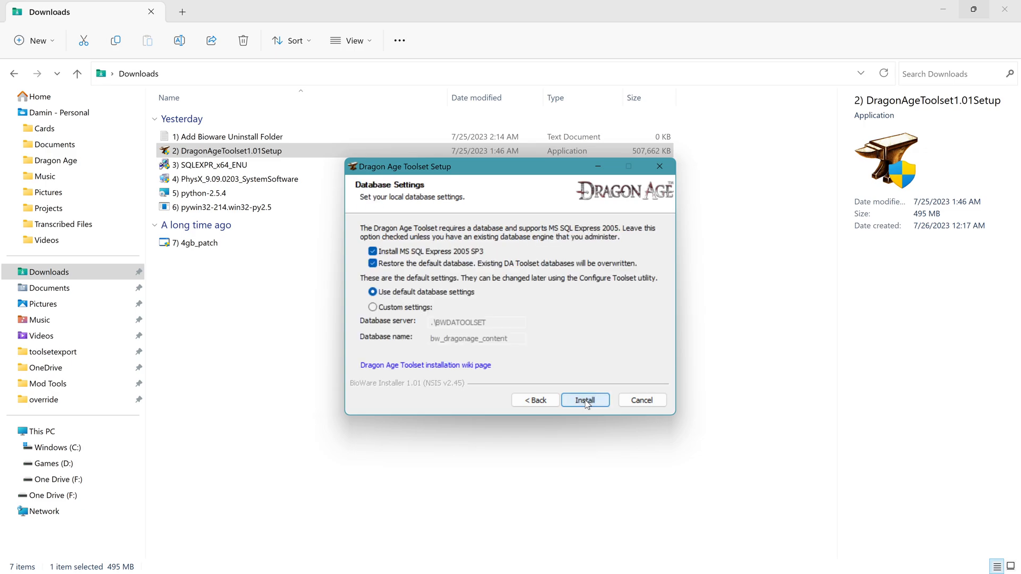
mouse_move(394, 267)
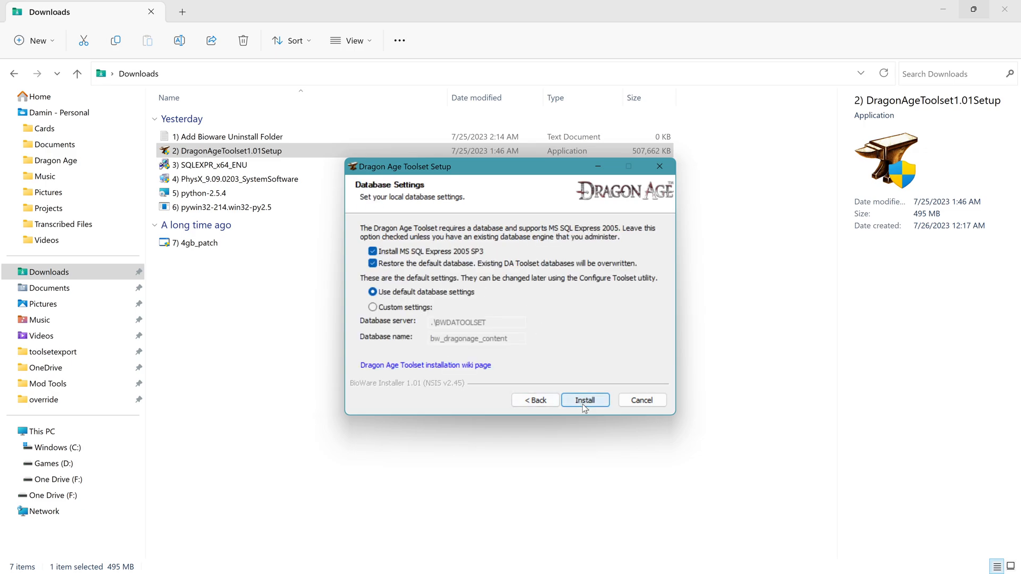
Step: Install the Toolset with default database settings, dismissing the SQL Server 2005 compatibility warning
left_click(584, 400)
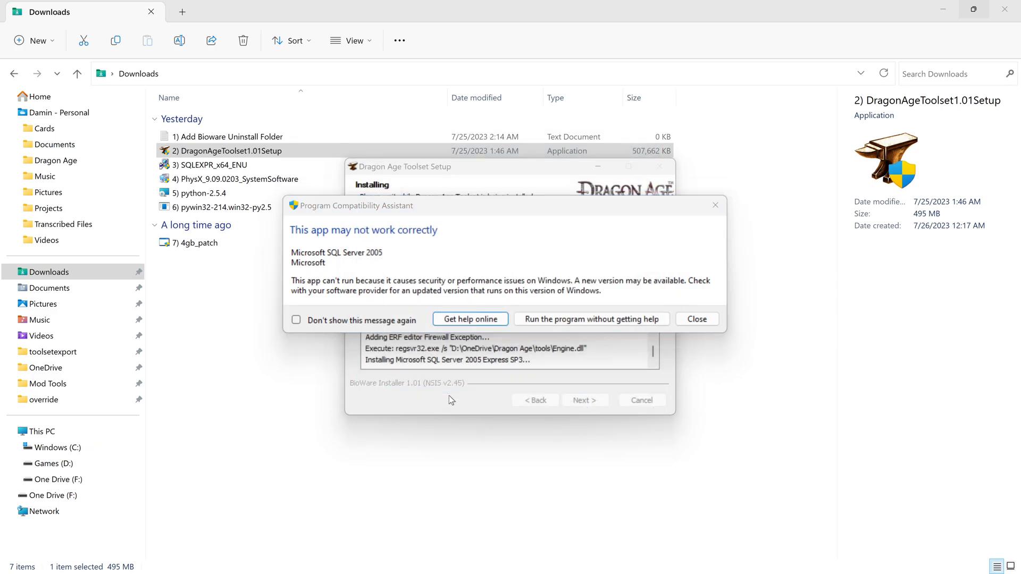
left_click(590, 319)
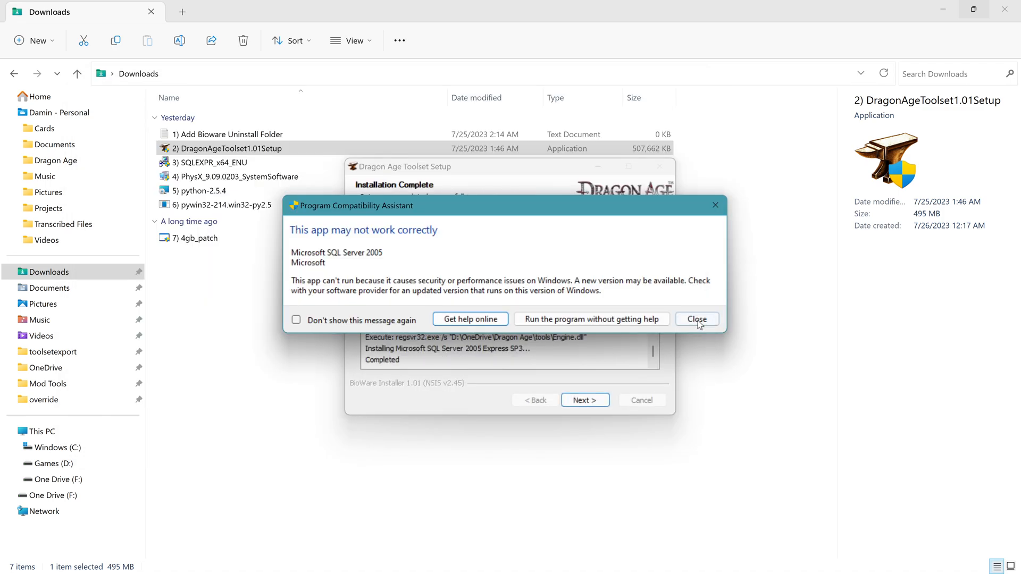
left_click(696, 319)
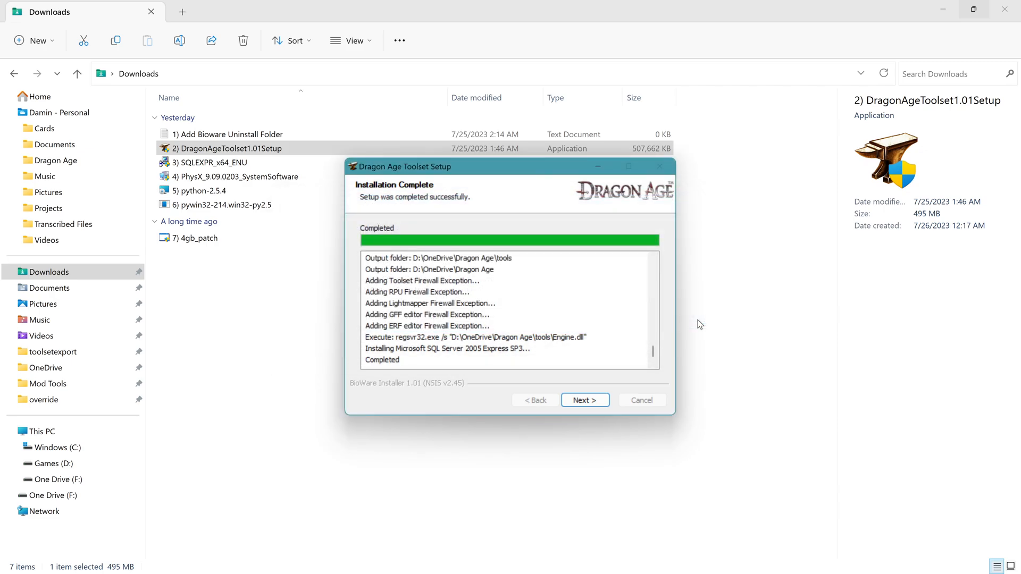
mouse_move(583, 400)
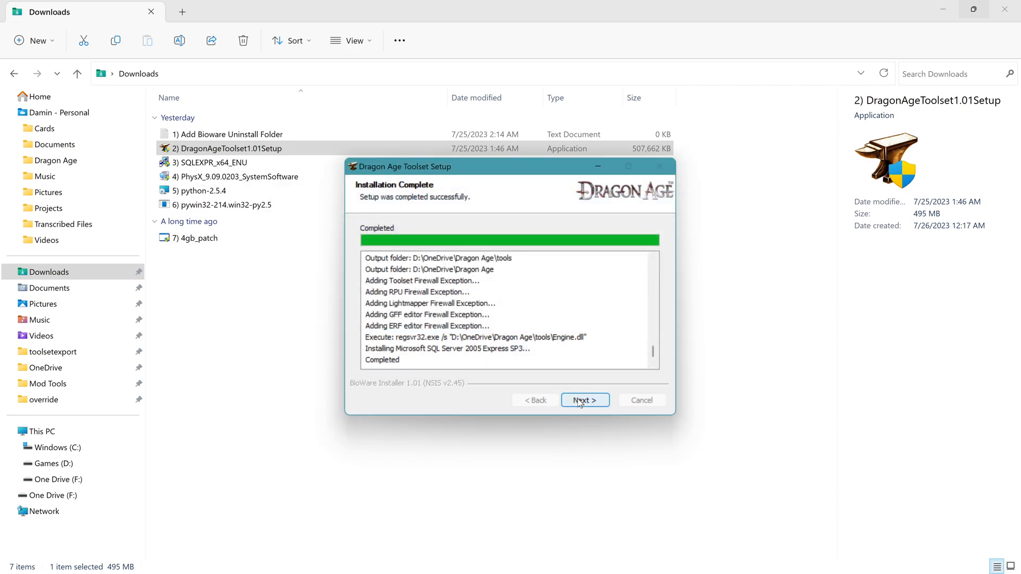
left_click(583, 400)
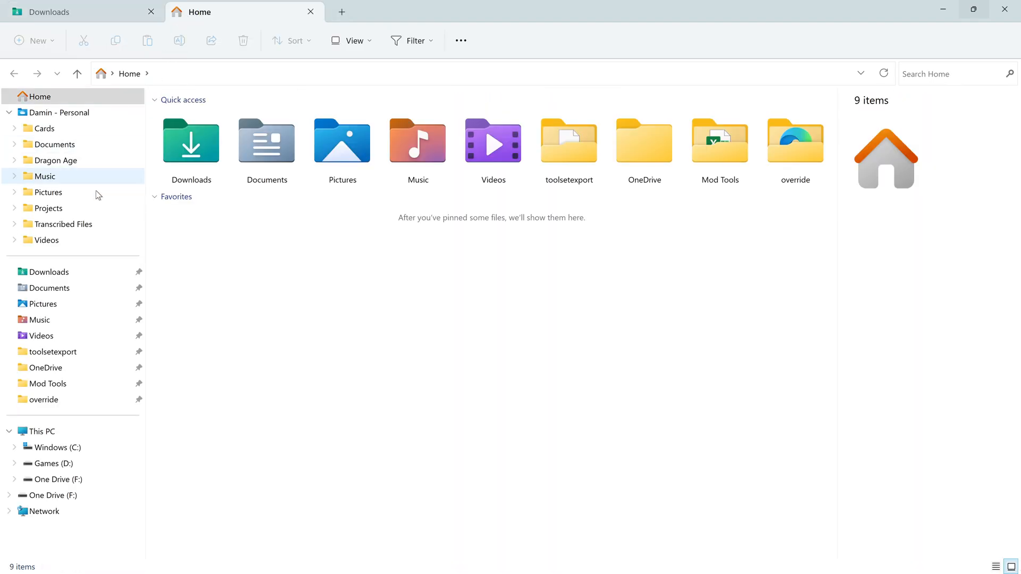
mouse_move(49, 463)
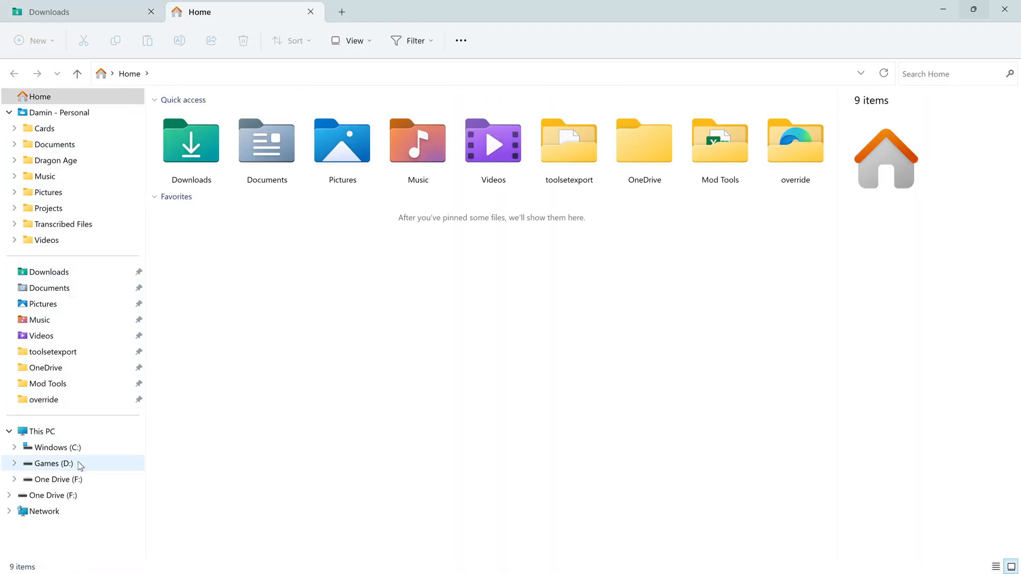
Step: Navigate to the tools folder under D:\OneDrive\Dragon Age
double_click(49, 464)
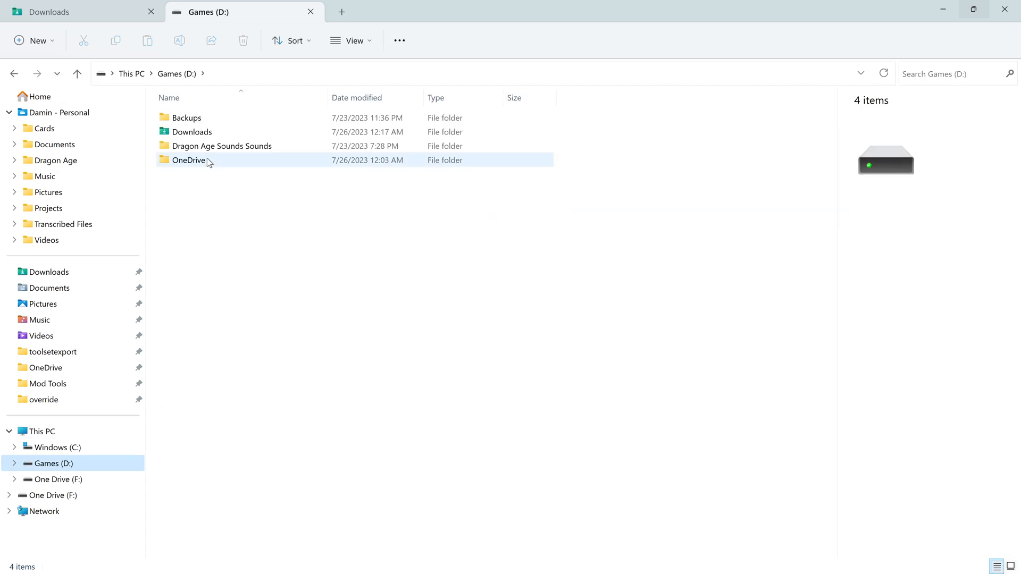
double_click(189, 160)
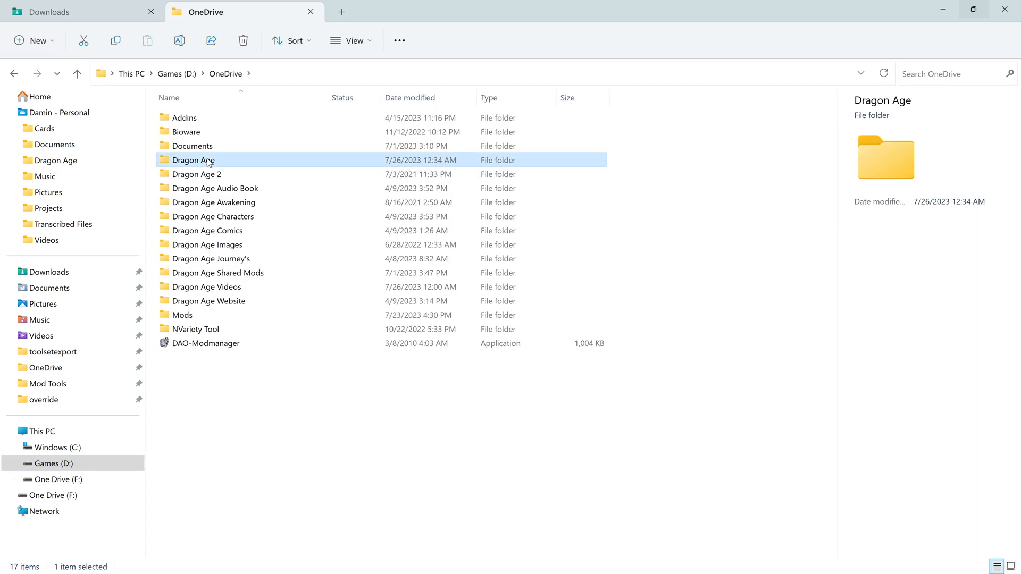
double_click(193, 160)
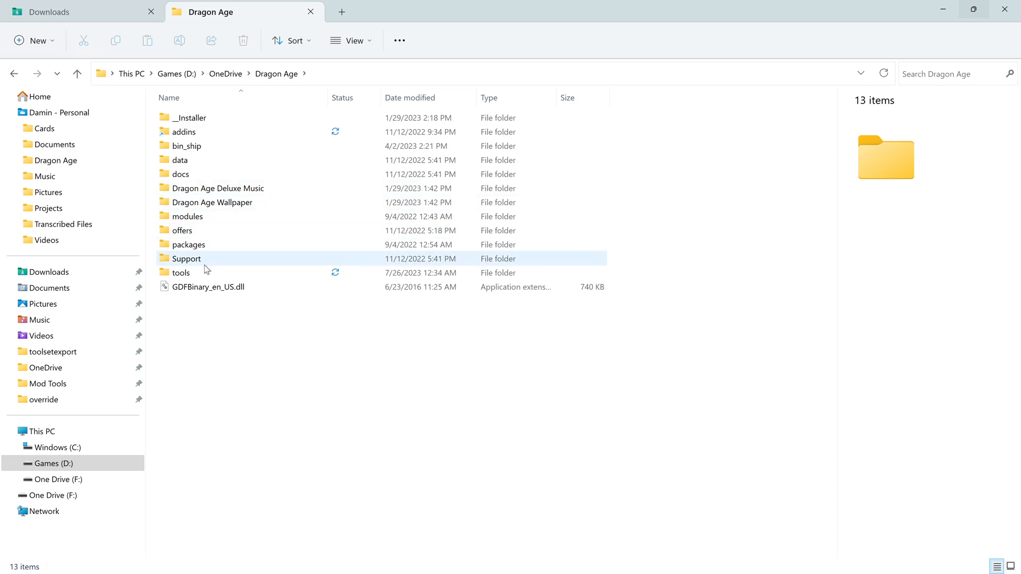
left_click(181, 273)
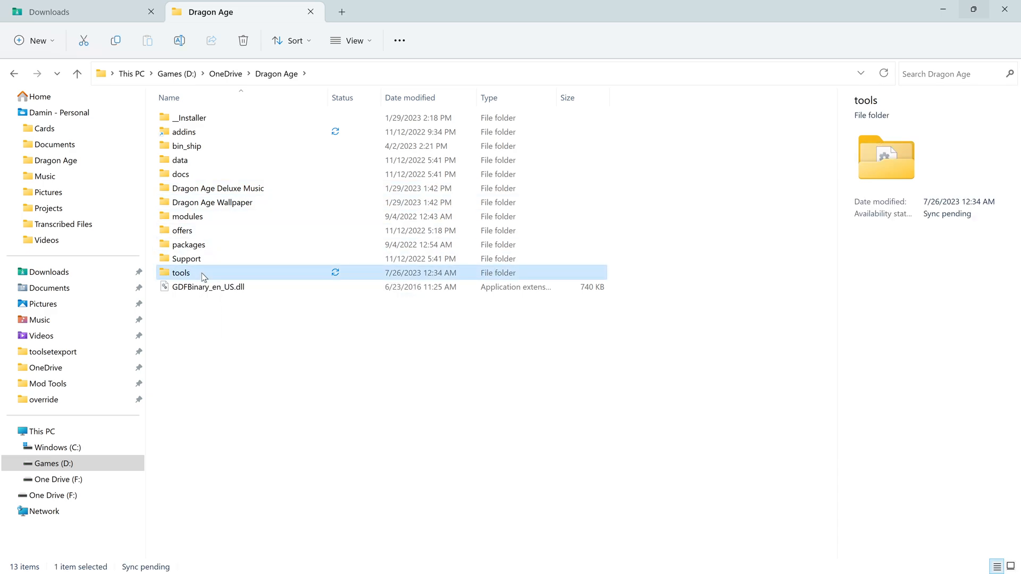
double_click(180, 272)
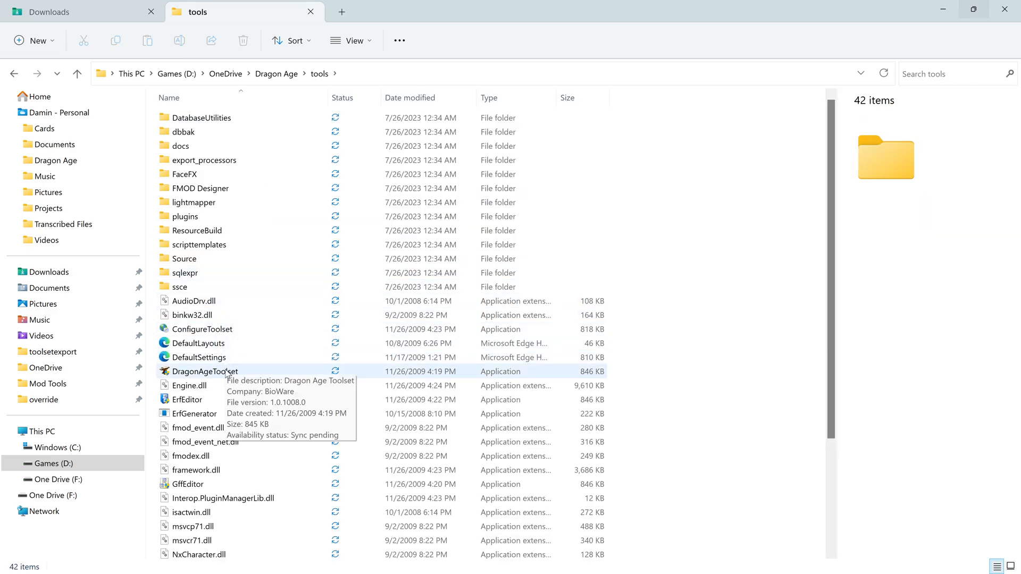
Step: Create a shortcut to the DragonAgeToolset program and select it
right_click(204, 371)
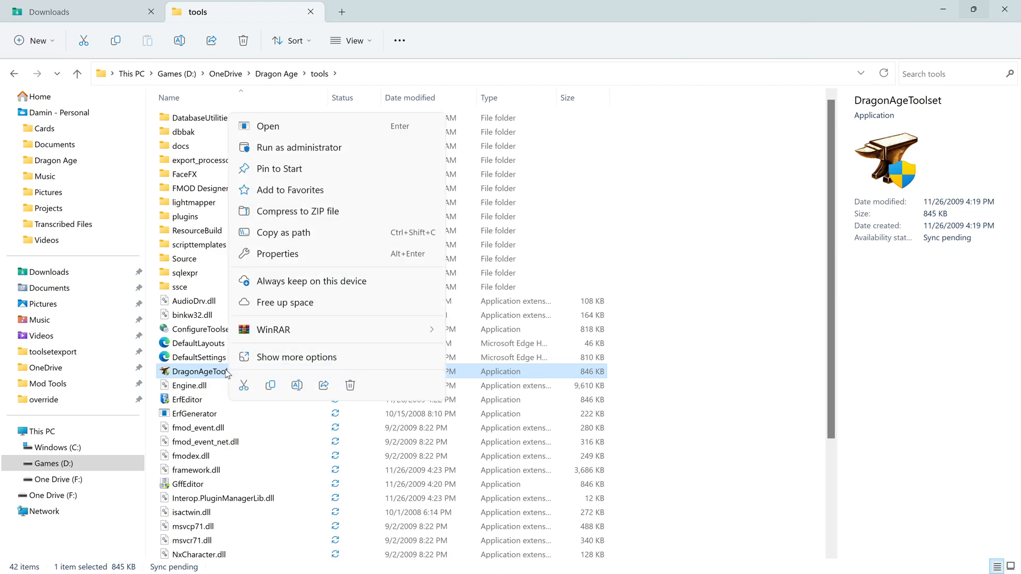
left_click(297, 357)
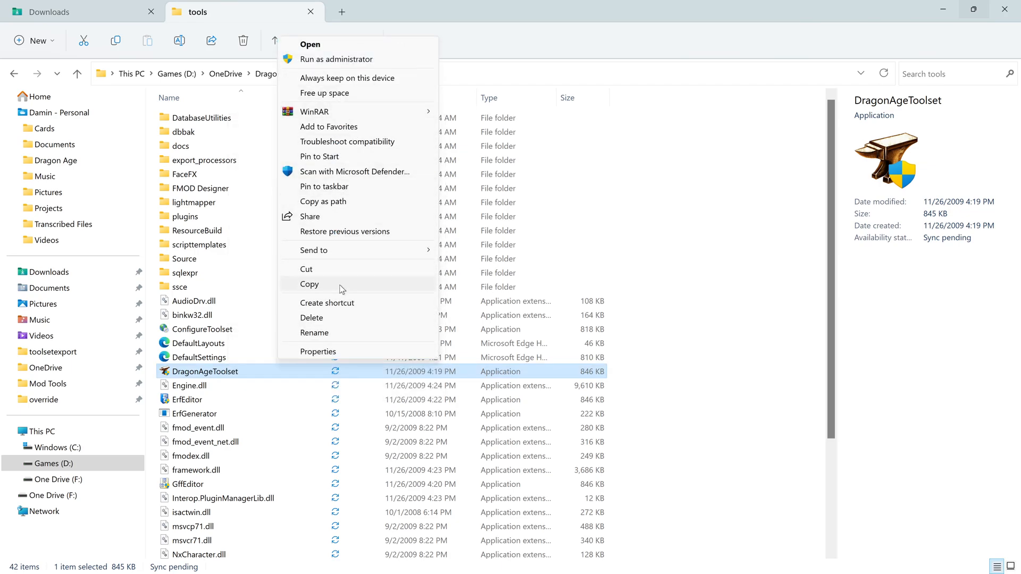
left_click(327, 302)
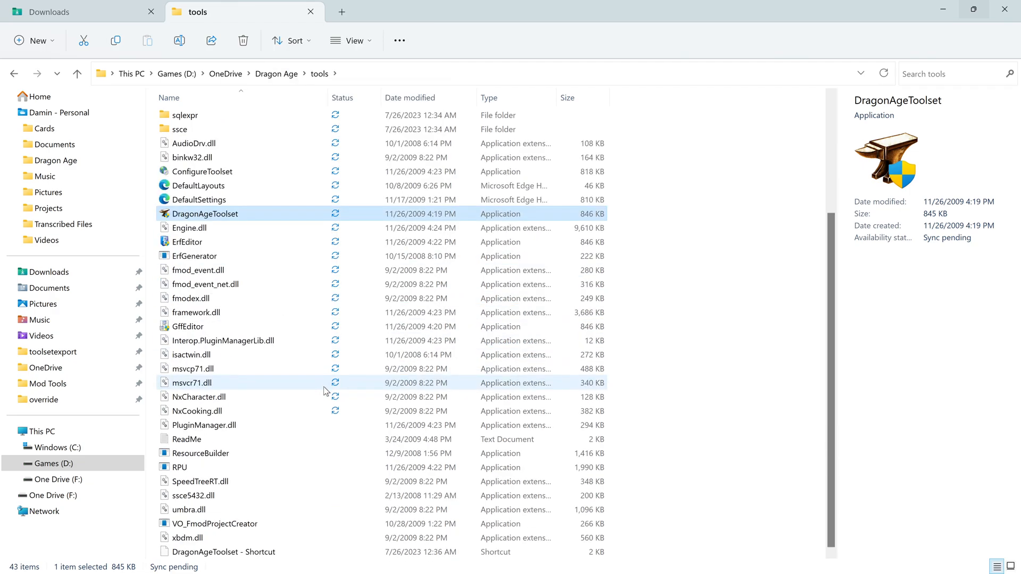
left_click(222, 552)
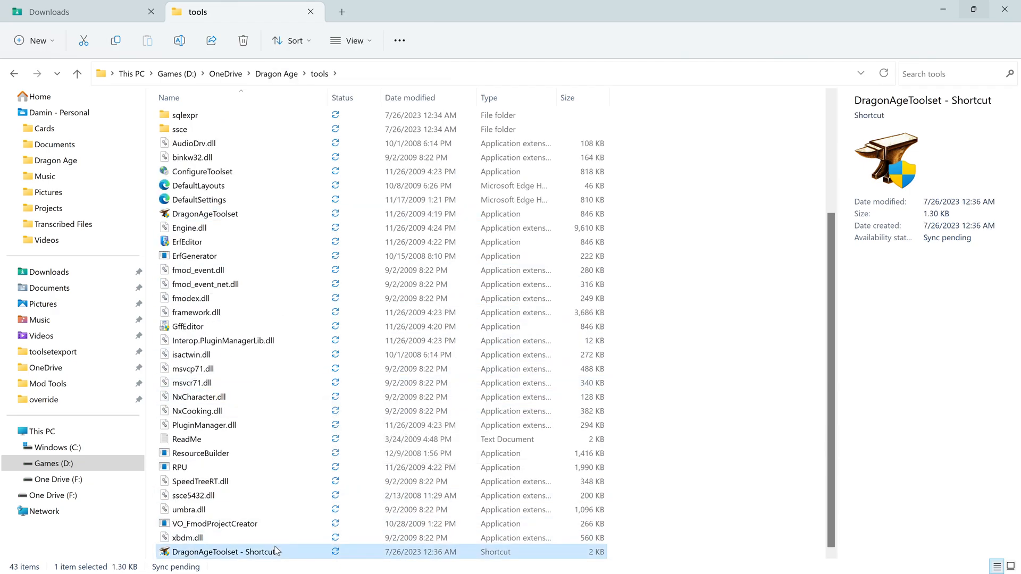
mouse_move(280, 379)
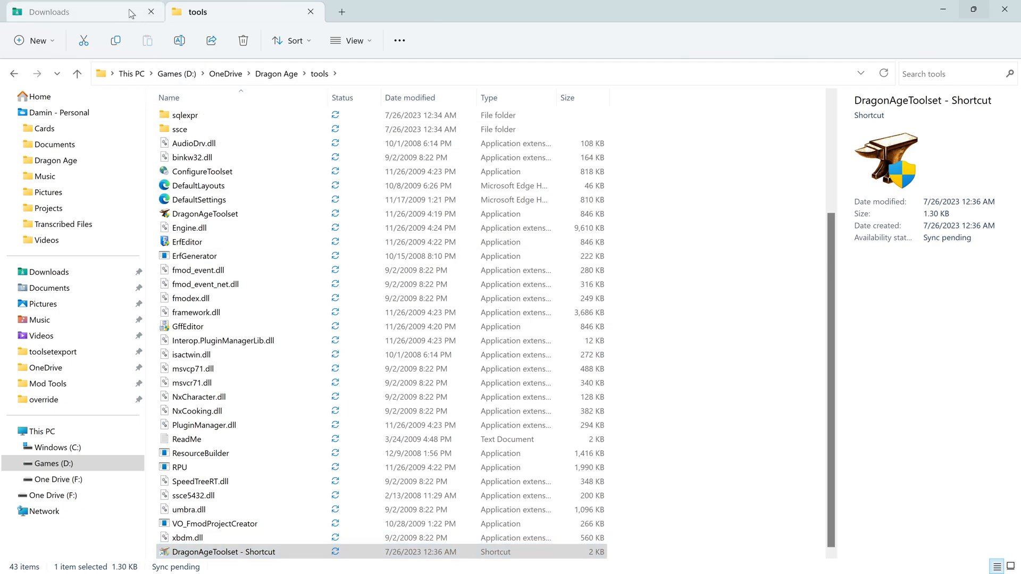
Step: Paste the DragonAgeToolset shortcut into Downloads, launch it, and dismiss the engine DLL error
left_click(49, 11)
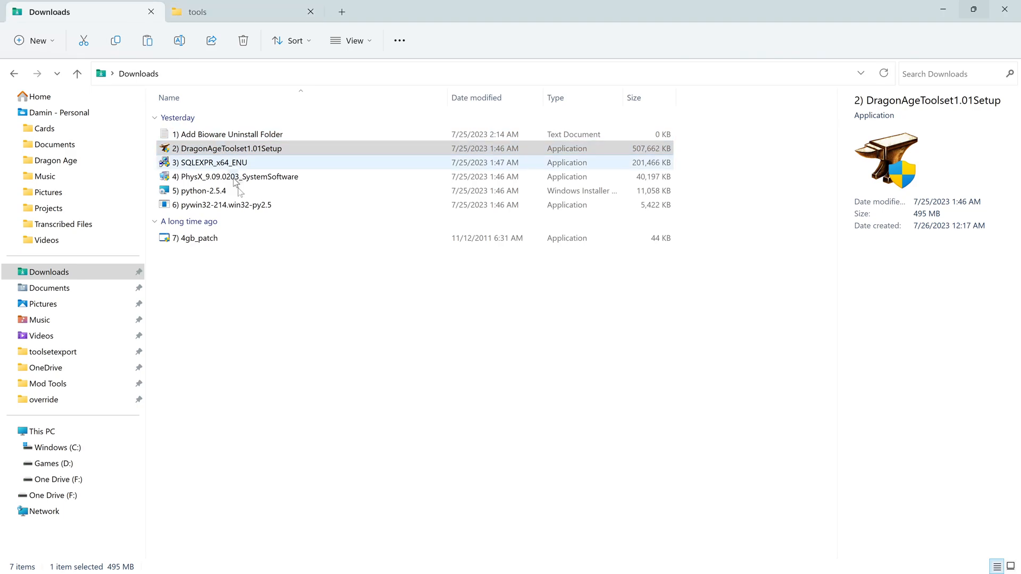
right_click(305, 310)
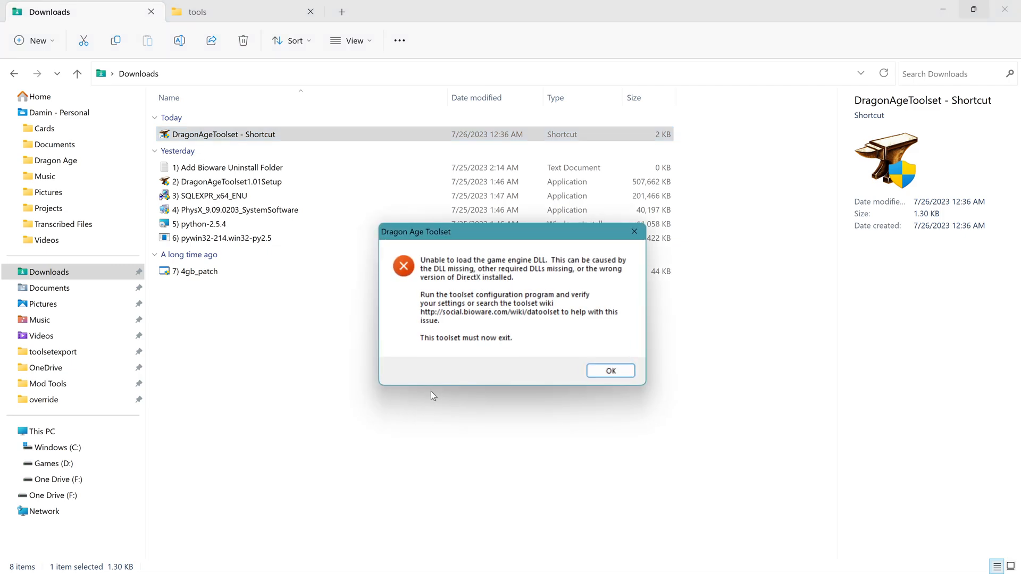
mouse_move(423, 334)
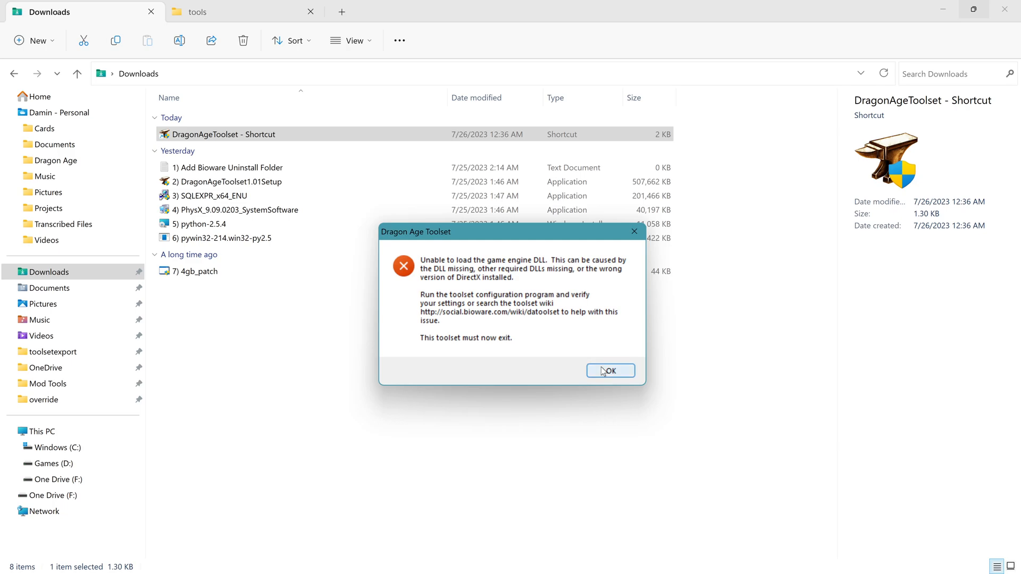
left_click(610, 370)
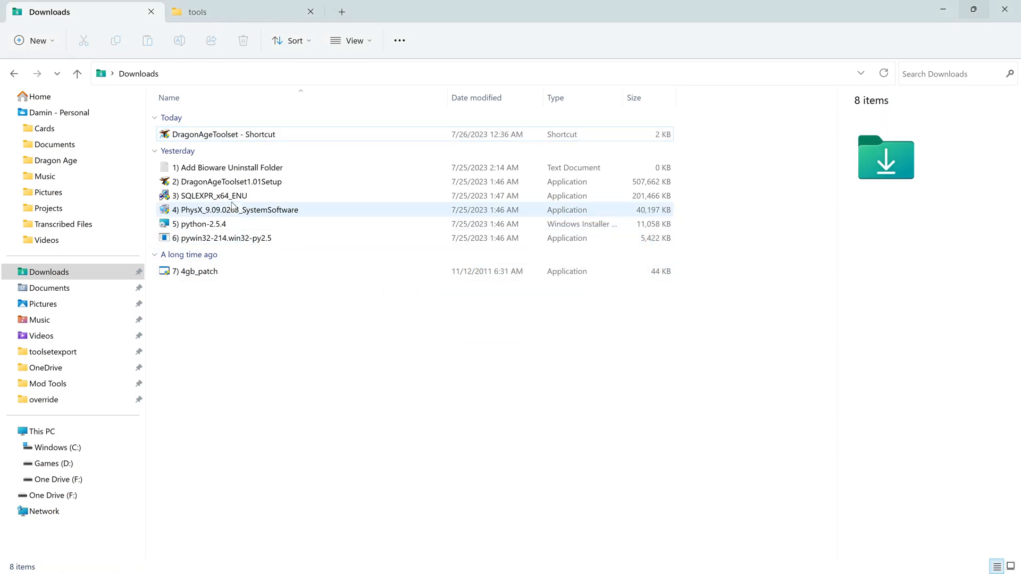
mouse_move(211, 196)
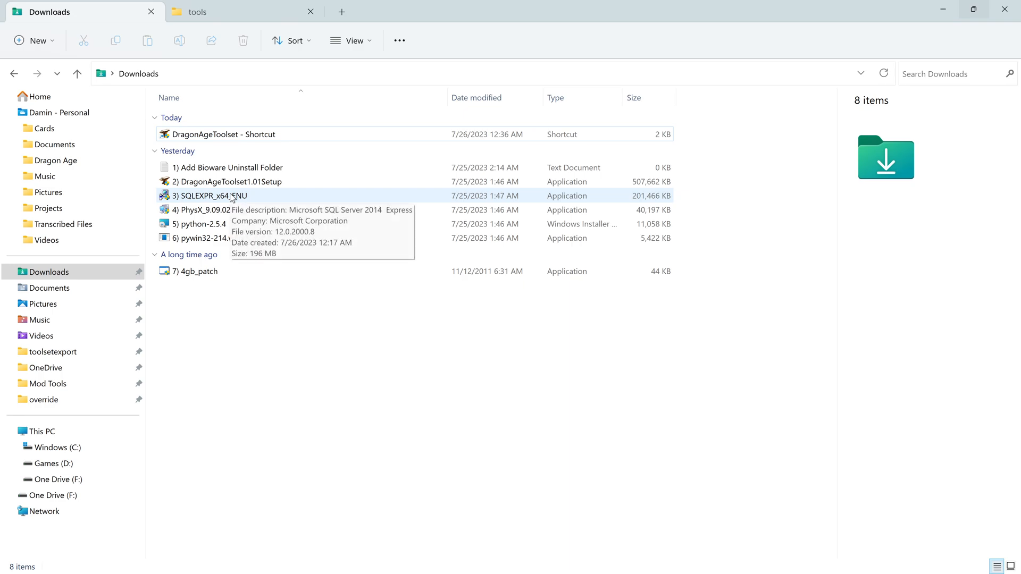
Step: Extract SQLEXPR_x64_ENU to its default Downloads folder and launch its setup
double_click(211, 195)
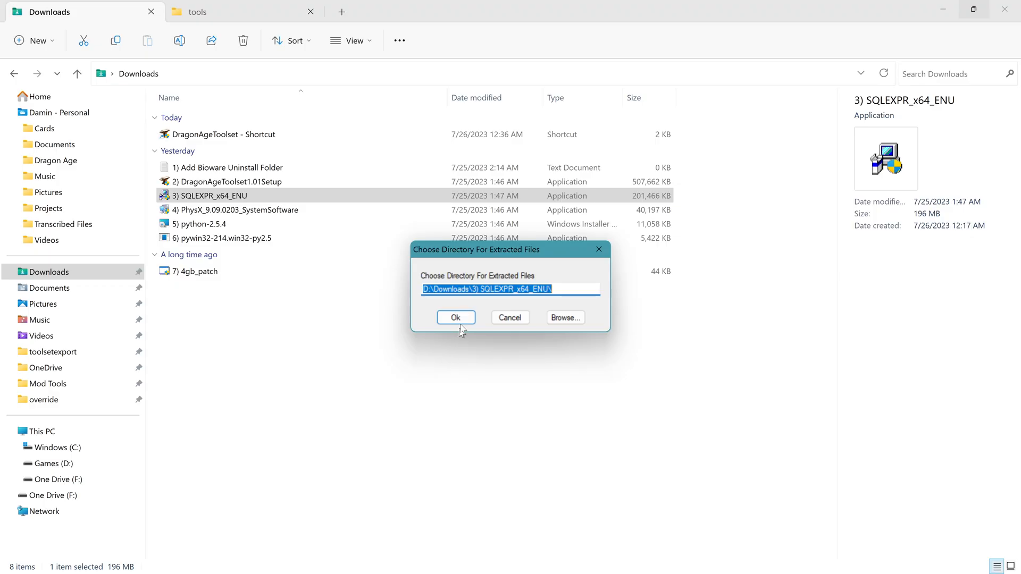
left_click(455, 317)
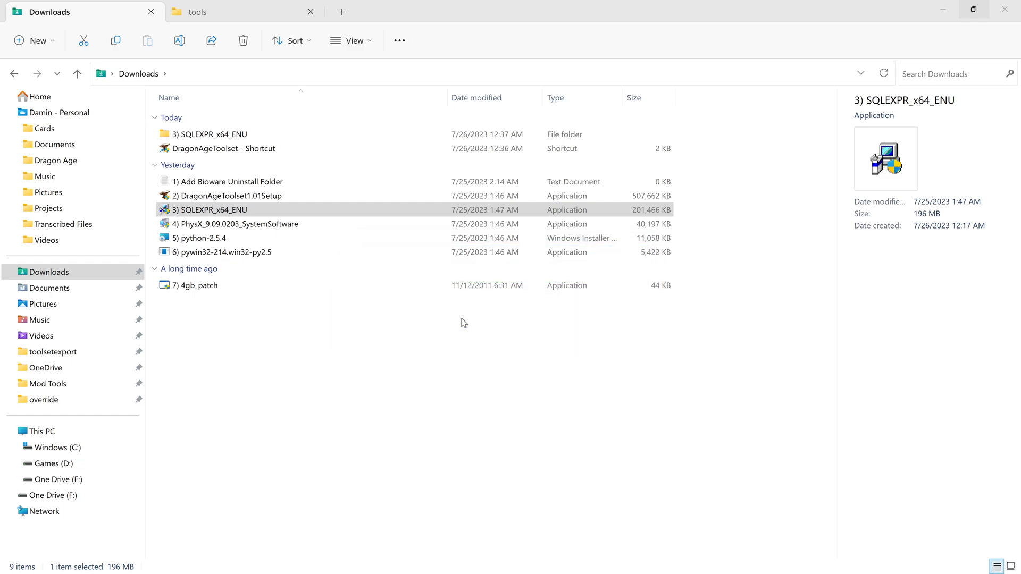
double_click(210, 209)
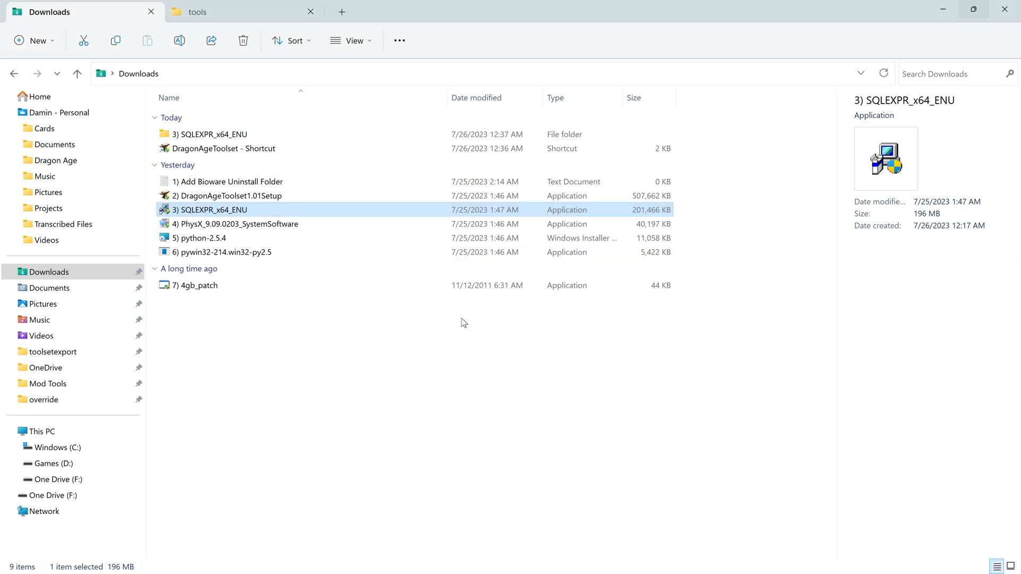
double_click(209, 210)
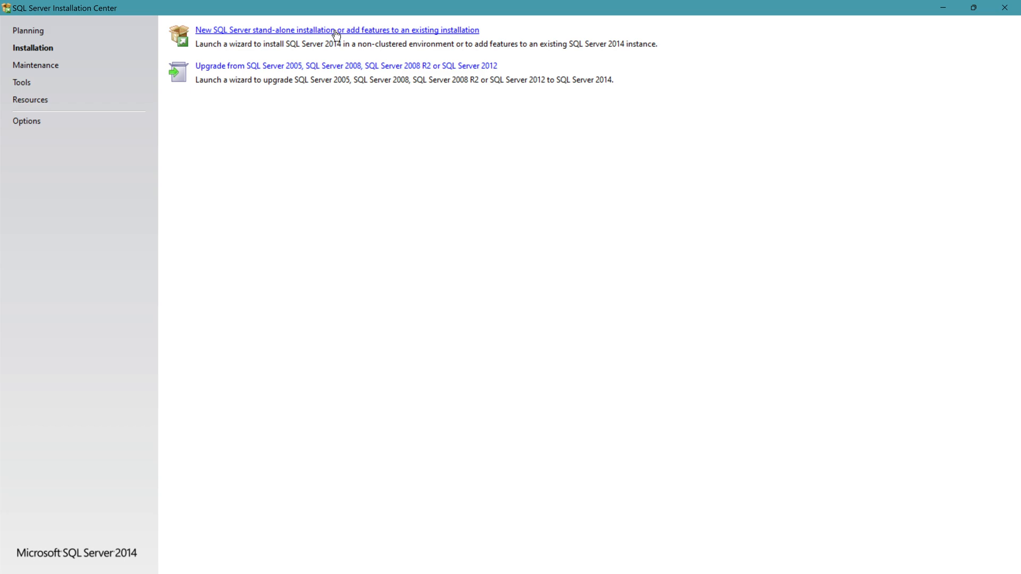
Step: Start a new stand-alone SQL Server installation, accepting the license terms and setup files
left_click(336, 29)
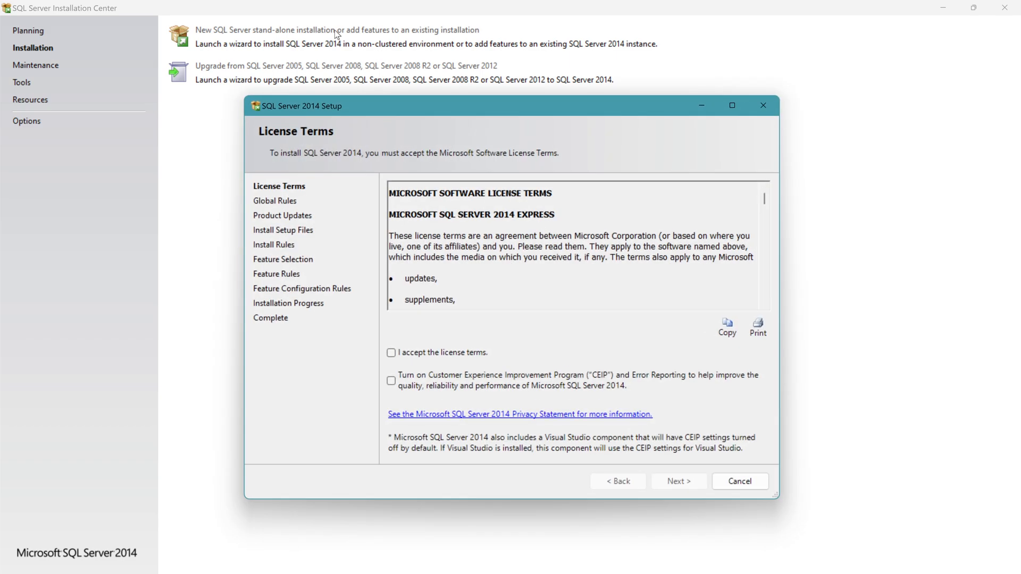
left_click(392, 352)
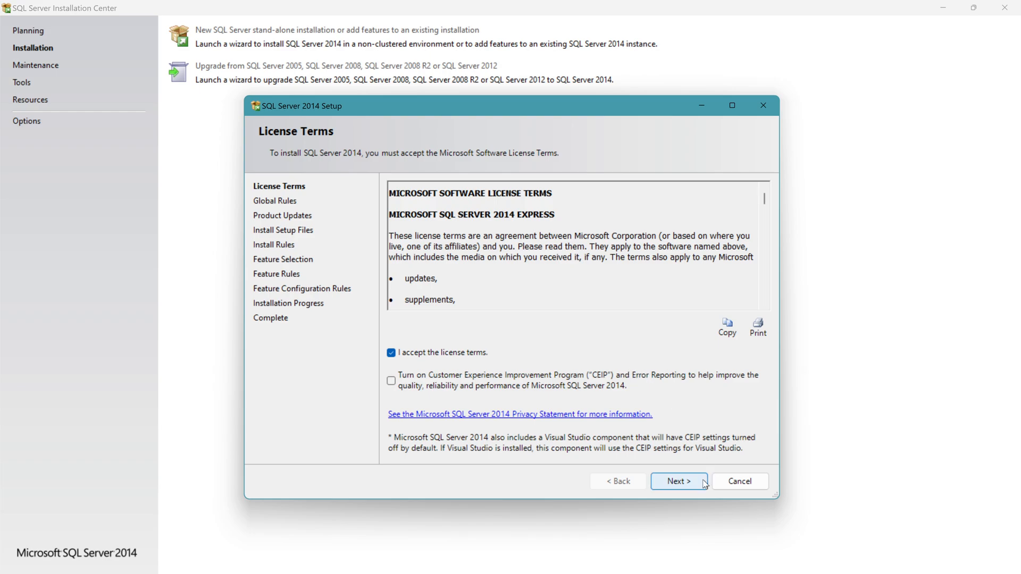
left_click(678, 481)
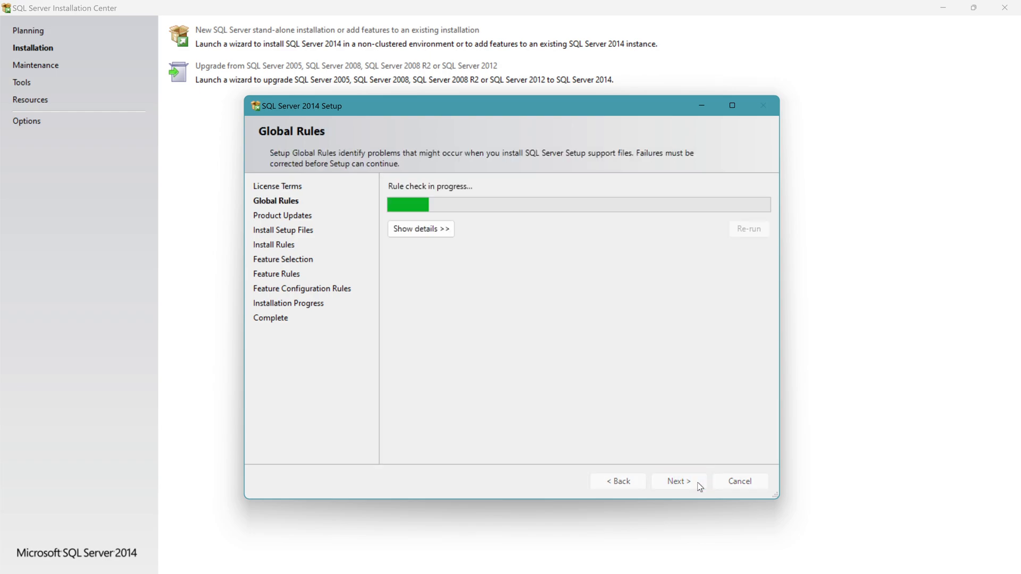
left_click(678, 482)
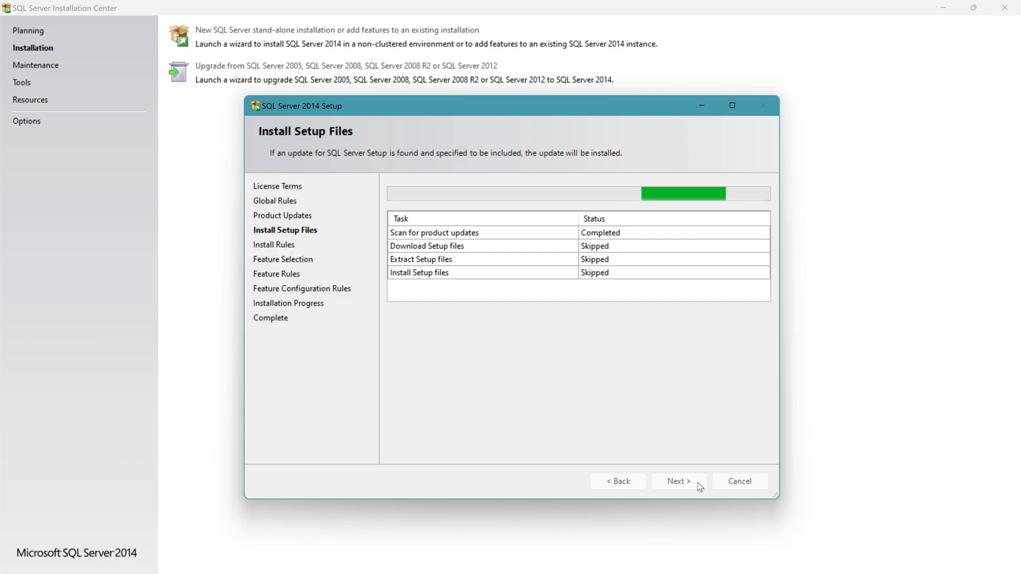
left_click(678, 481)
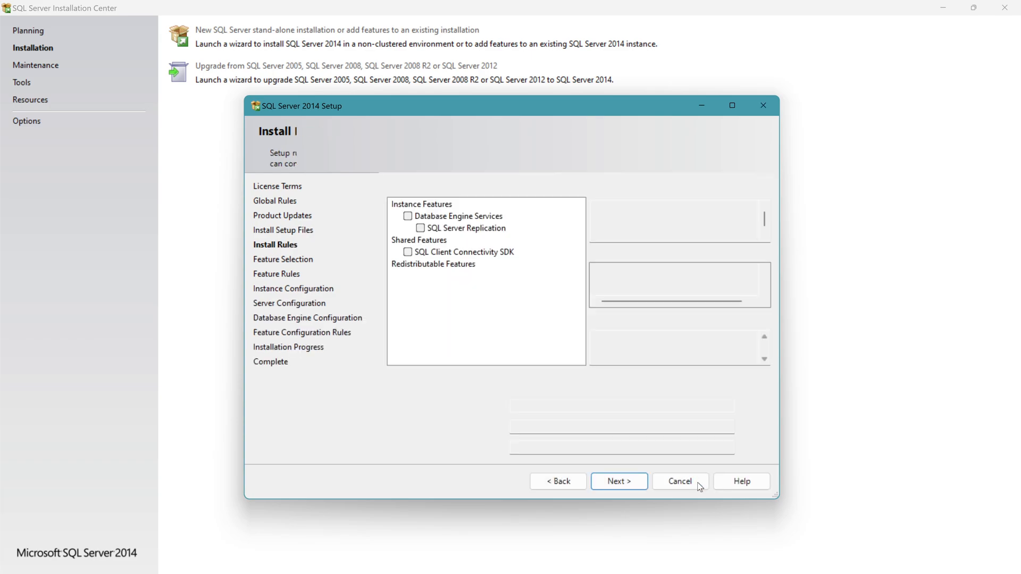
Step: Keep all features, the default SQLExpress instance and default service accounts
left_click(617, 481)
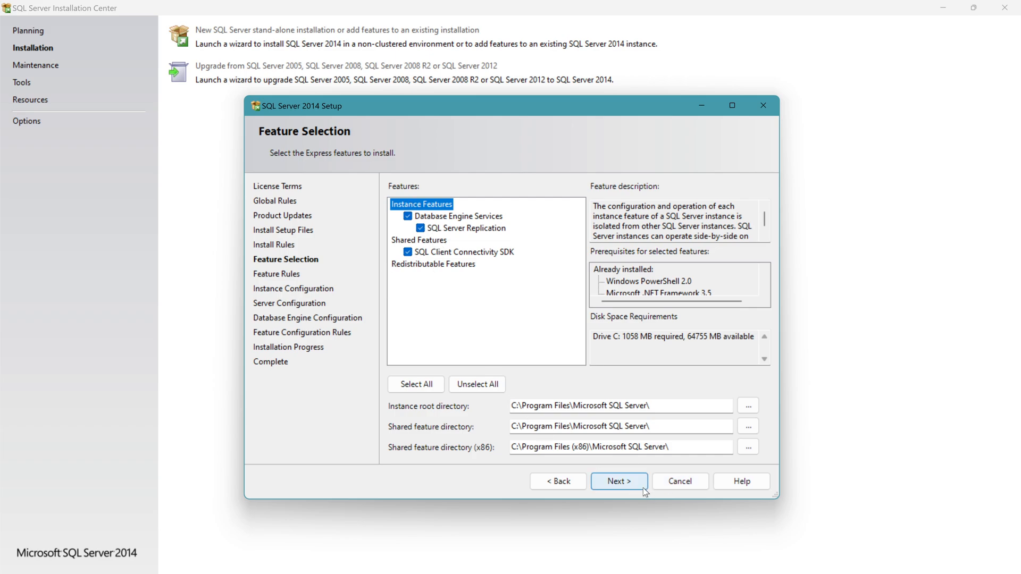
left_click(617, 481)
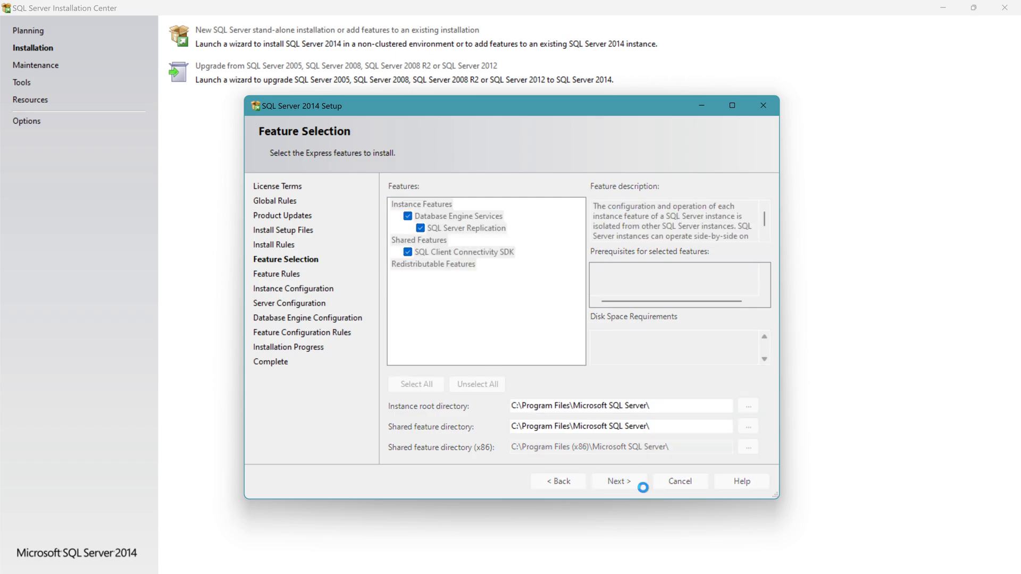
left_click(618, 481)
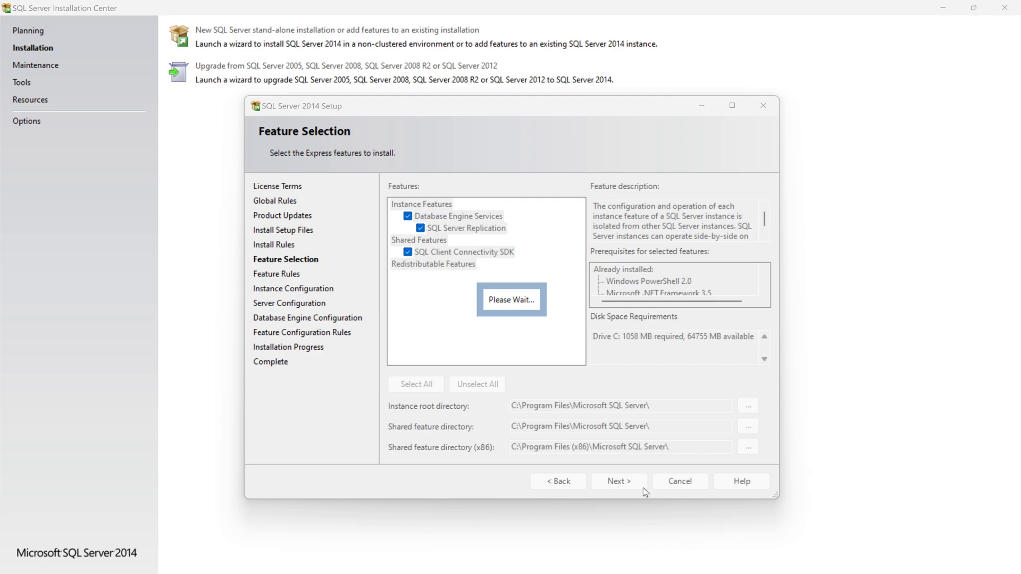
left_click(617, 481)
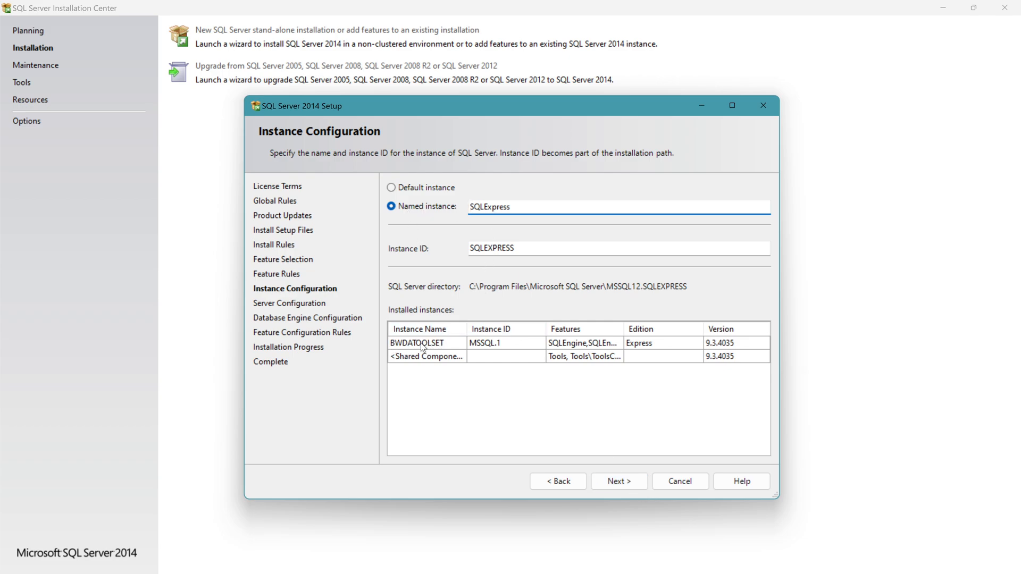
left_click(617, 481)
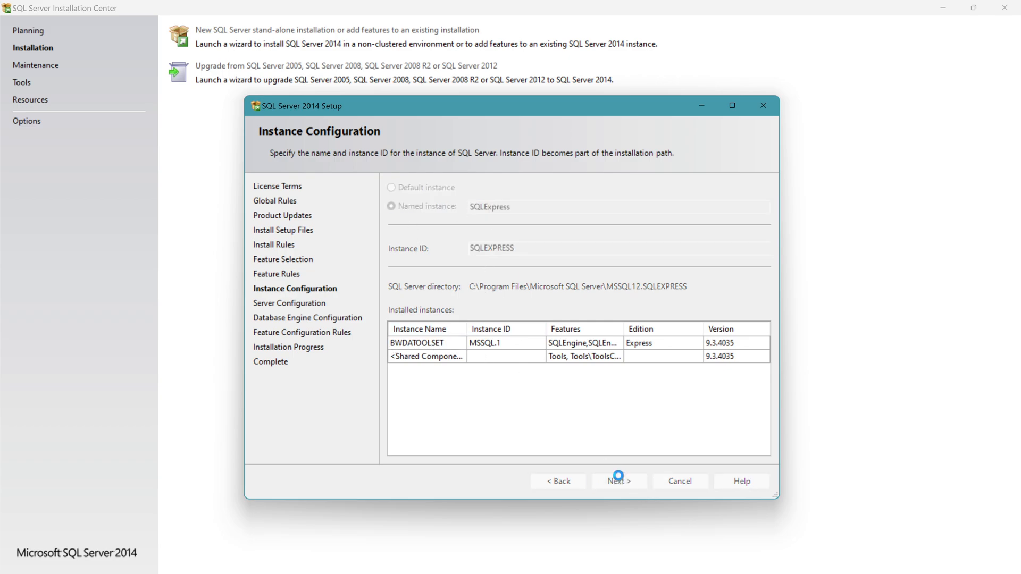
left_click(618, 481)
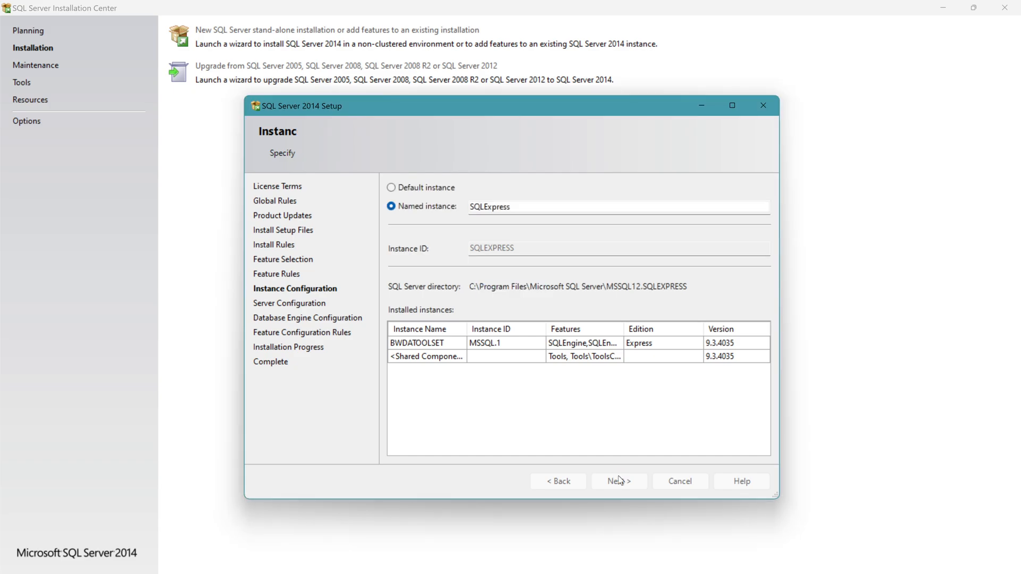
left_click(618, 481)
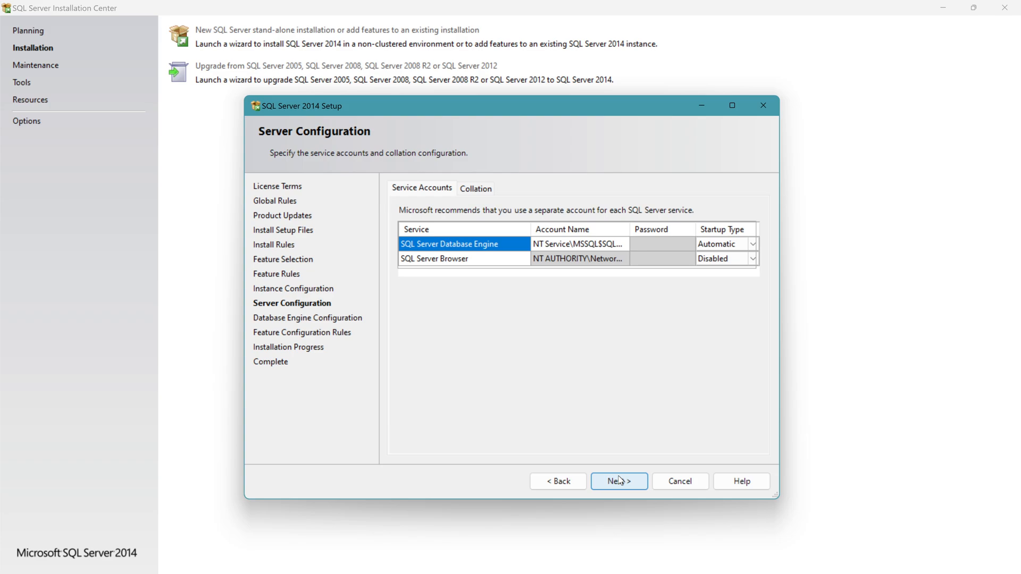
left_click(618, 481)
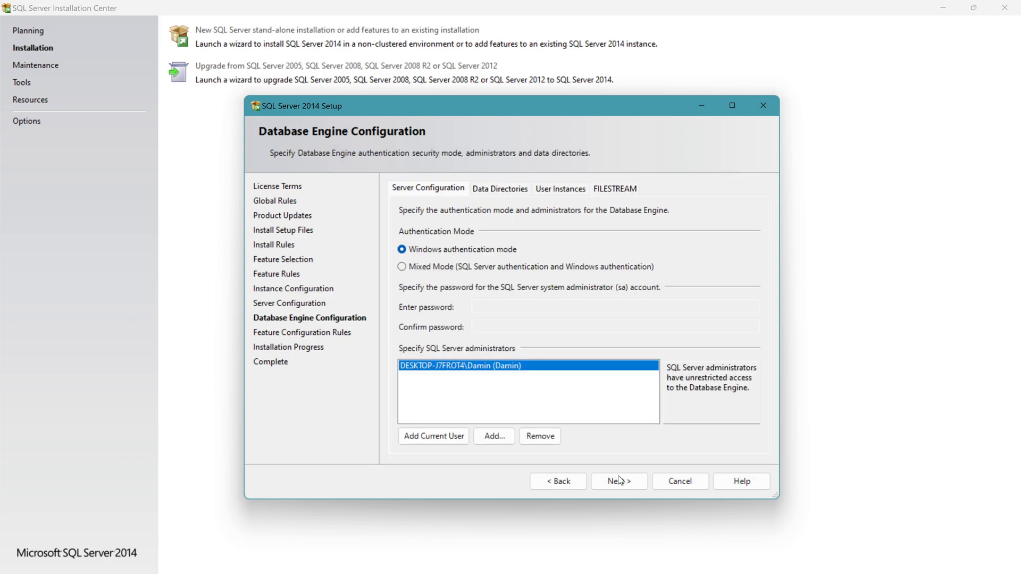
mouse_move(440, 268)
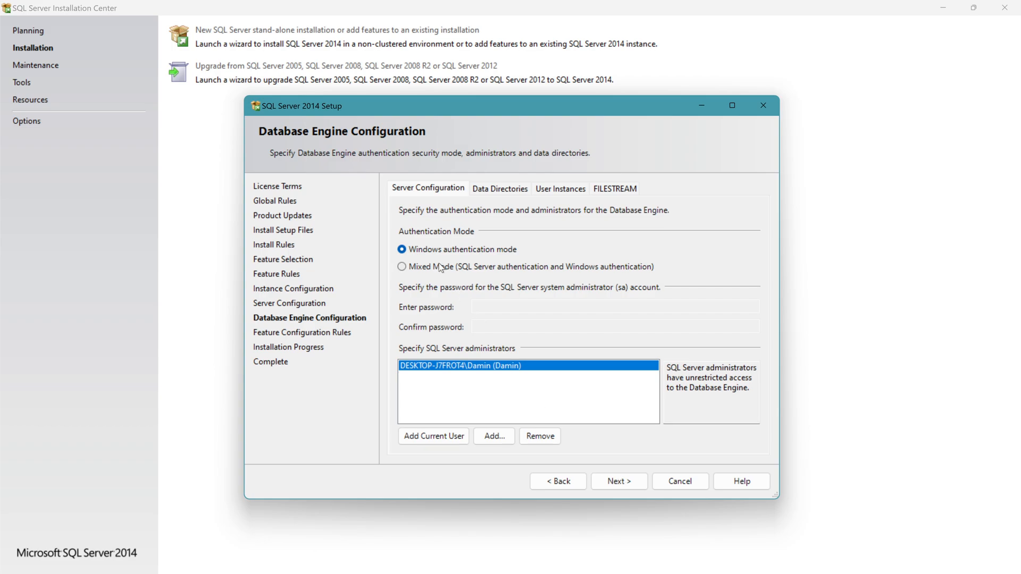
mouse_move(493, 436)
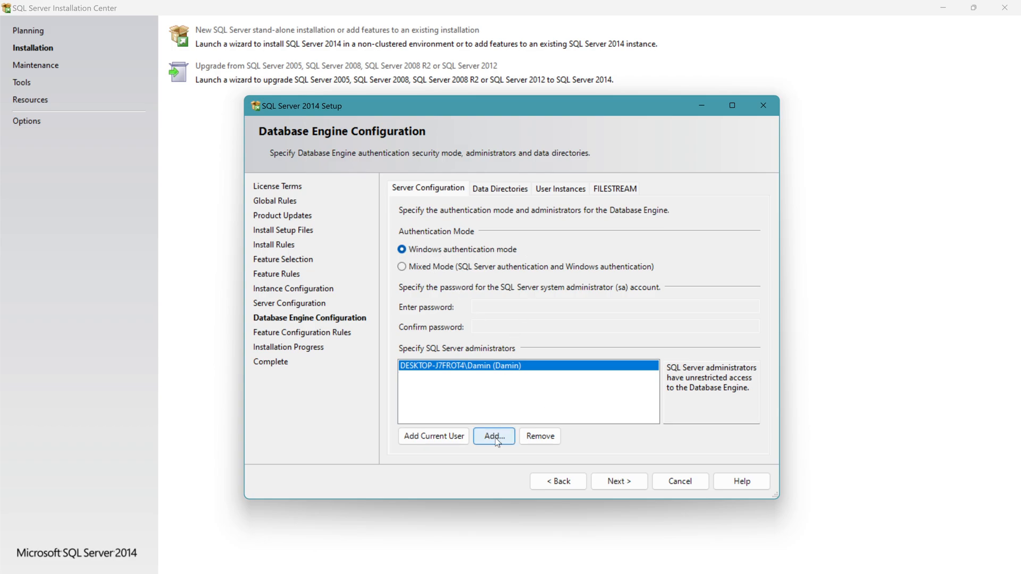
Step: Add Chron as a SQL Server administrator and close the completed setup
left_click(493, 436)
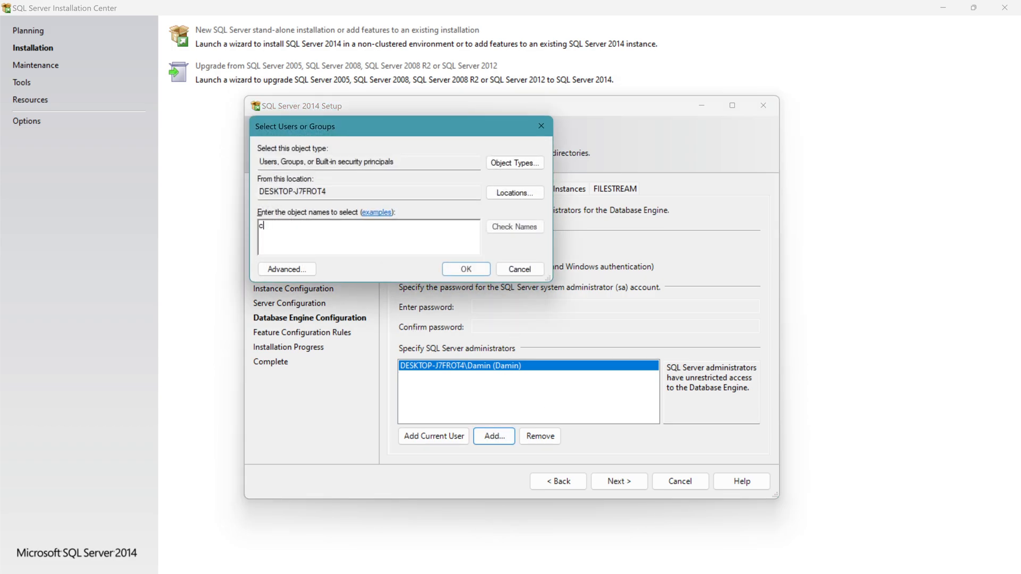
type("hron")
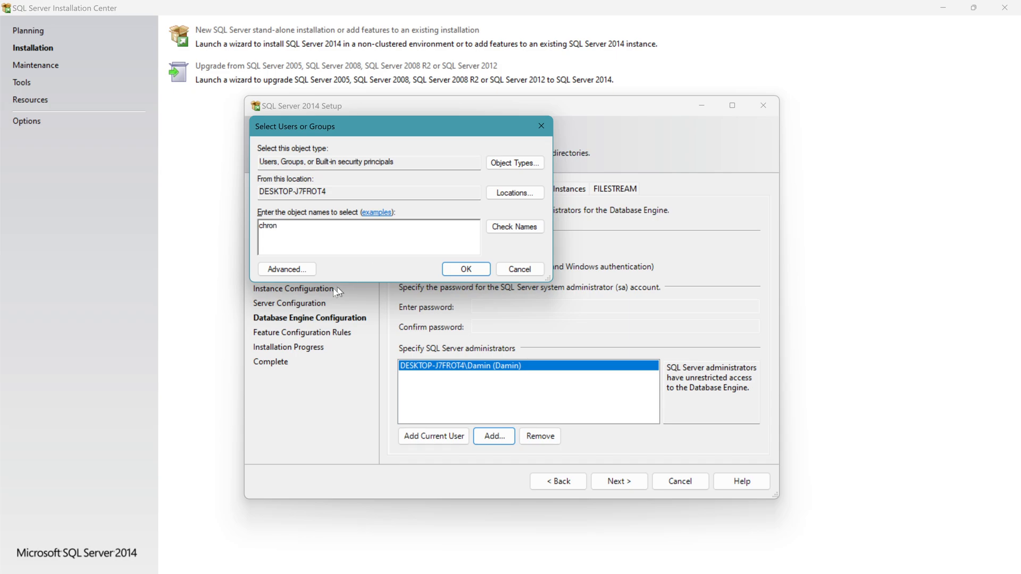
left_click(514, 227)
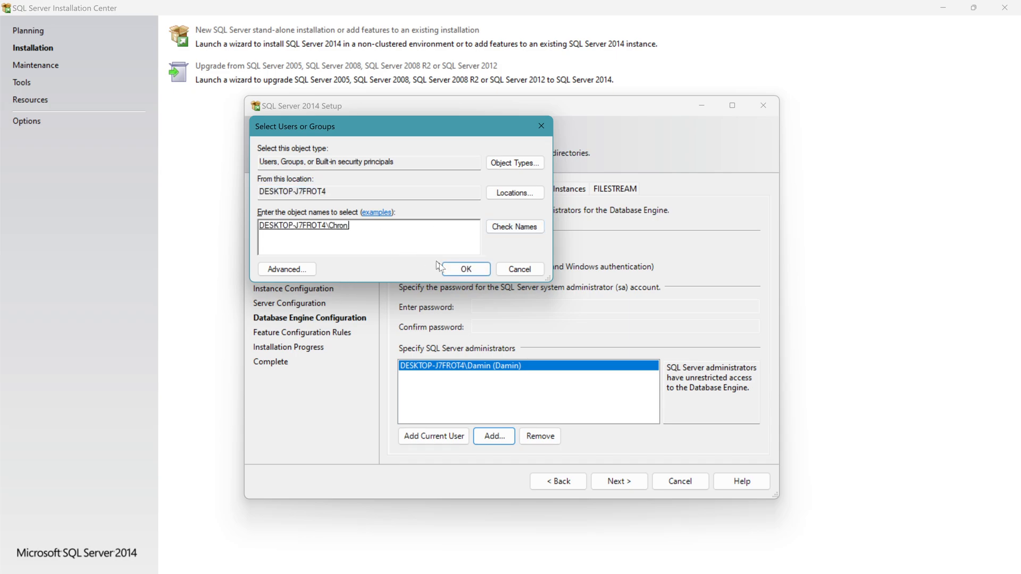
left_click(464, 269)
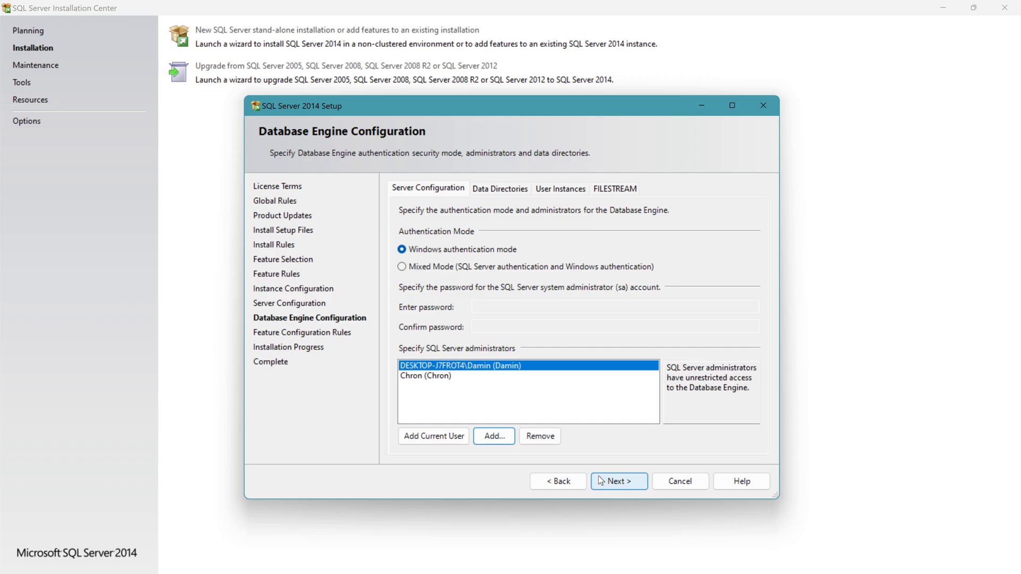
left_click(617, 481)
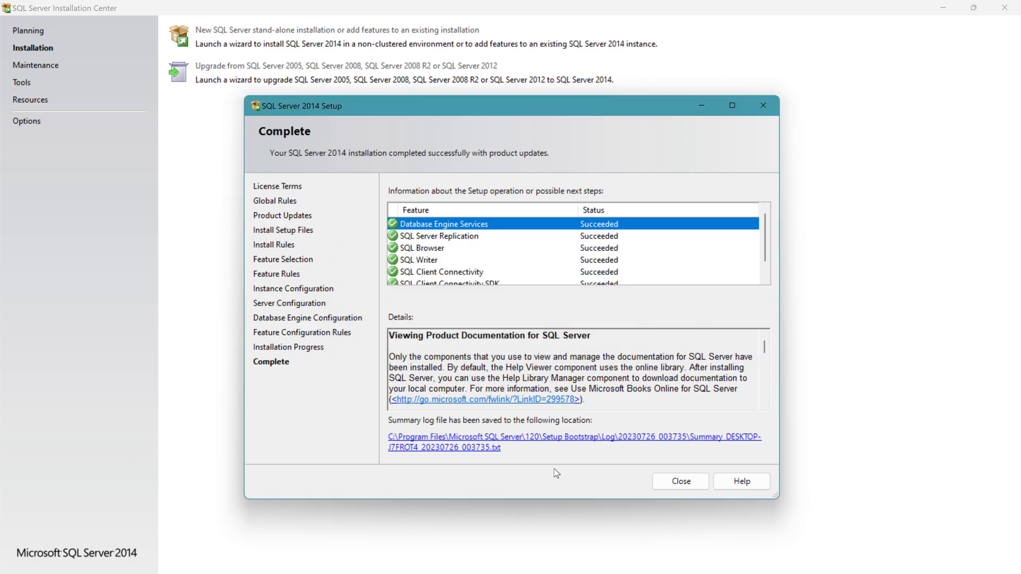
mouse_move(680, 481)
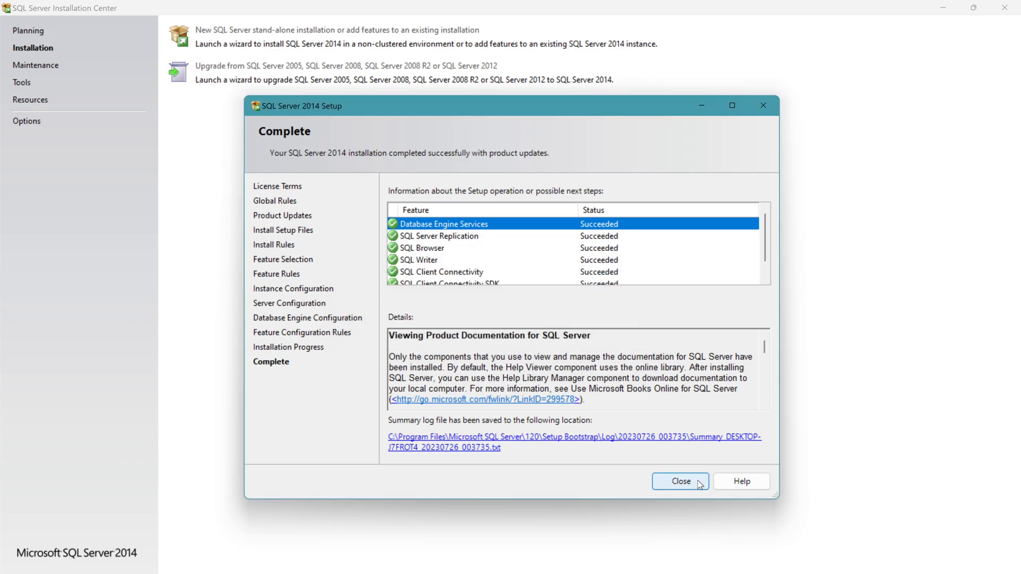
left_click(679, 481)
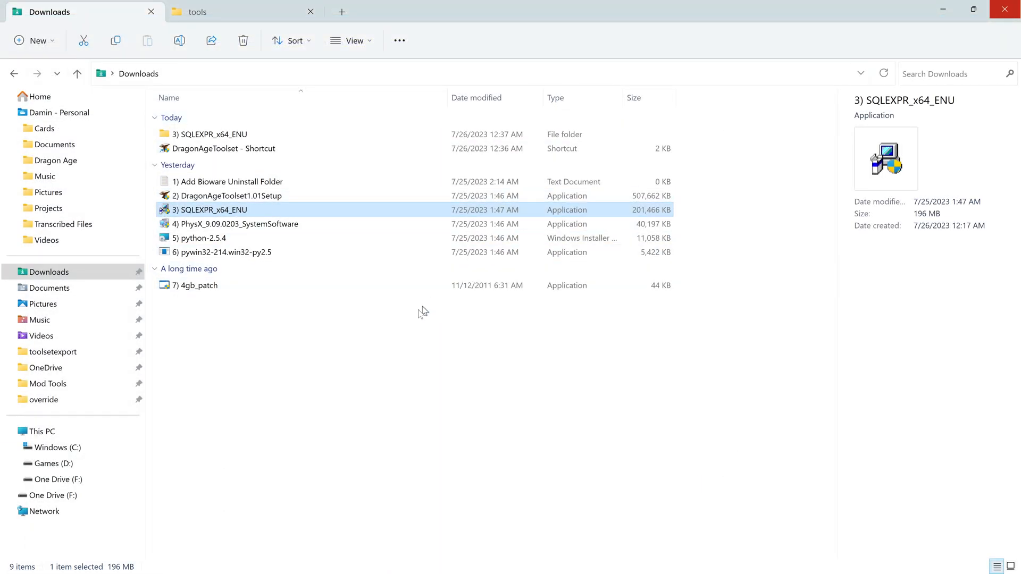
Step: Install NVIDIA PhysX 9.09.0203 after accepting its license, then close the installer
left_click(238, 224)
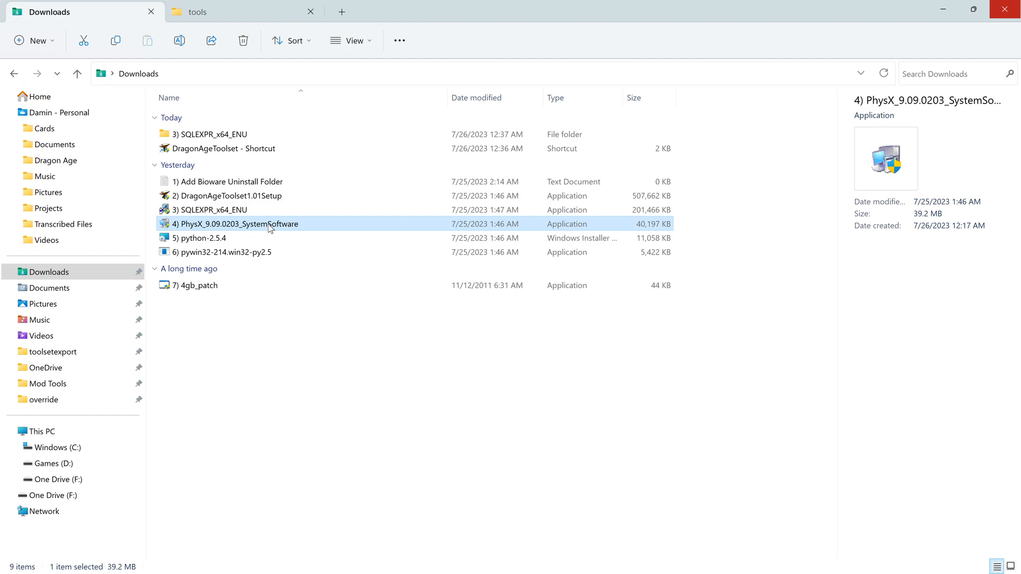
mouse_move(454, 393)
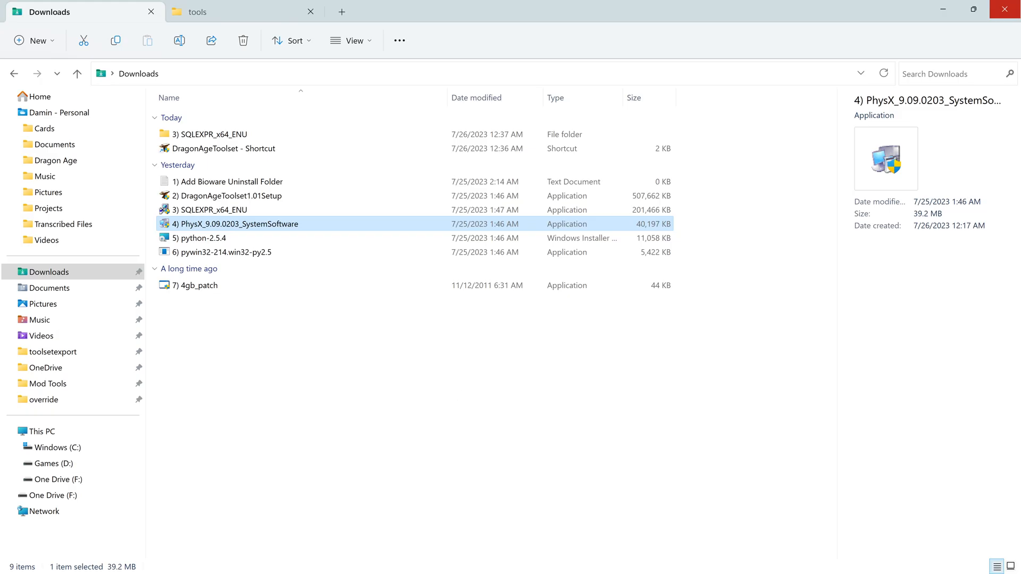
double_click(239, 224)
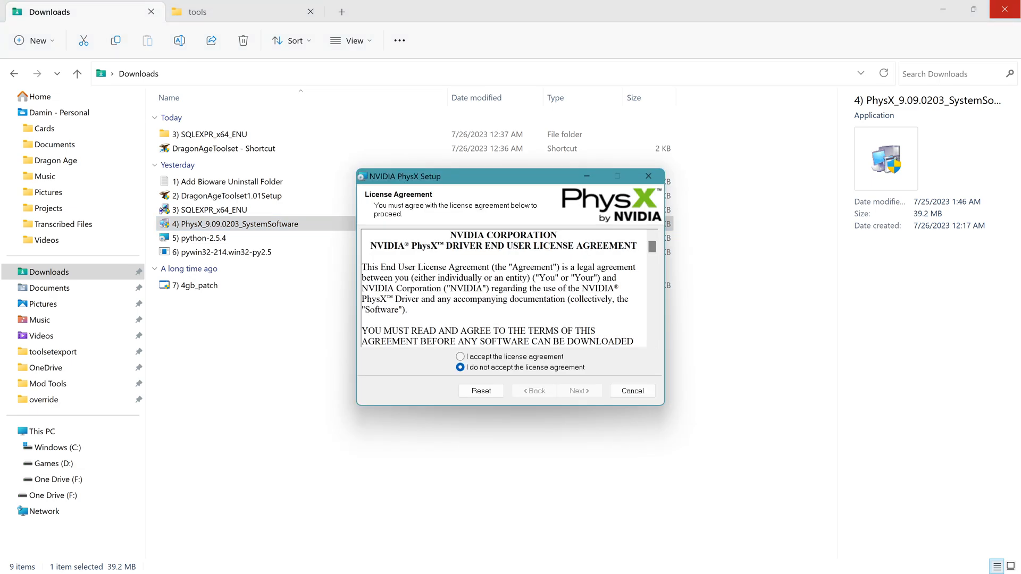
left_click(460, 356)
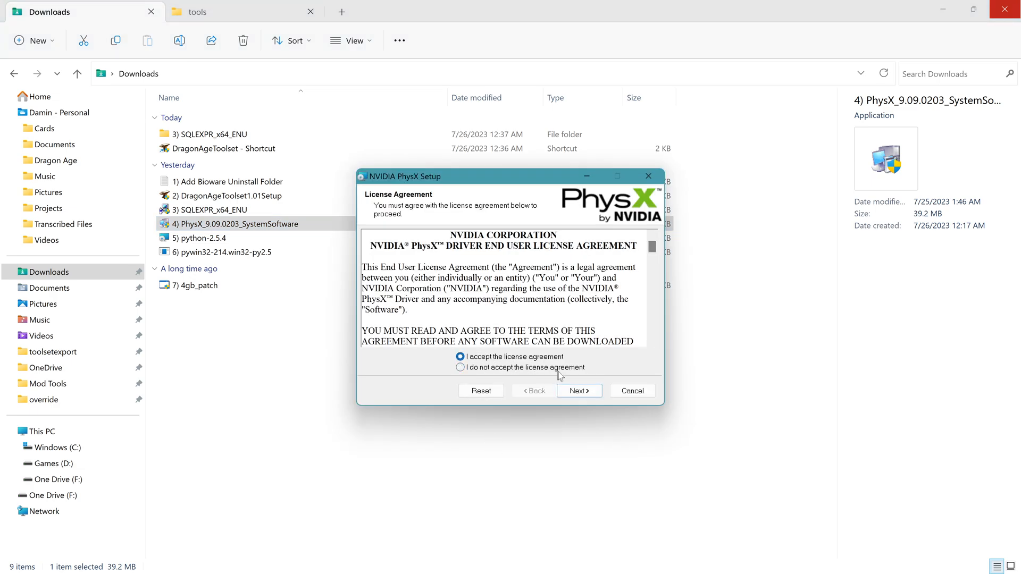
left_click(578, 391)
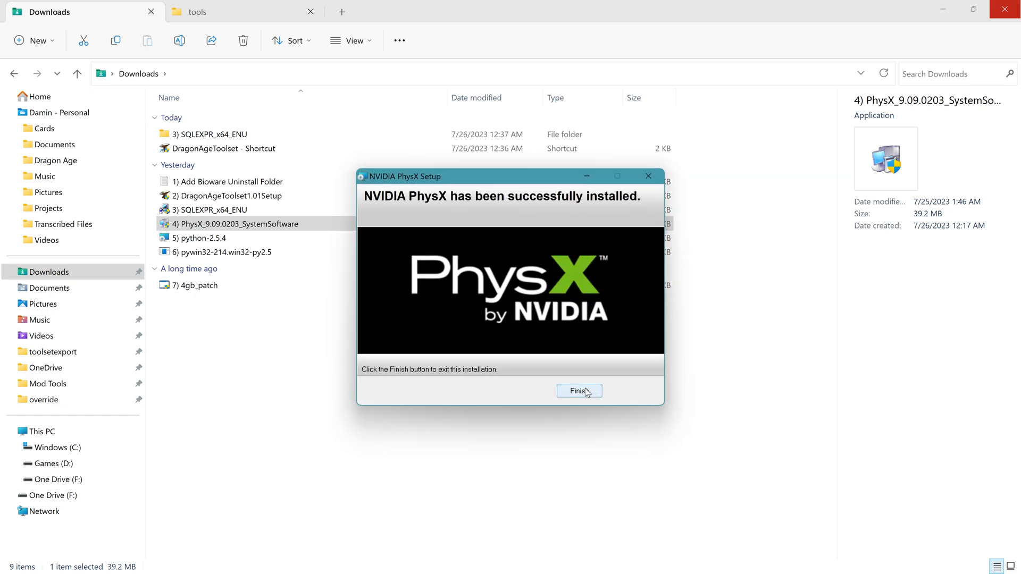
left_click(578, 390)
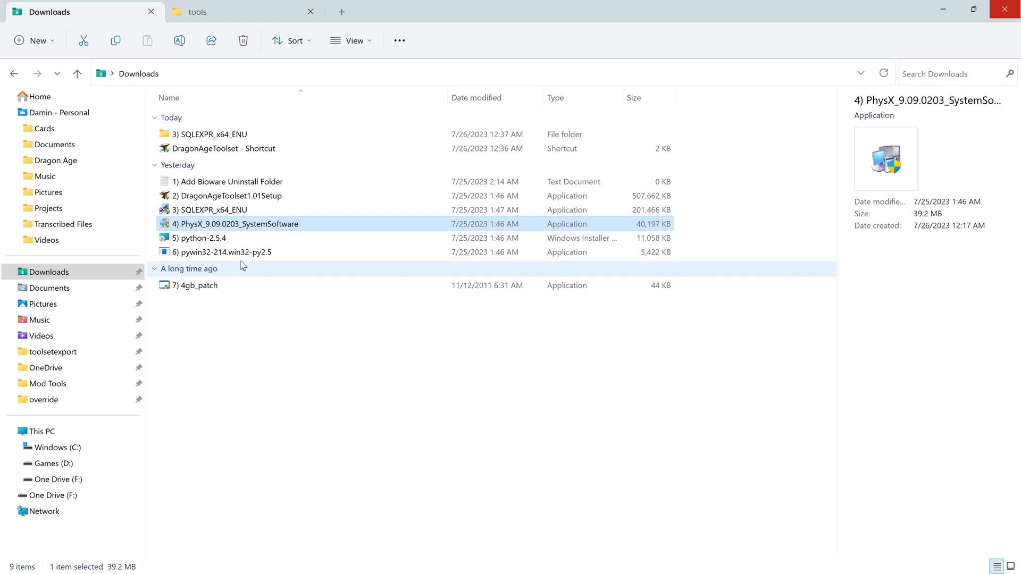
mouse_move(202, 238)
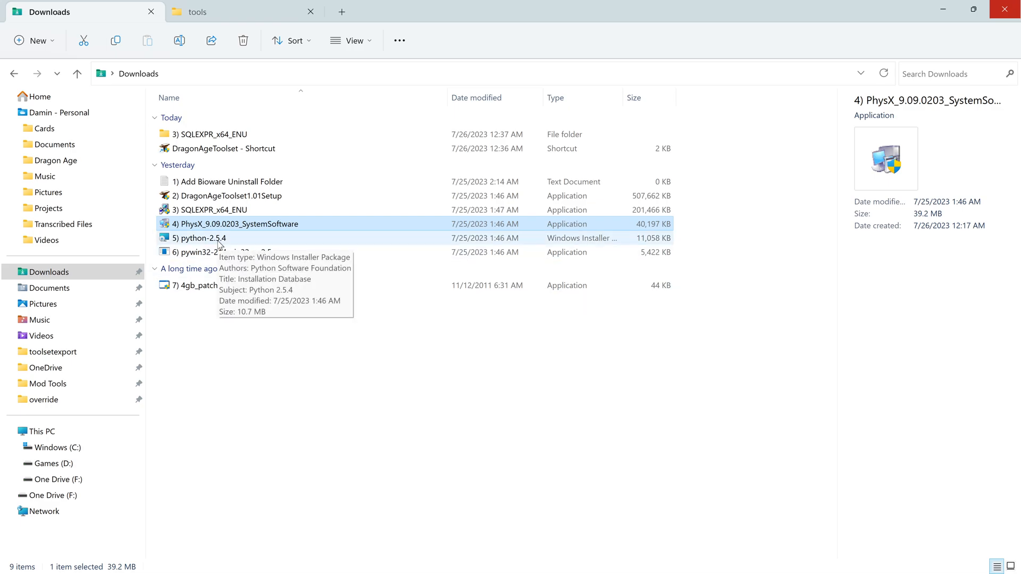
Step: Install Python 2.5.4 for all users into C:\Python25\, overwriting the existing files
double_click(202, 238)
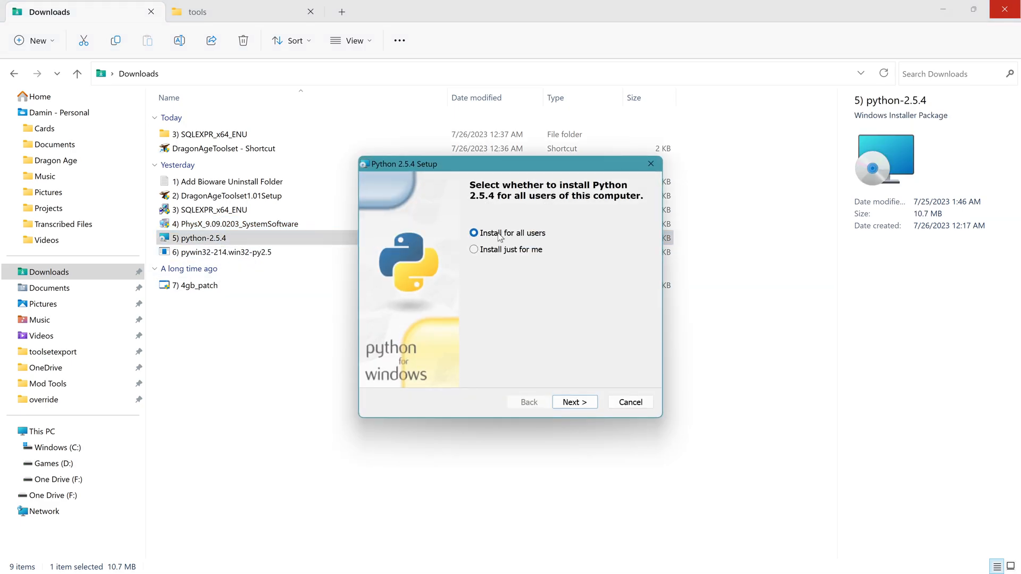
left_click(473, 250)
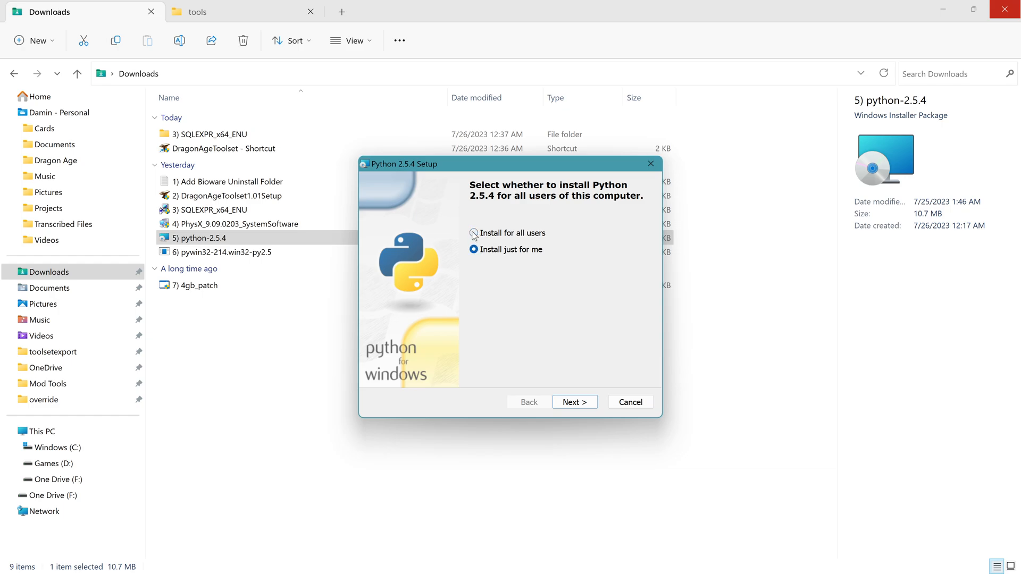
left_click(474, 233)
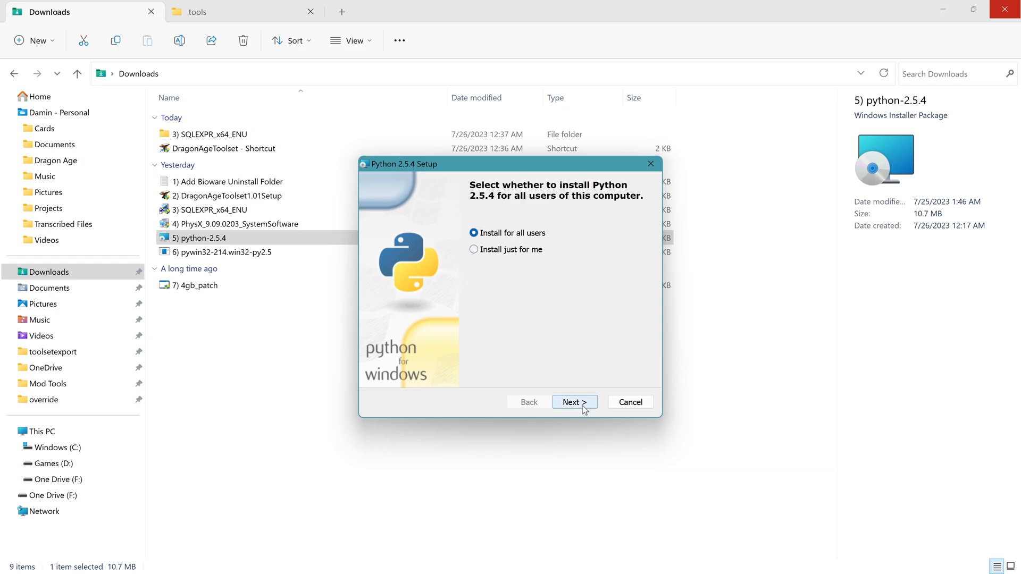
left_click(574, 402)
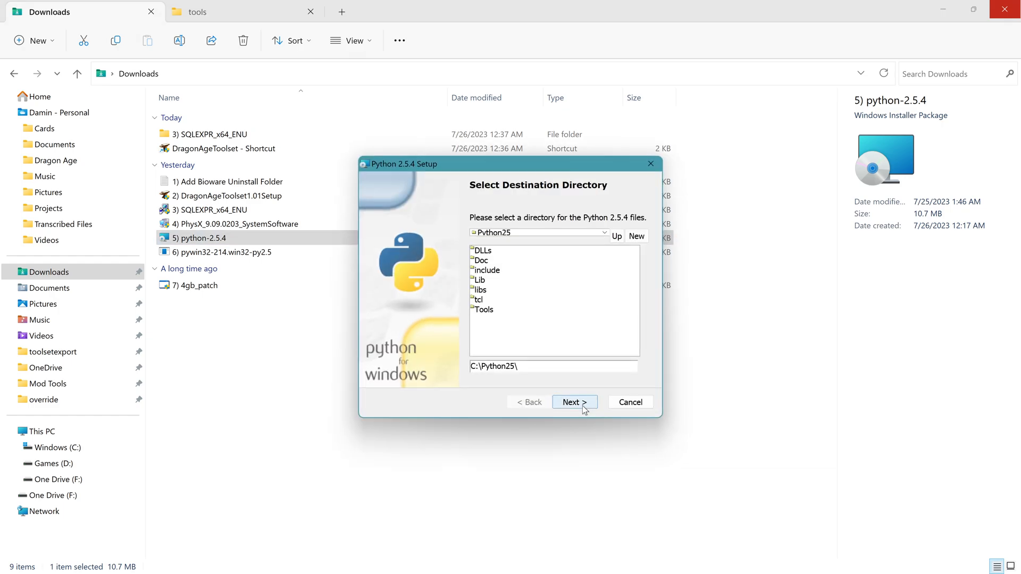
left_click(574, 402)
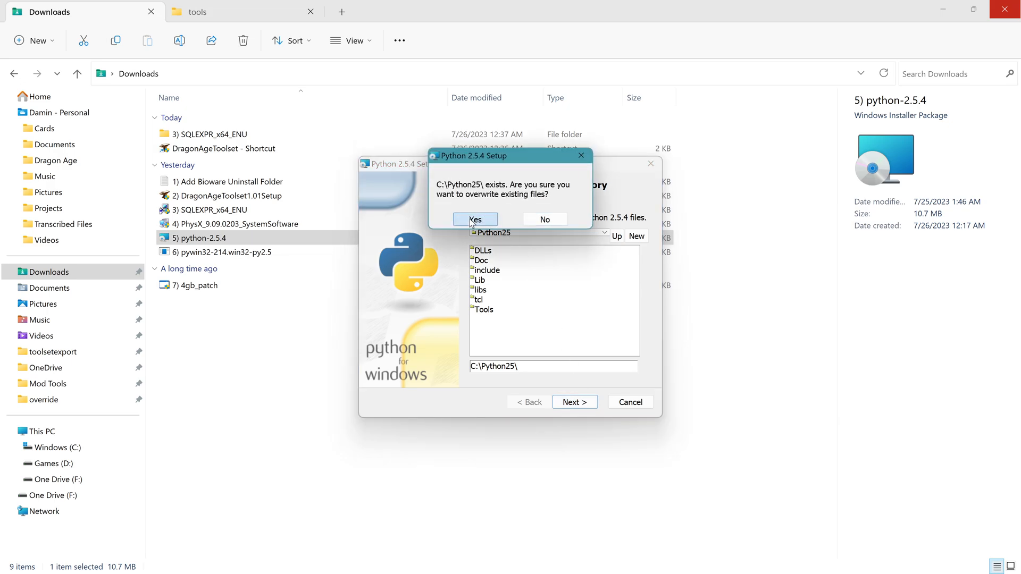
left_click(475, 218)
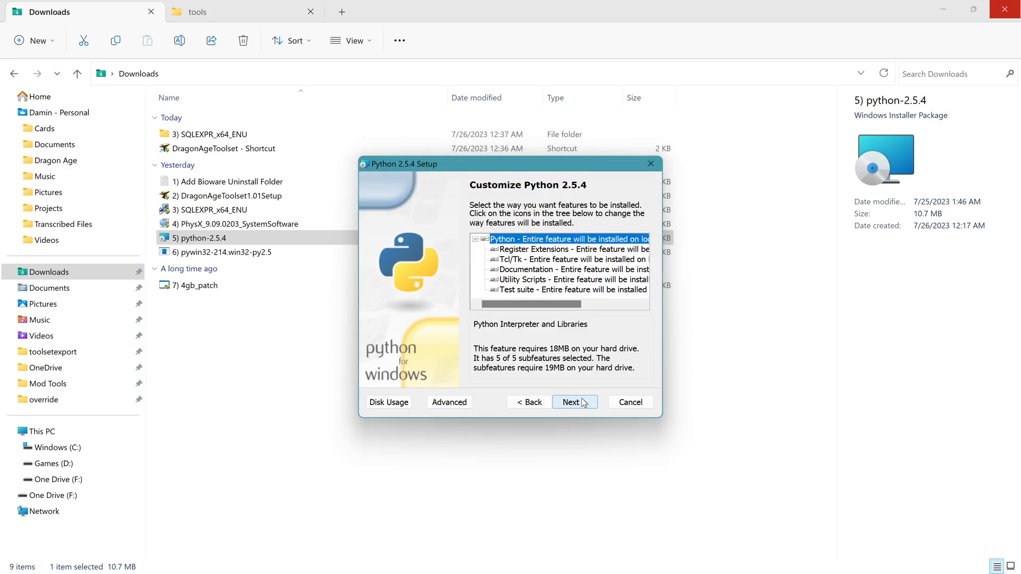
left_click(574, 402)
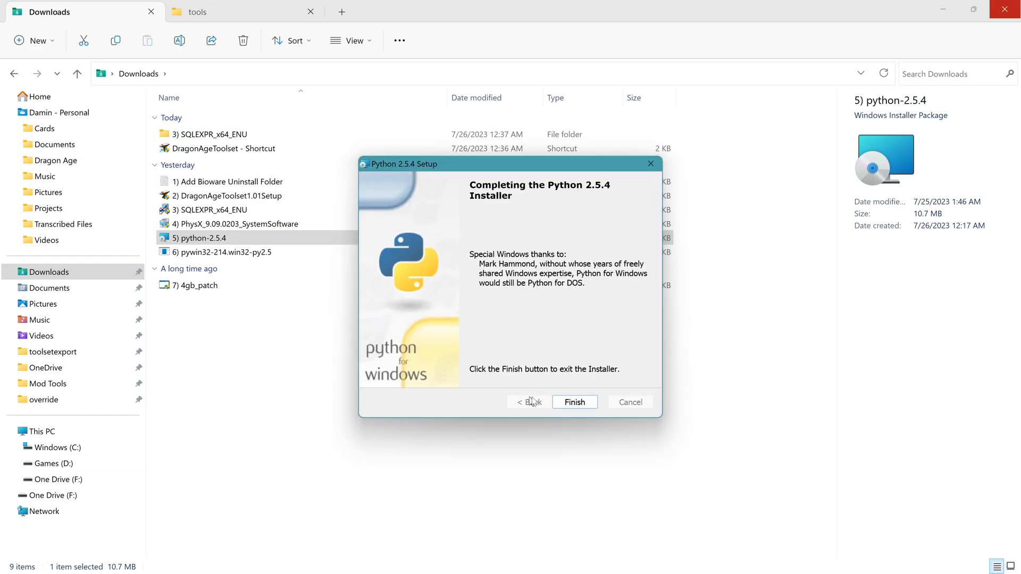
left_click(573, 402)
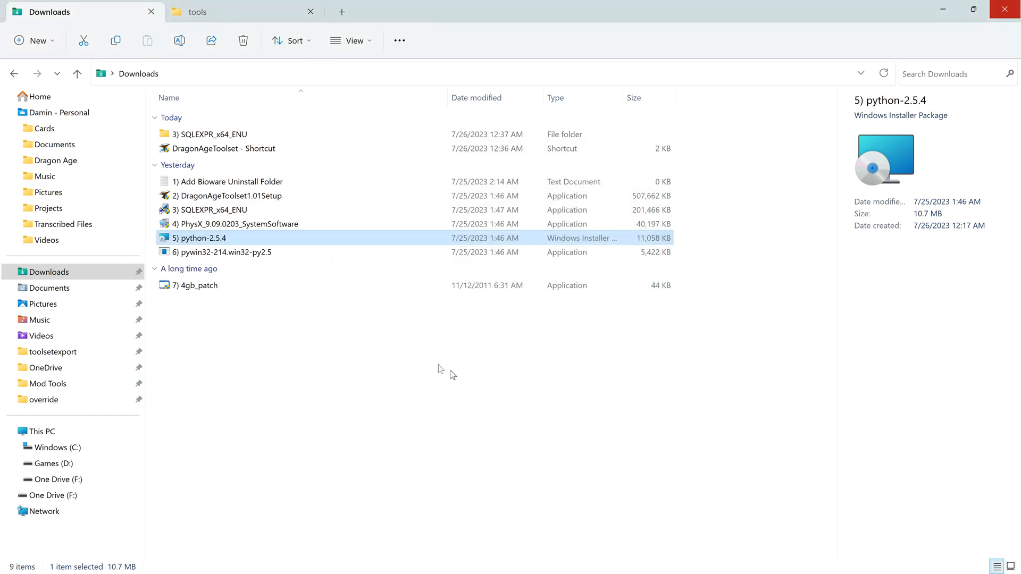
left_click(224, 252)
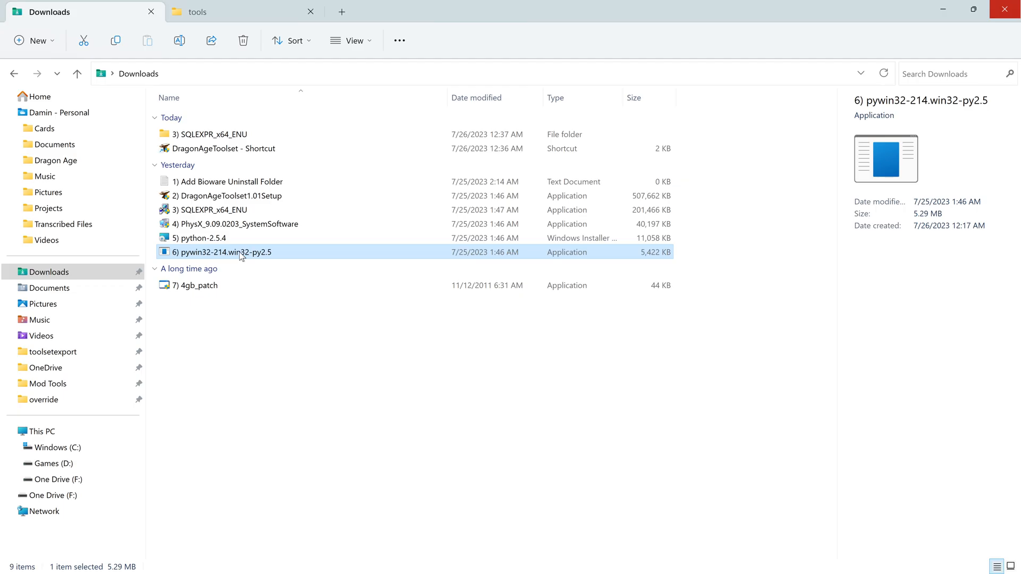
Step: Install pywin32-214 for the registry's Python 2.5 into C:\Python25\Lib\site-packages
double_click(221, 252)
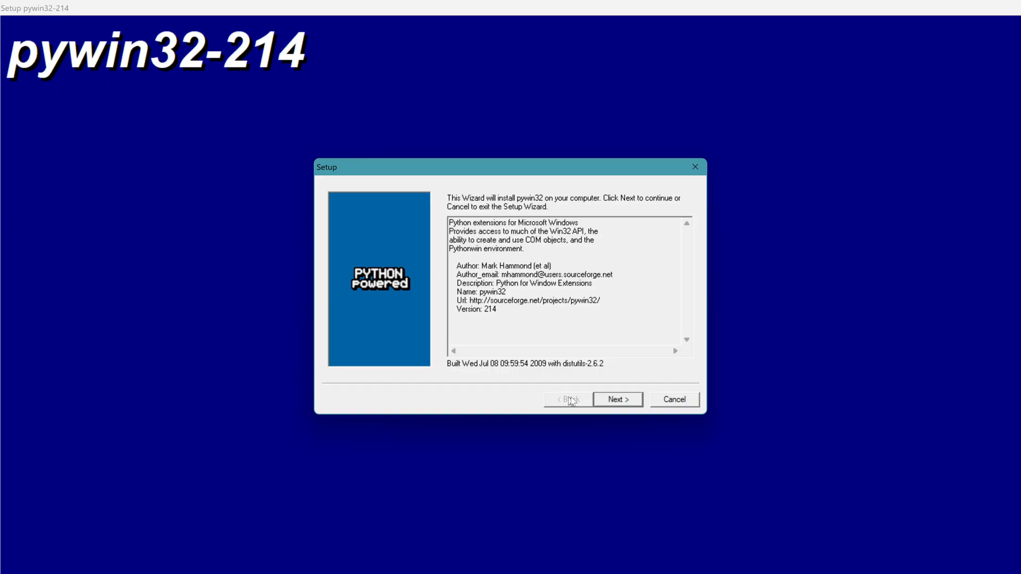
left_click(617, 399)
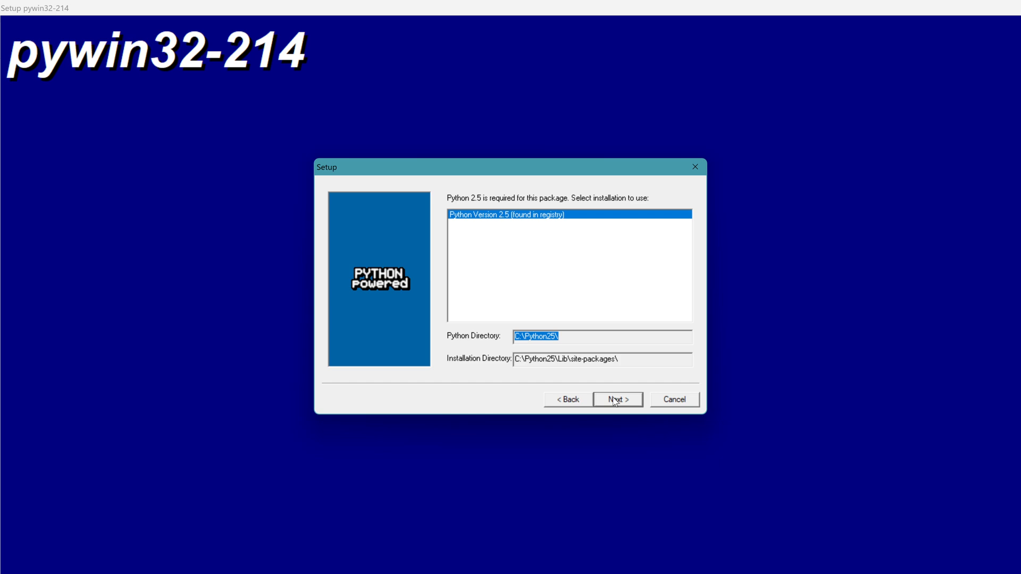
left_click(617, 399)
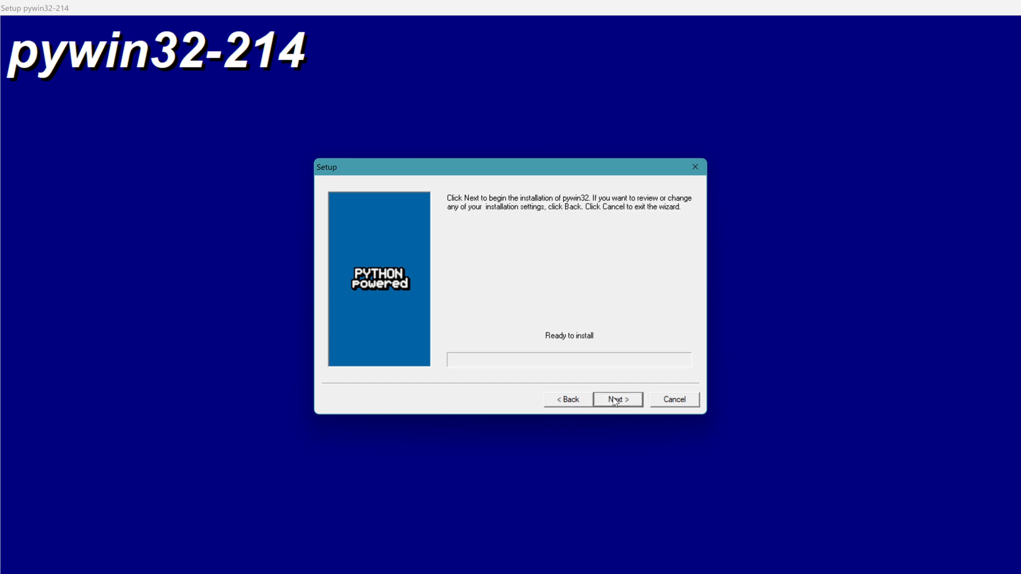
left_click(616, 399)
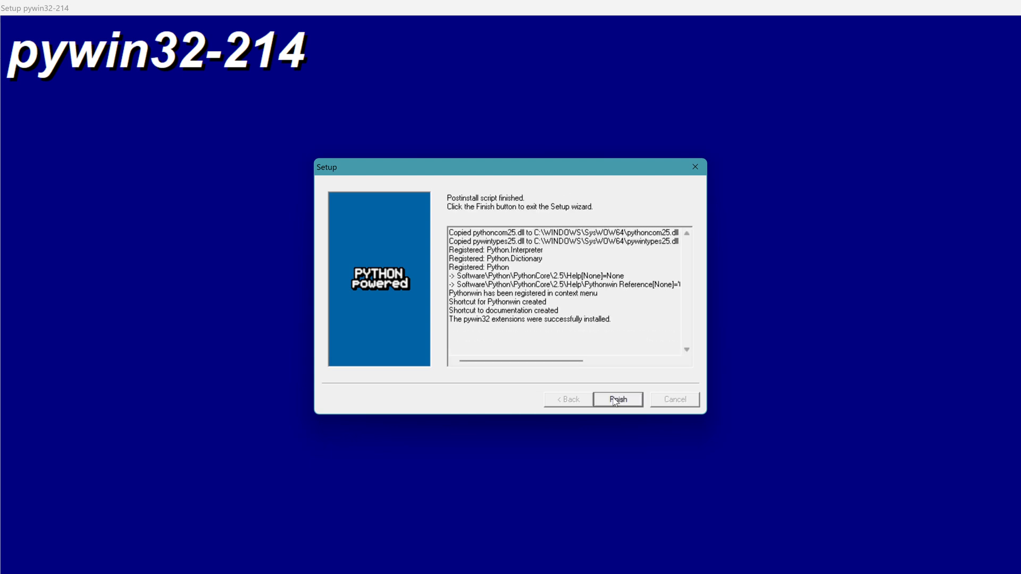
left_click(617, 399)
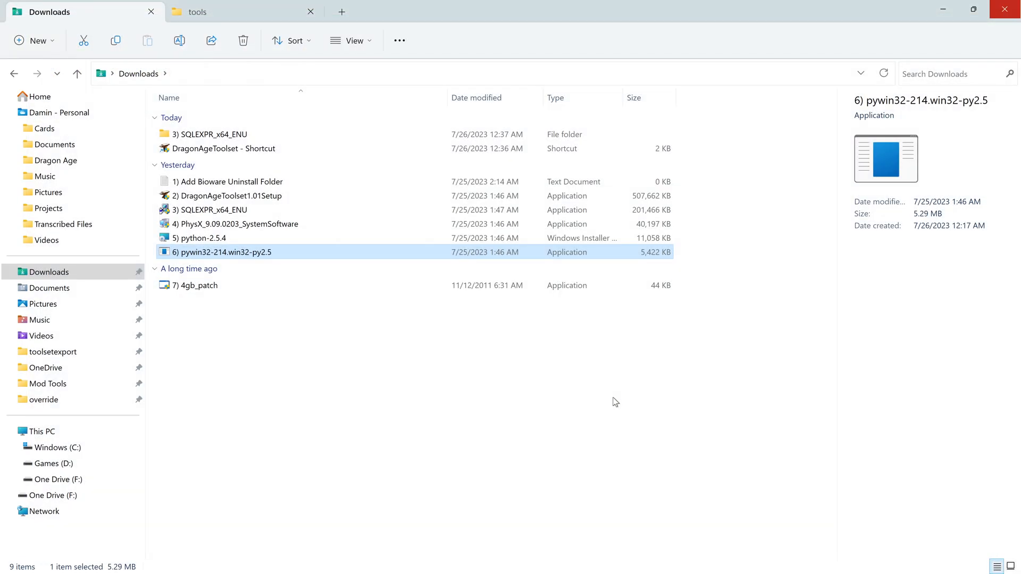
mouse_move(212, 288)
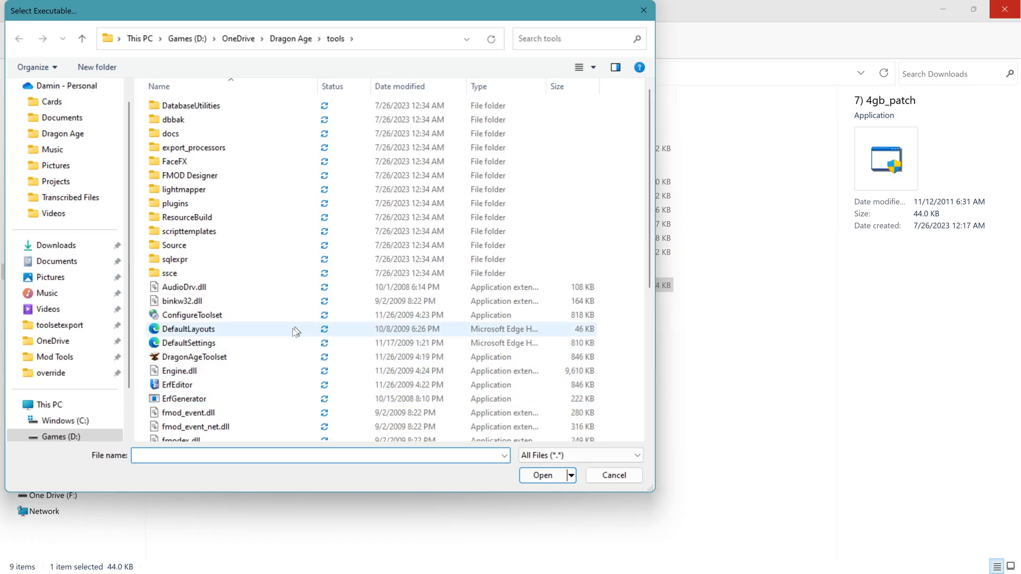
Step: Apply the 4GB patch to the DragonAgeToolset executable and dismiss the success message
left_click(194, 357)
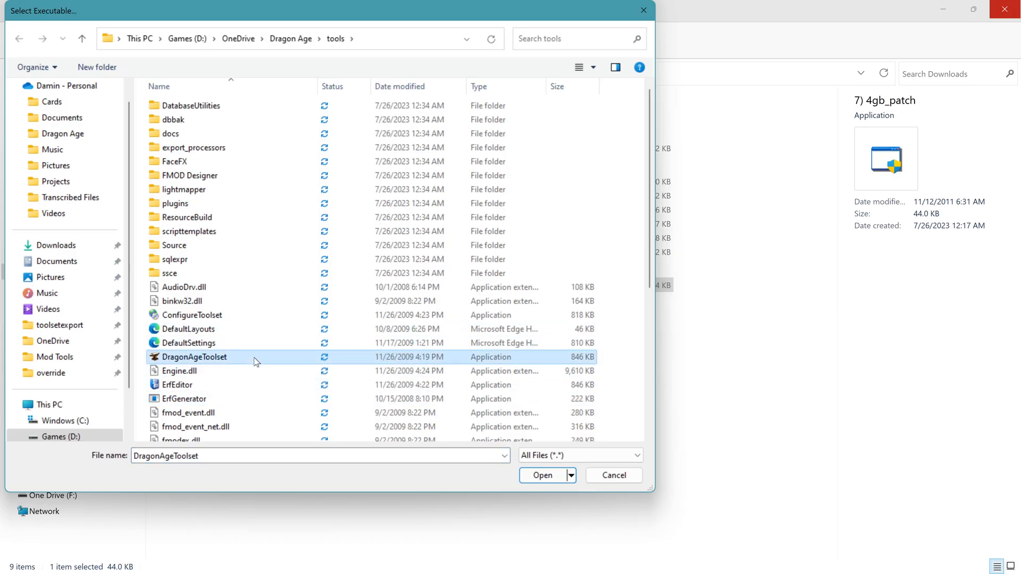
mouse_move(532, 440)
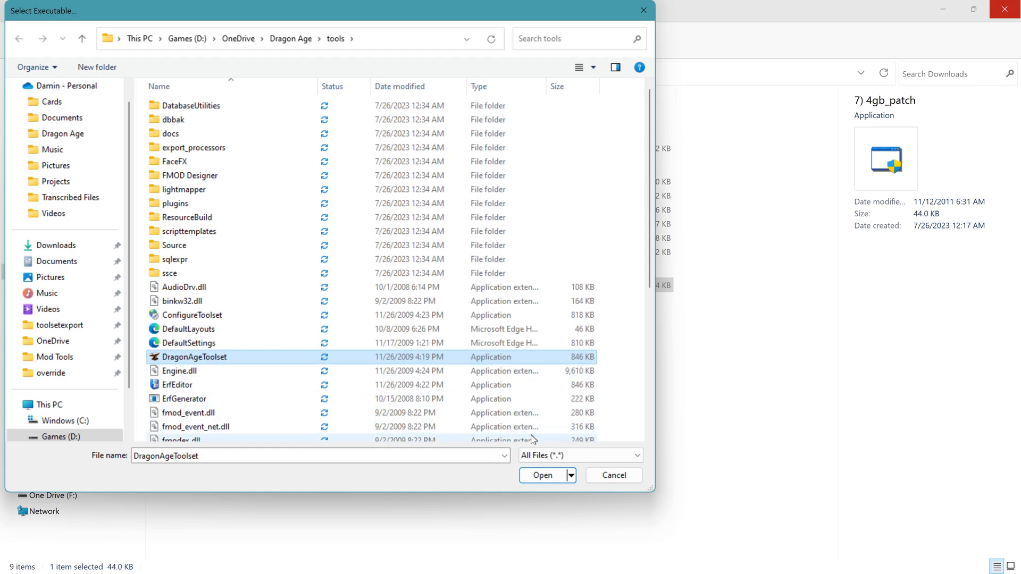
left_click(543, 475)
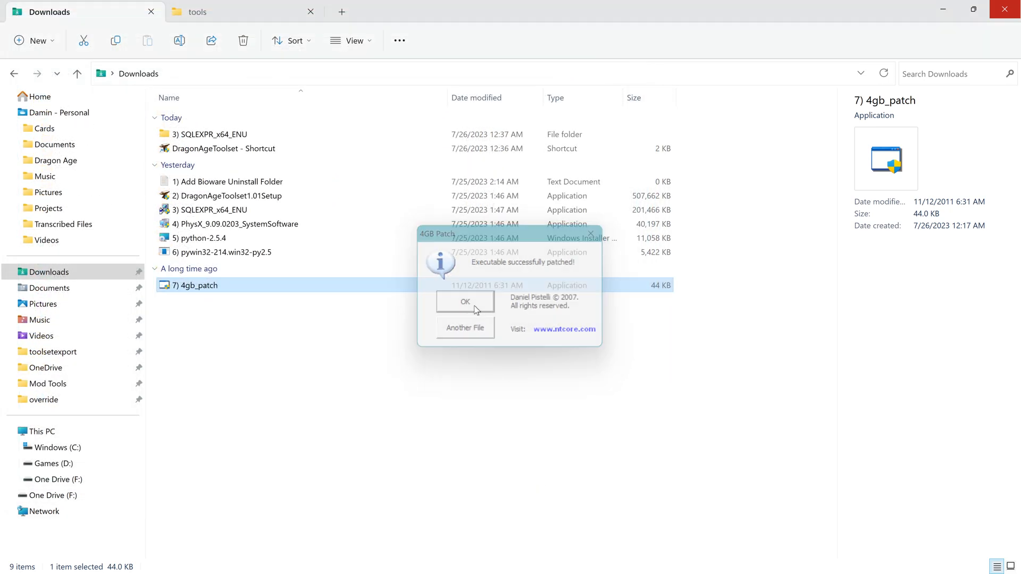
left_click(465, 301)
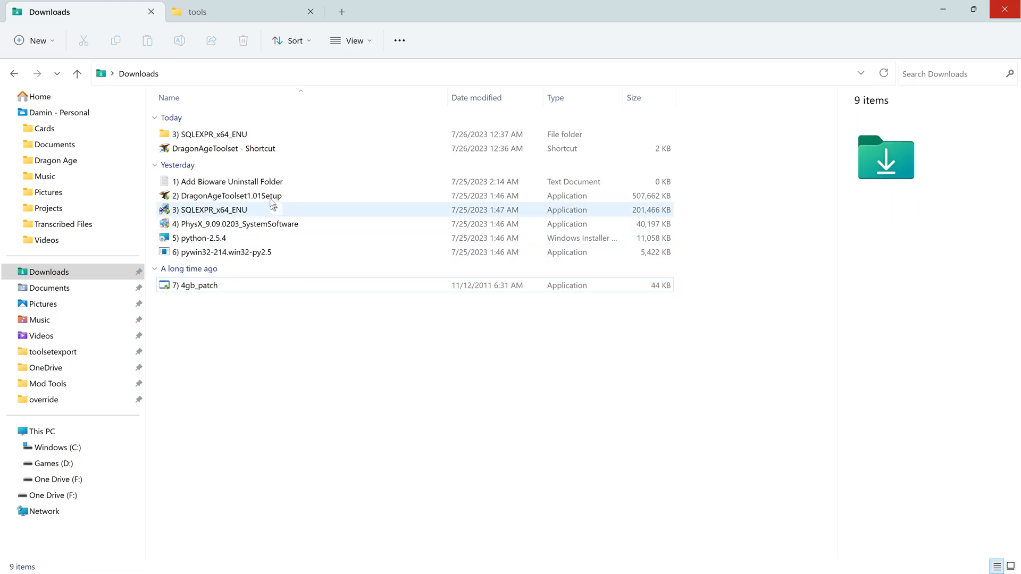
left_click(223, 148)
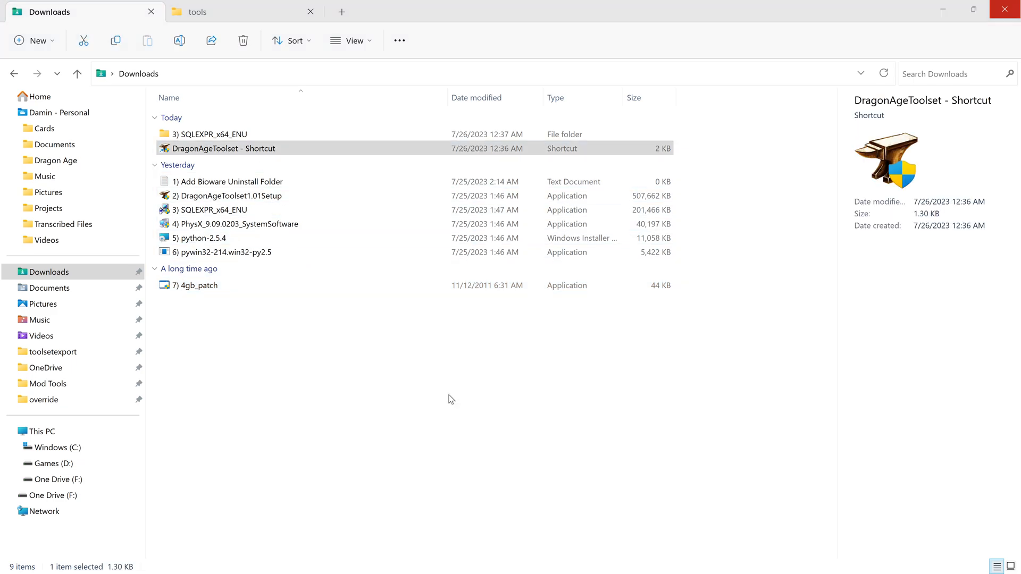
Step: Launch Dragon Age Toolset v1.0.1008.0 from the Downloads shortcut with Demo Tutorial loaded
double_click(224, 148)
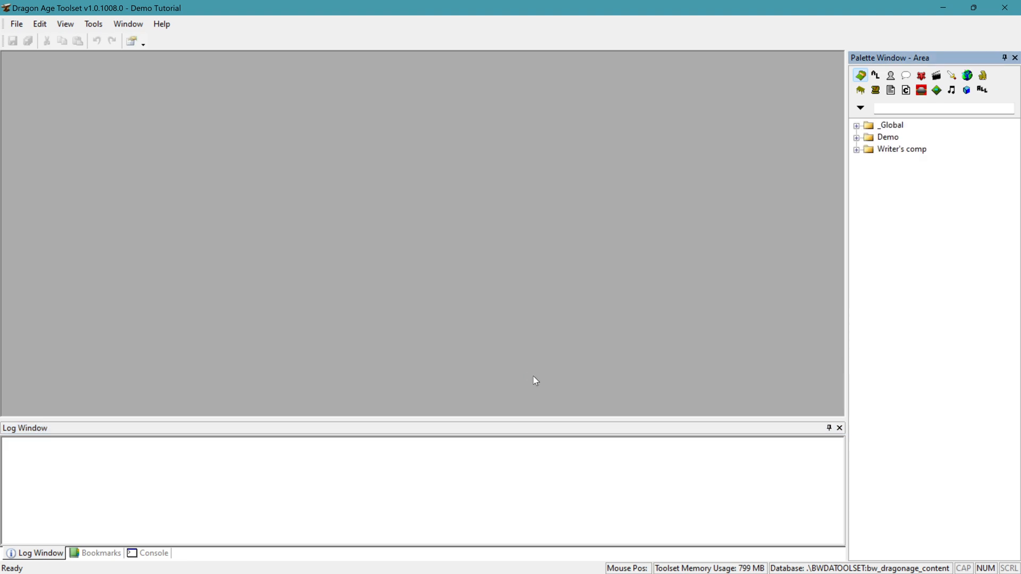
mouse_move(611, 333)
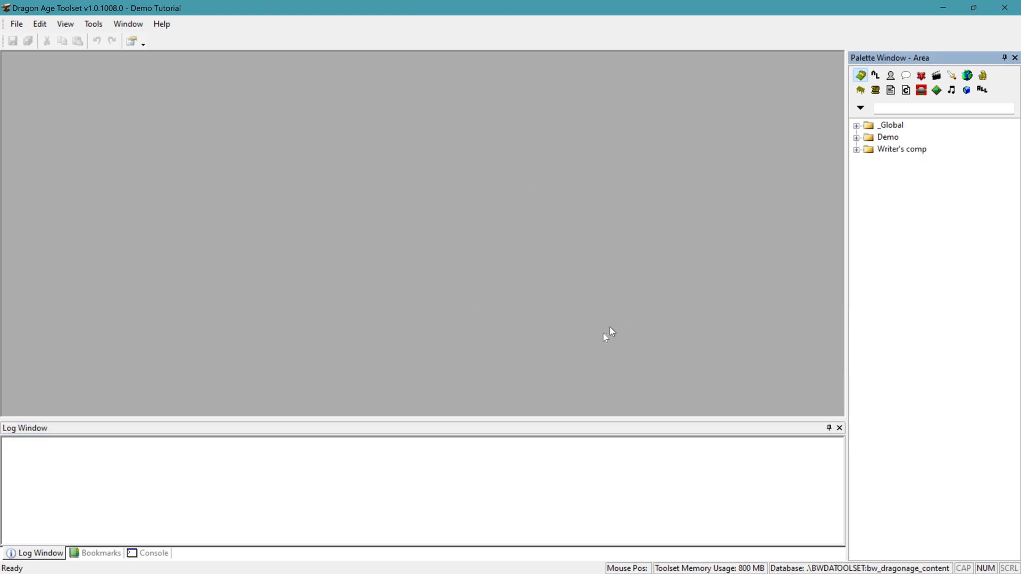
mouse_move(584, 226)
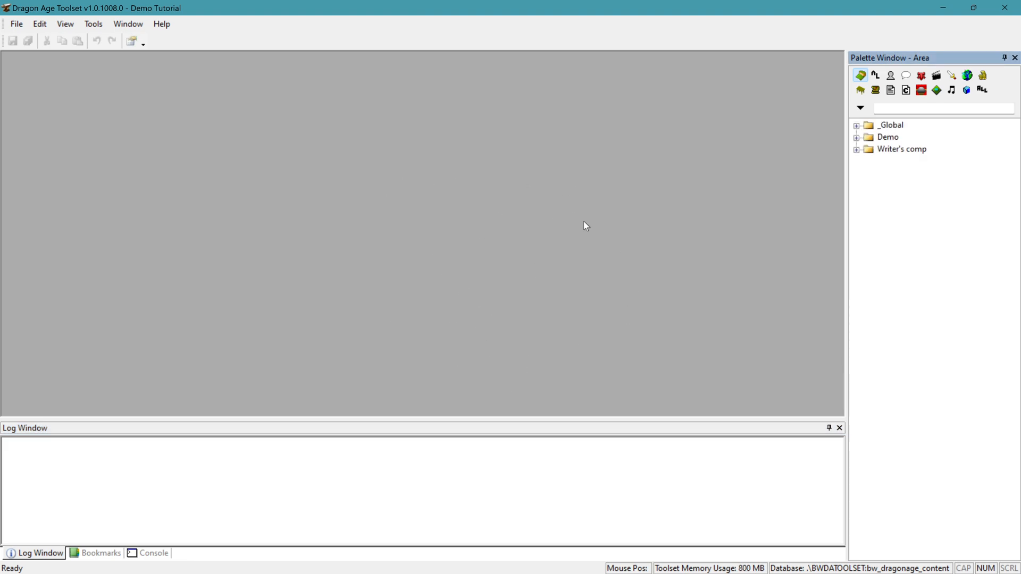